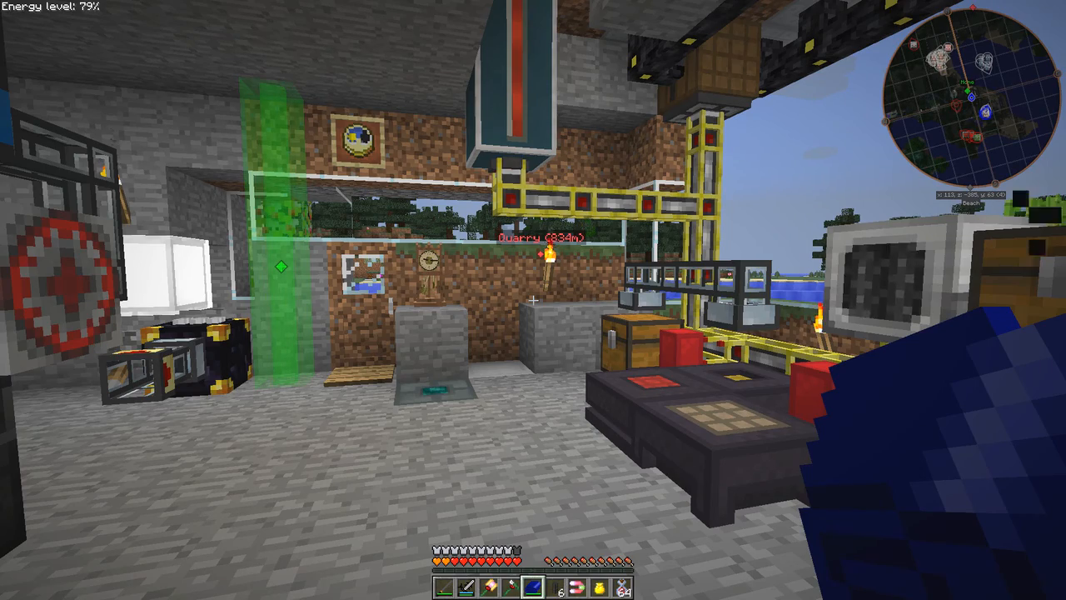
mouse_move(533, 300)
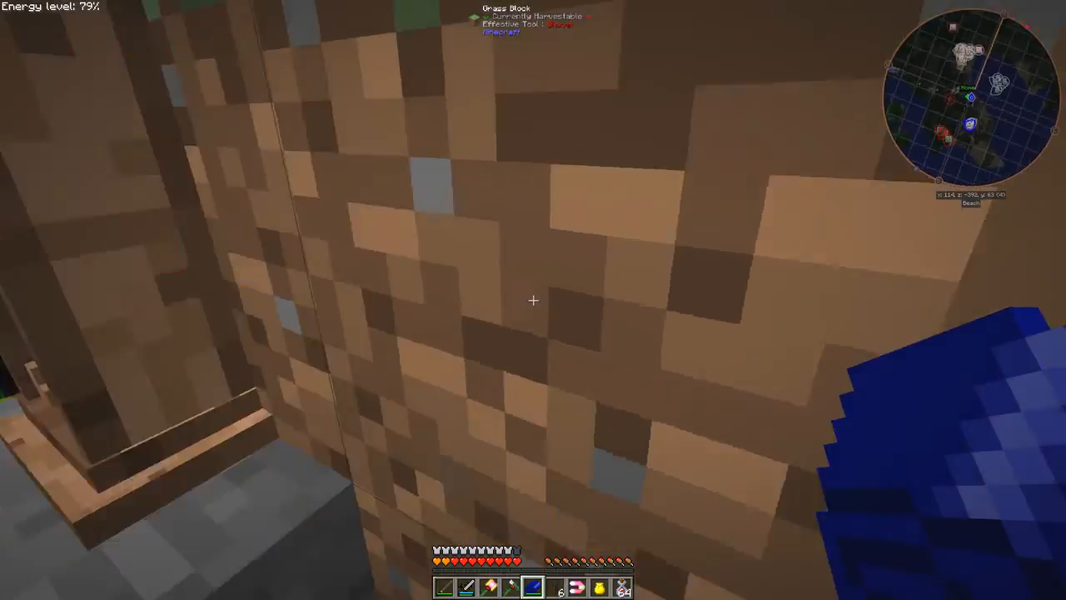
mouse_move(533, 300)
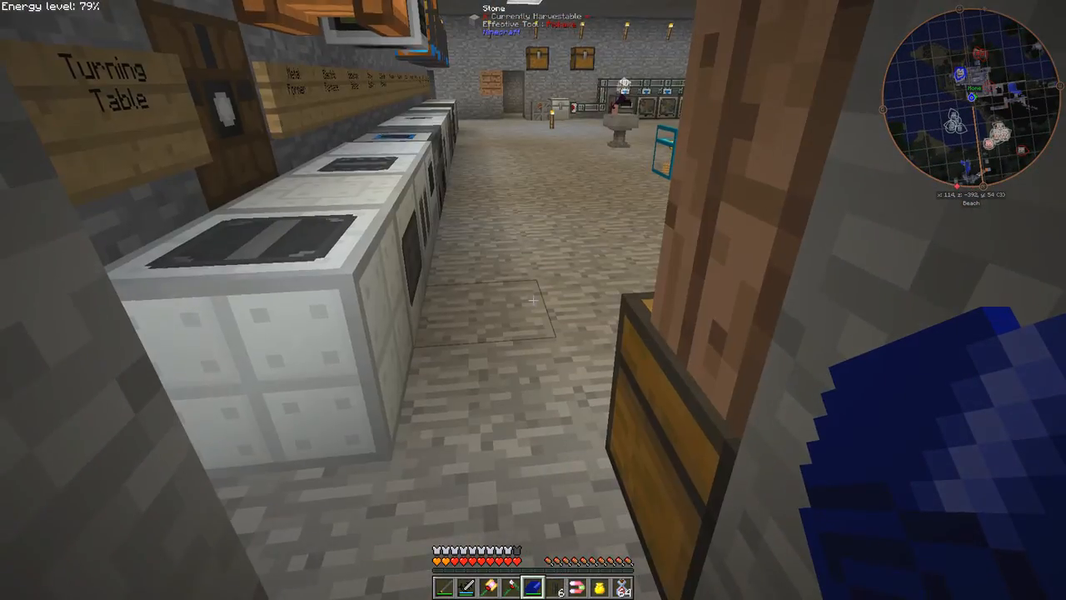
mouse_move(533, 300)
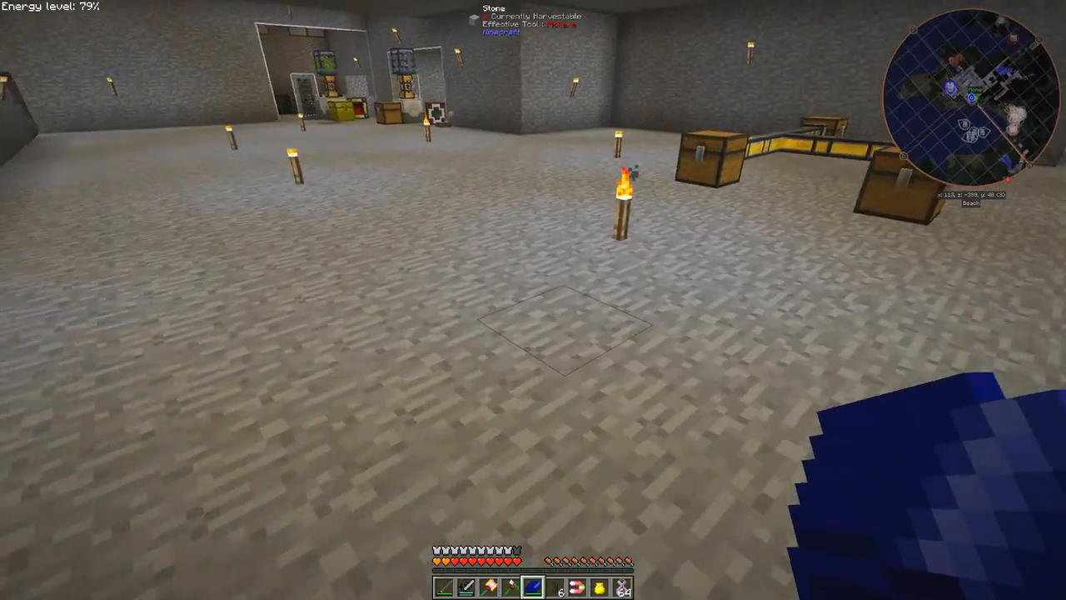
mouse_move(533, 300)
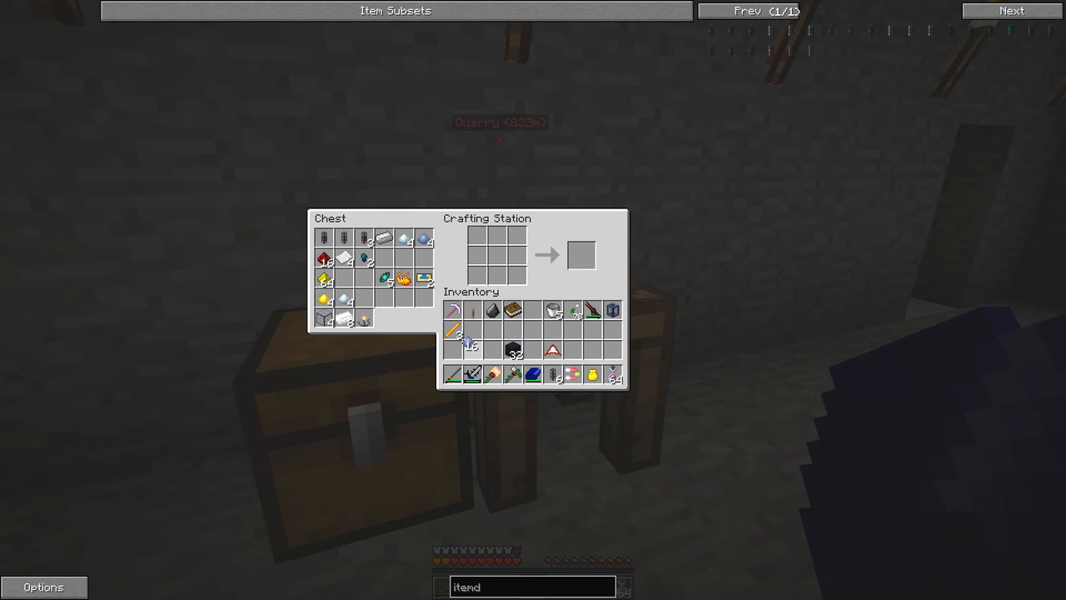
- Close the chest view, then inspect and close the empty Item Hopper near the casting basin
key("Escape")
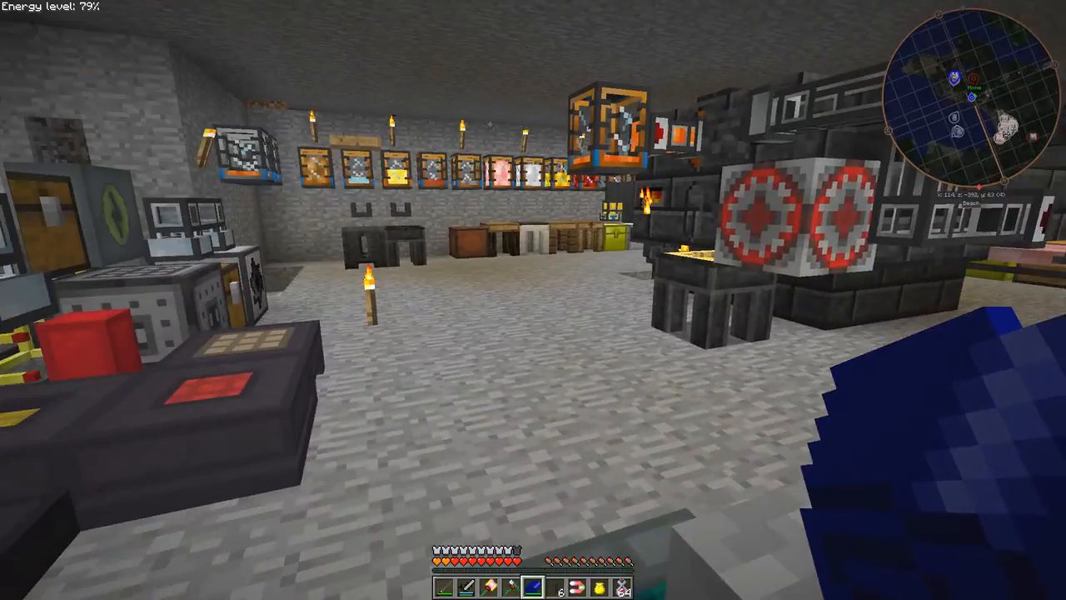
mouse_move(533, 300)
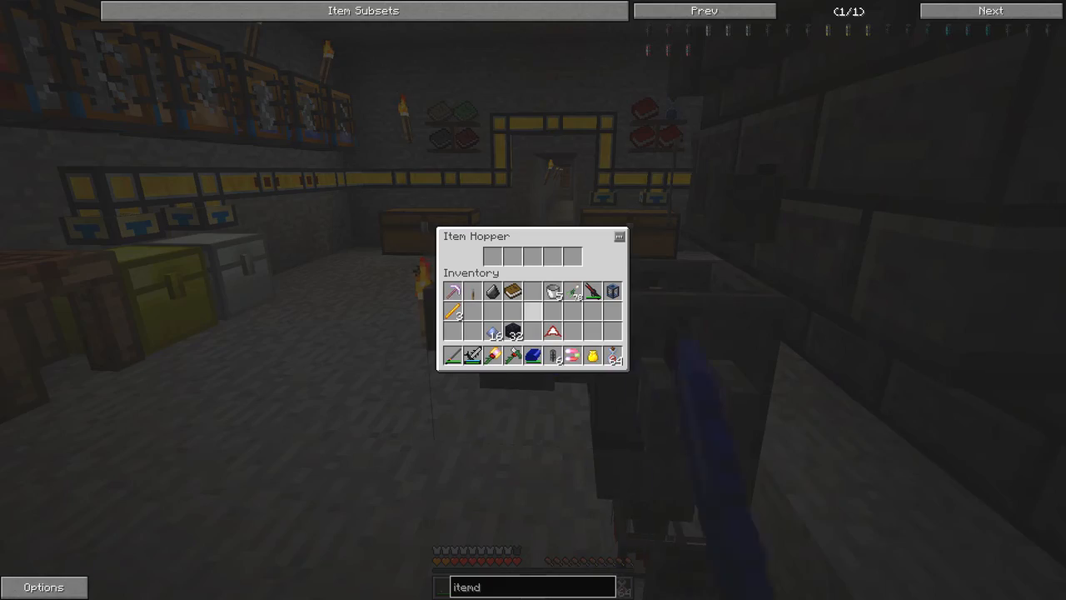
key("Escape")
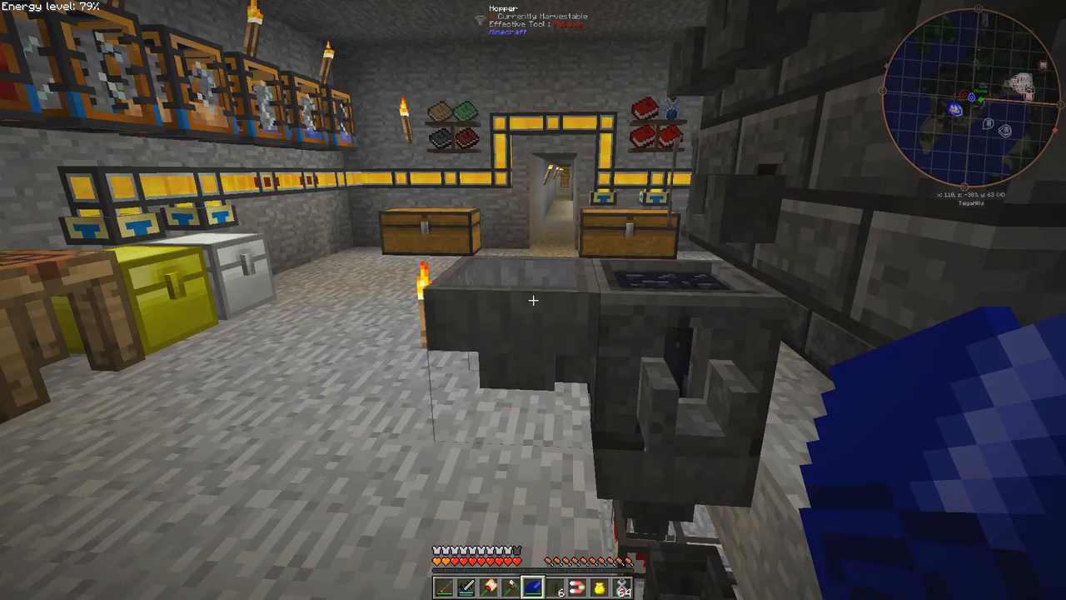
mouse_move(533, 300)
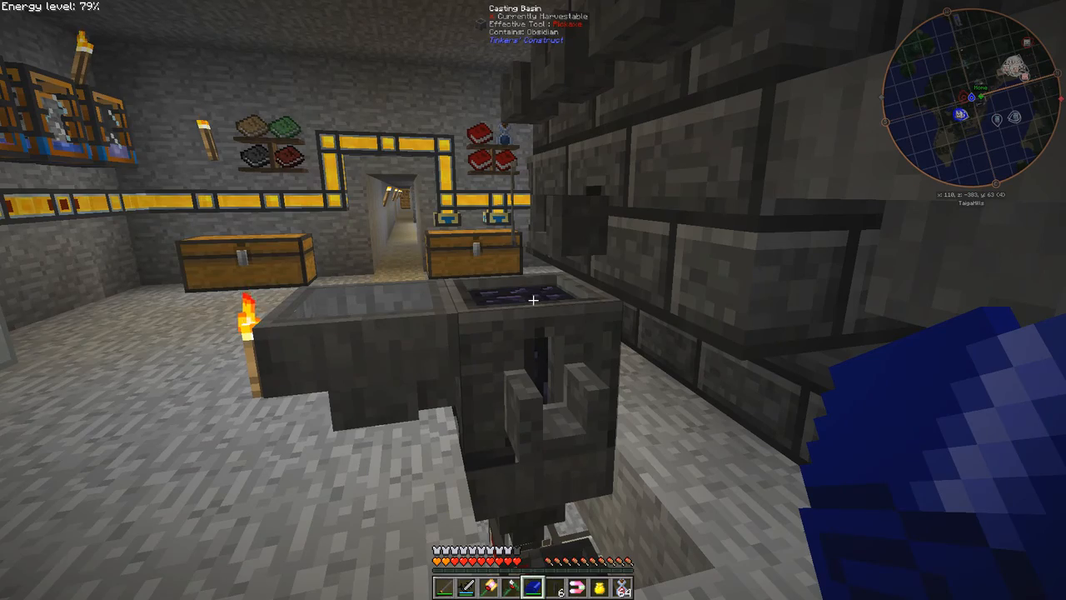
mouse_move(533, 300)
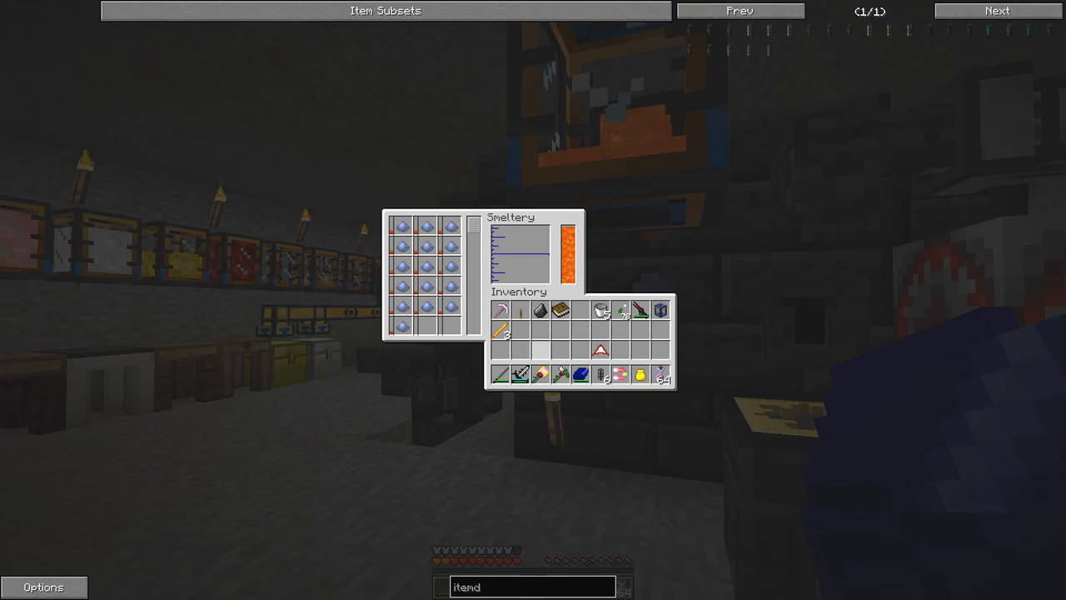
- Check the empty smeltery twice, closing its contents view each time
key("Escape")
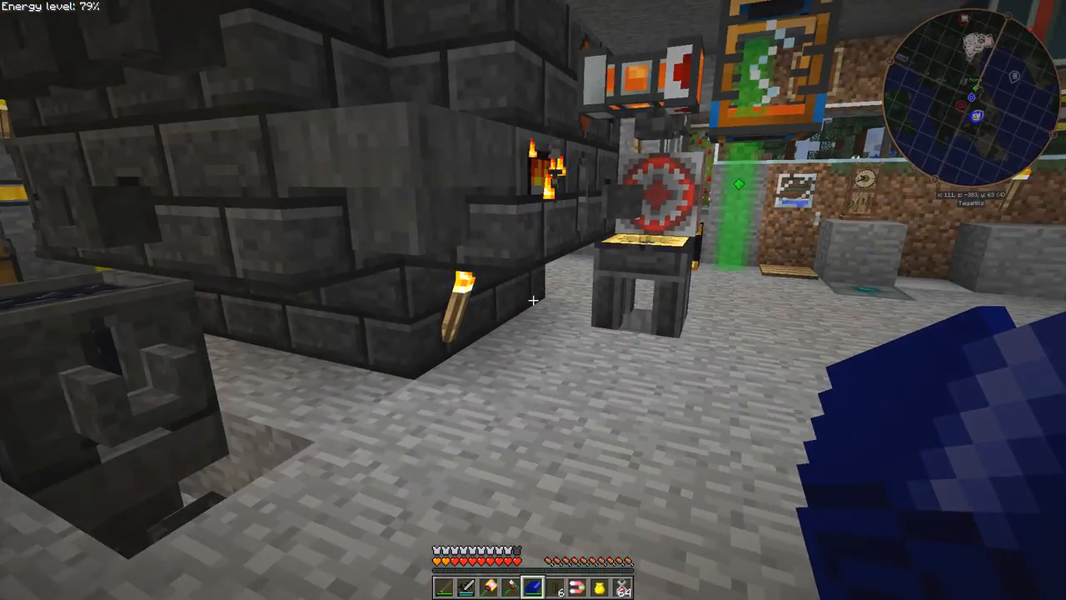
mouse_move(534, 300)
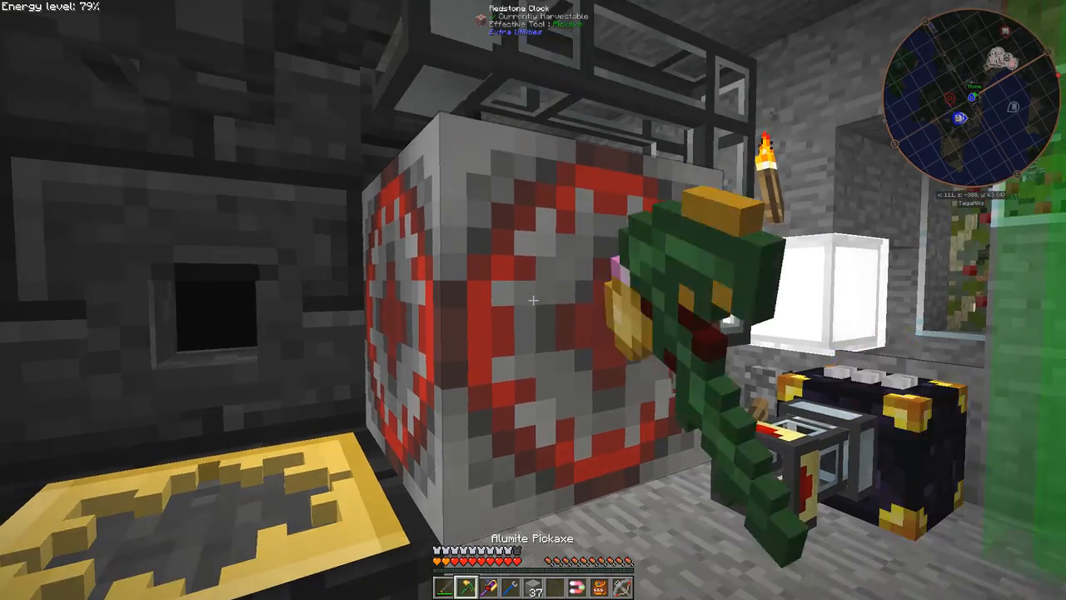
mouse_move(533, 300)
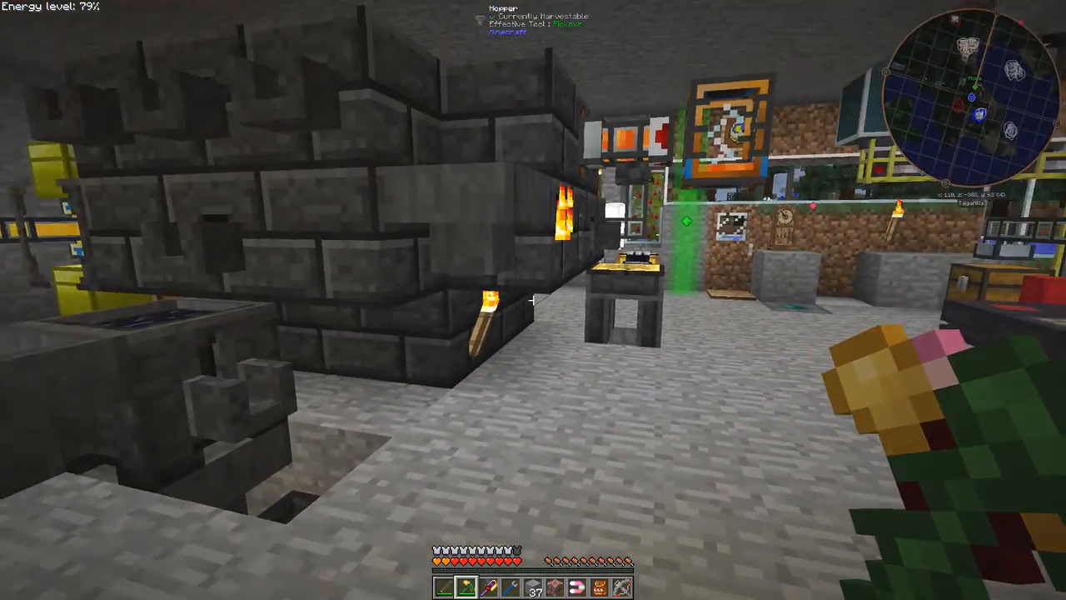
mouse_move(534, 300)
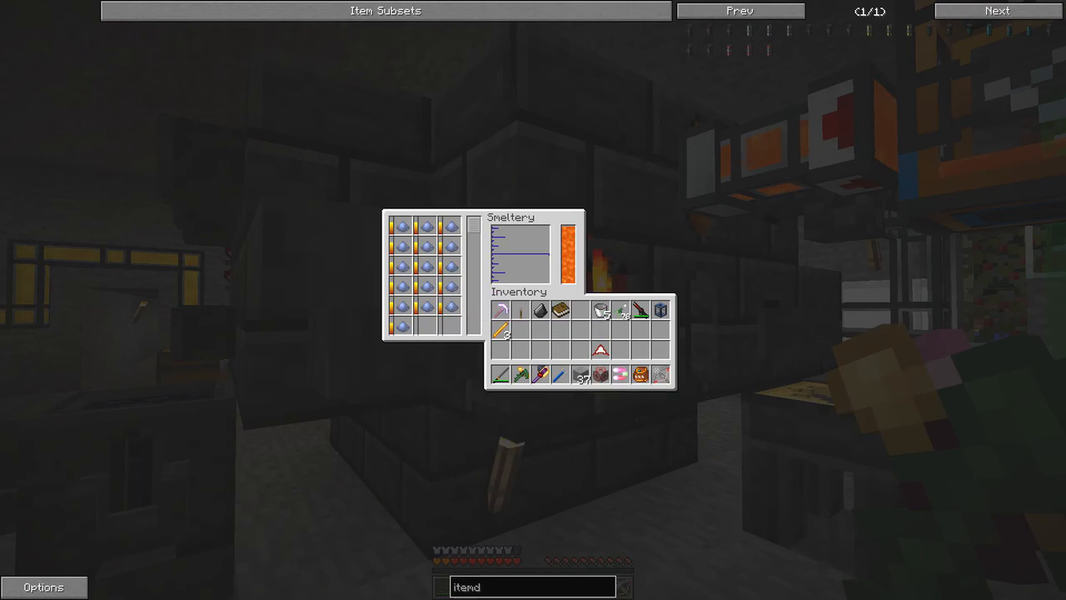
key("Escape")
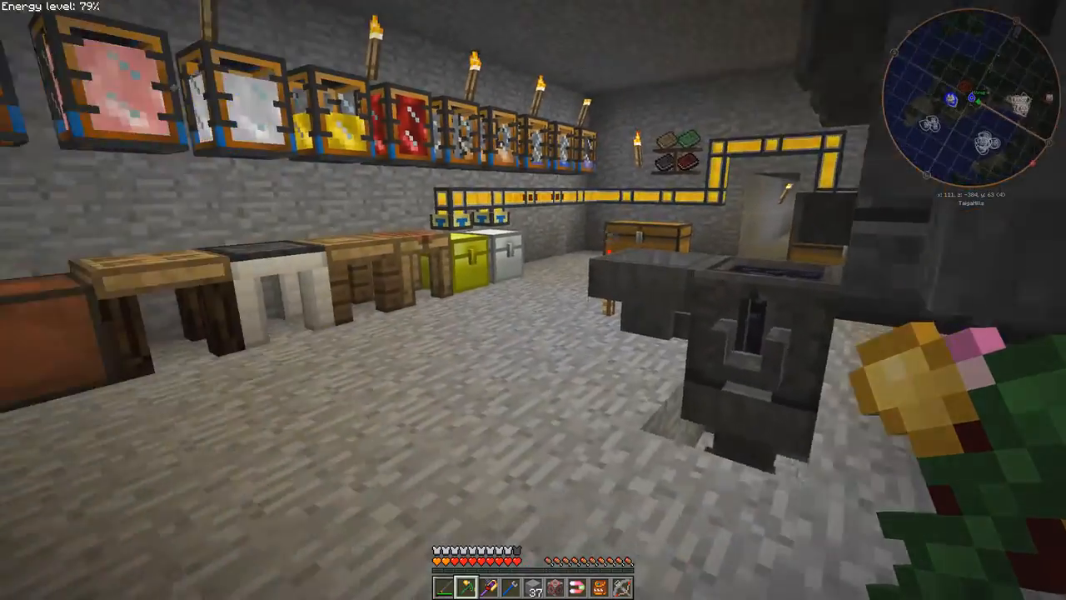
mouse_move(533, 300)
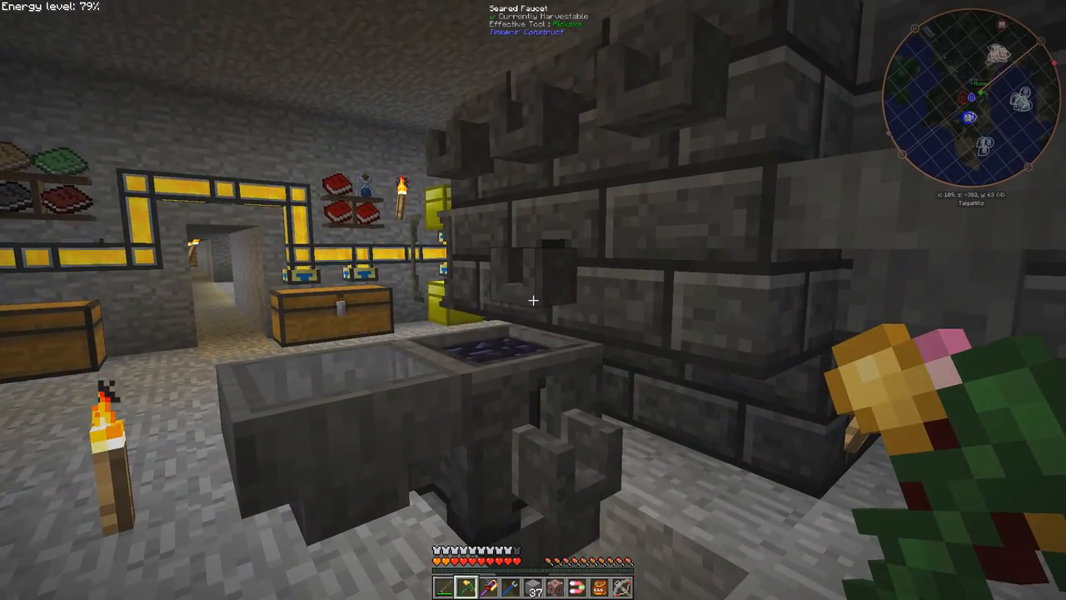
mouse_move(534, 300)
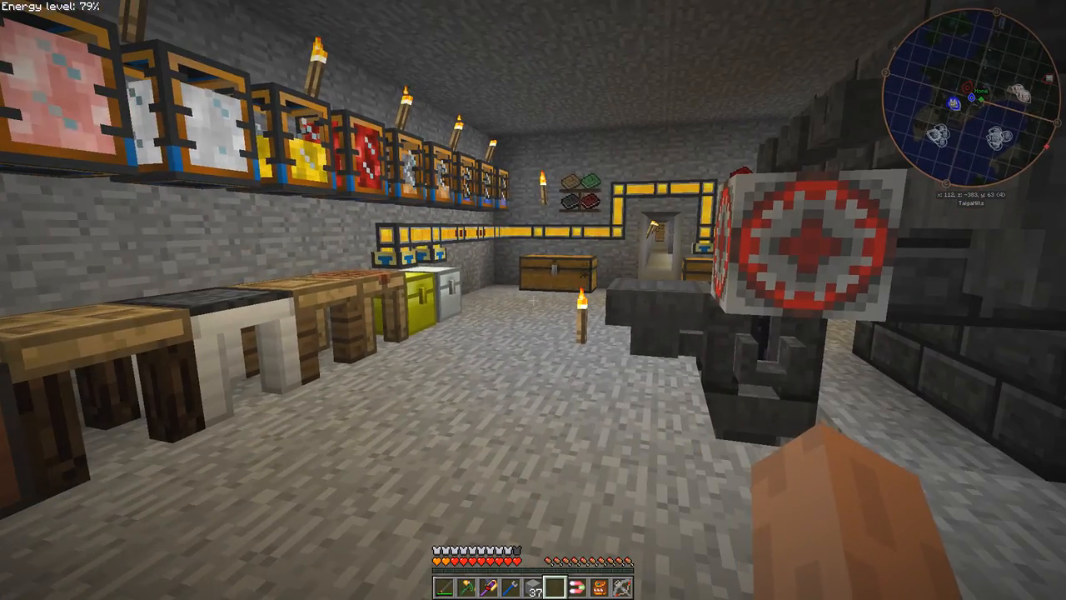
mouse_move(534, 300)
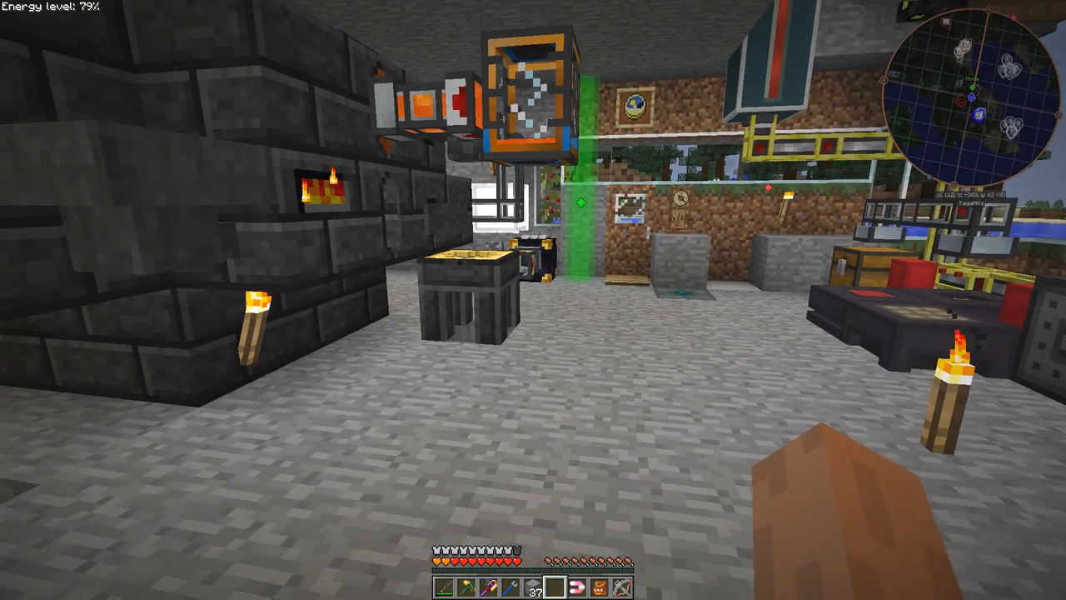
mouse_move(533, 300)
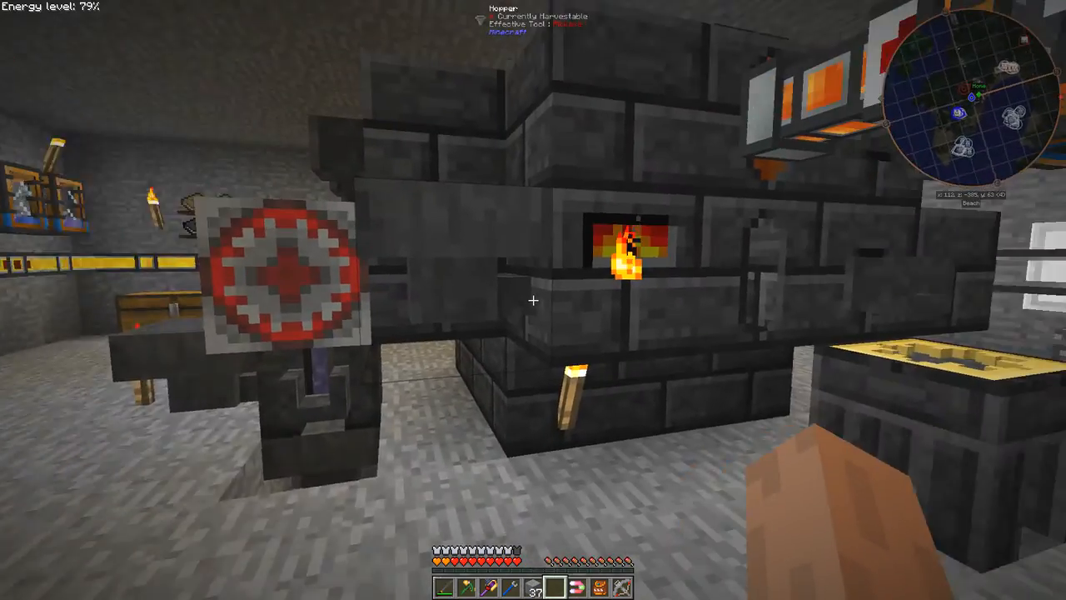
mouse_move(533, 300)
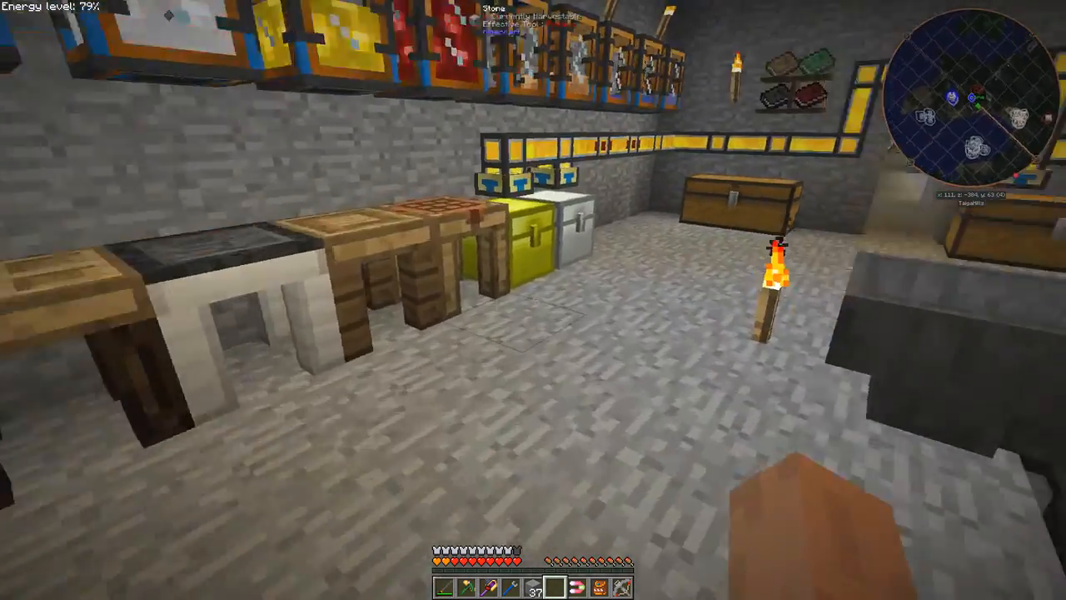
mouse_move(533, 300)
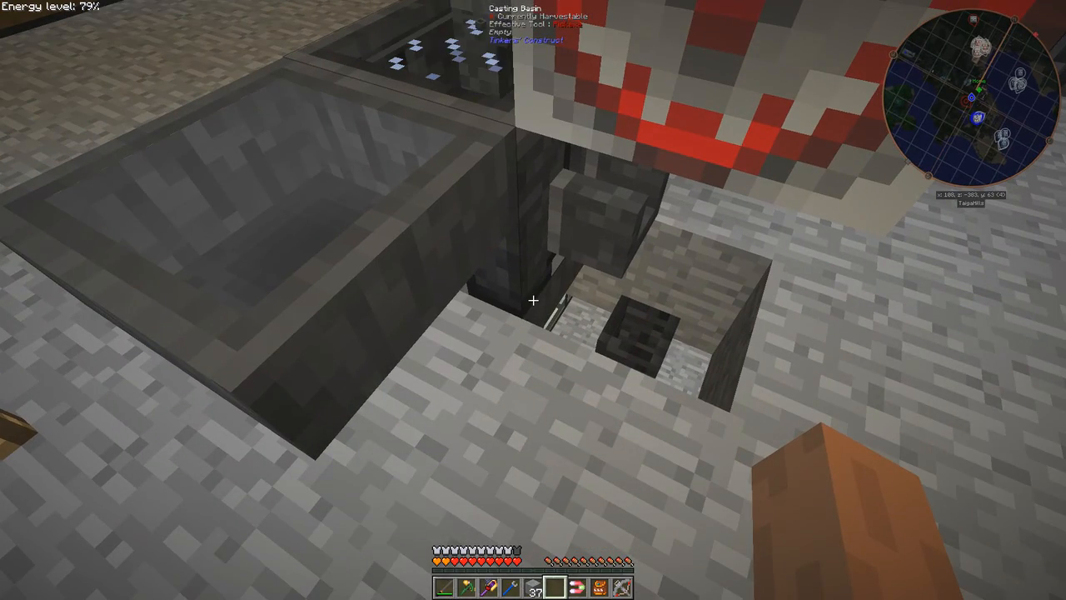
mouse_move(534, 299)
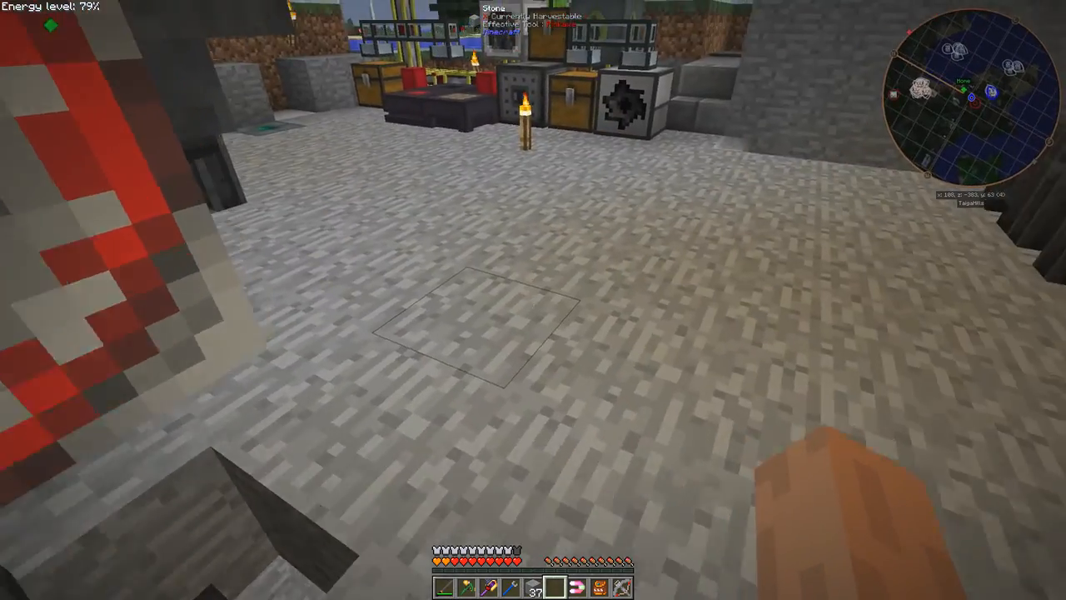
mouse_move(533, 300)
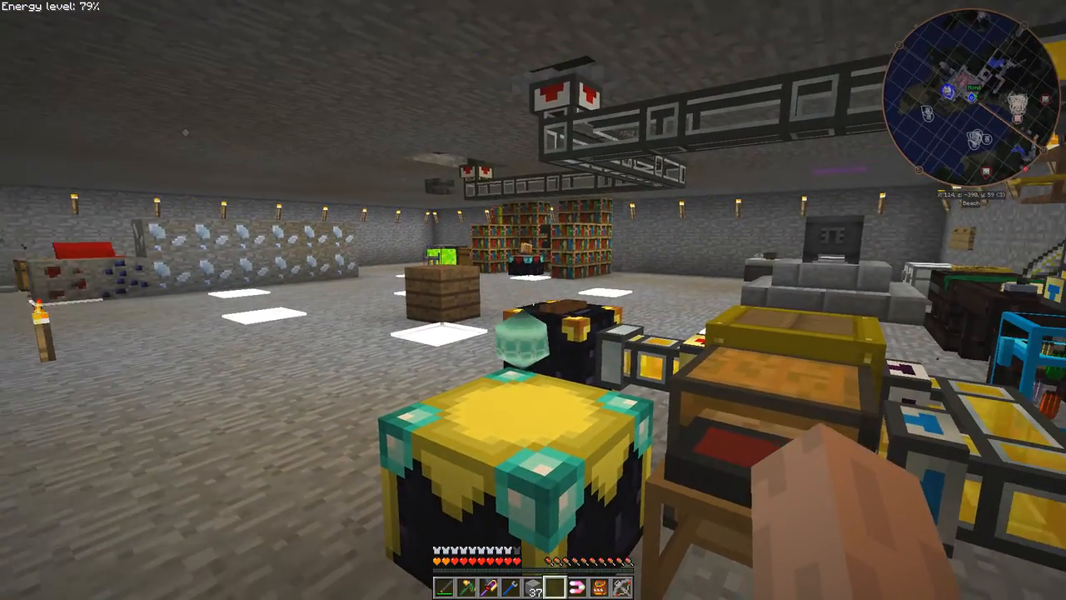
mouse_move(533, 300)
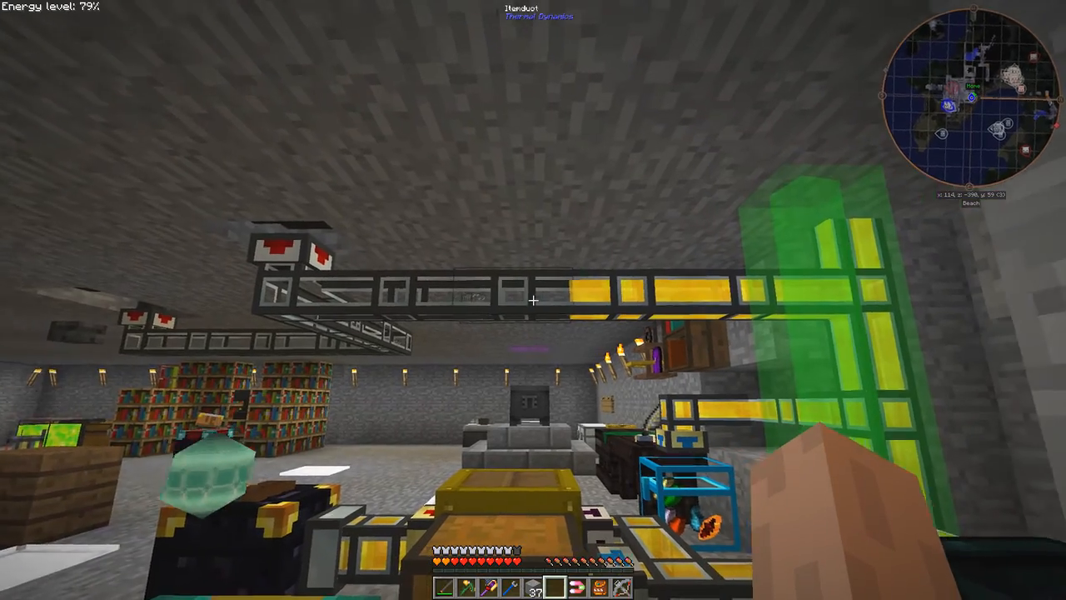
mouse_move(533, 300)
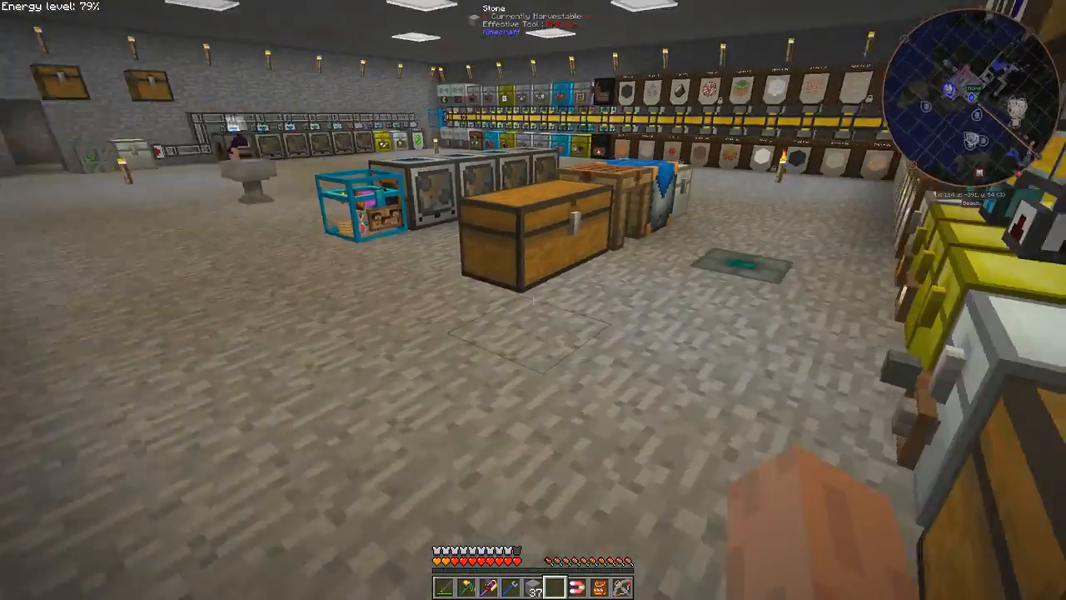
mouse_move(533, 300)
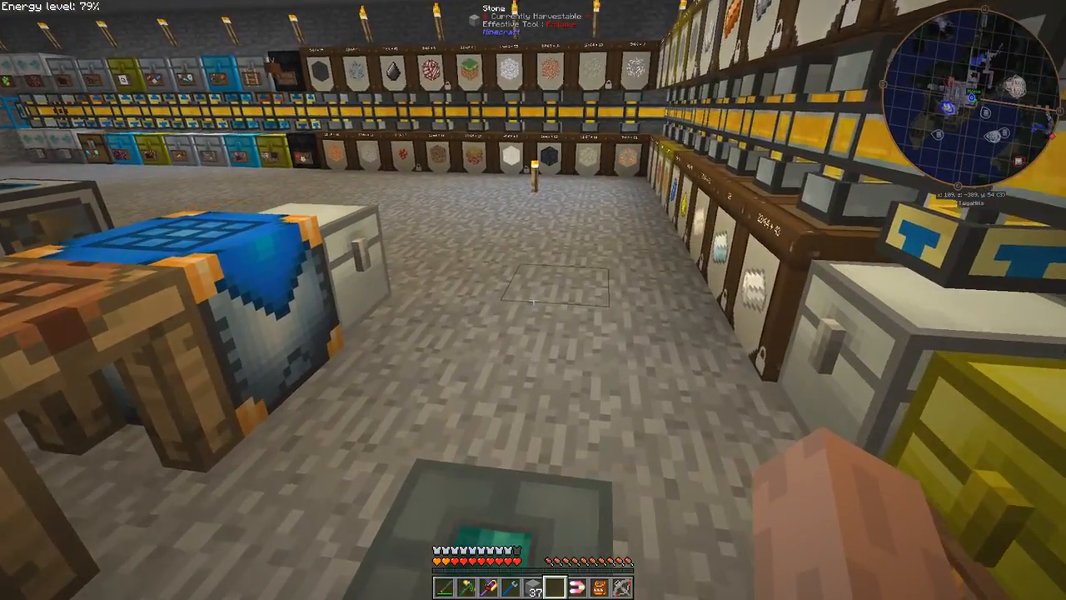
- Open the inventory while walking through the storage hall toward the crafting station
key("e")
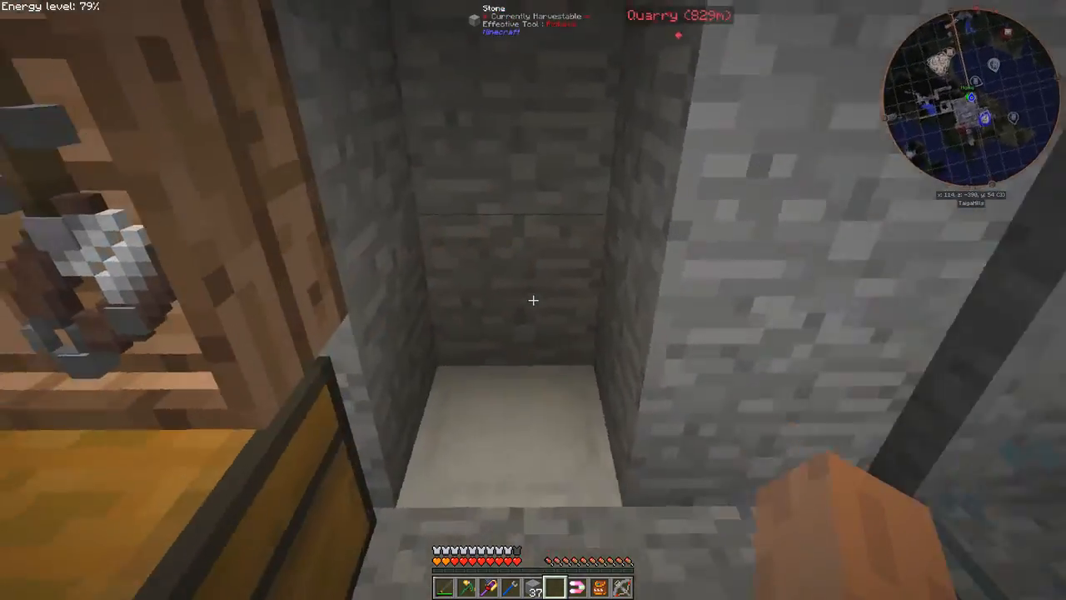
mouse_move(533, 300)
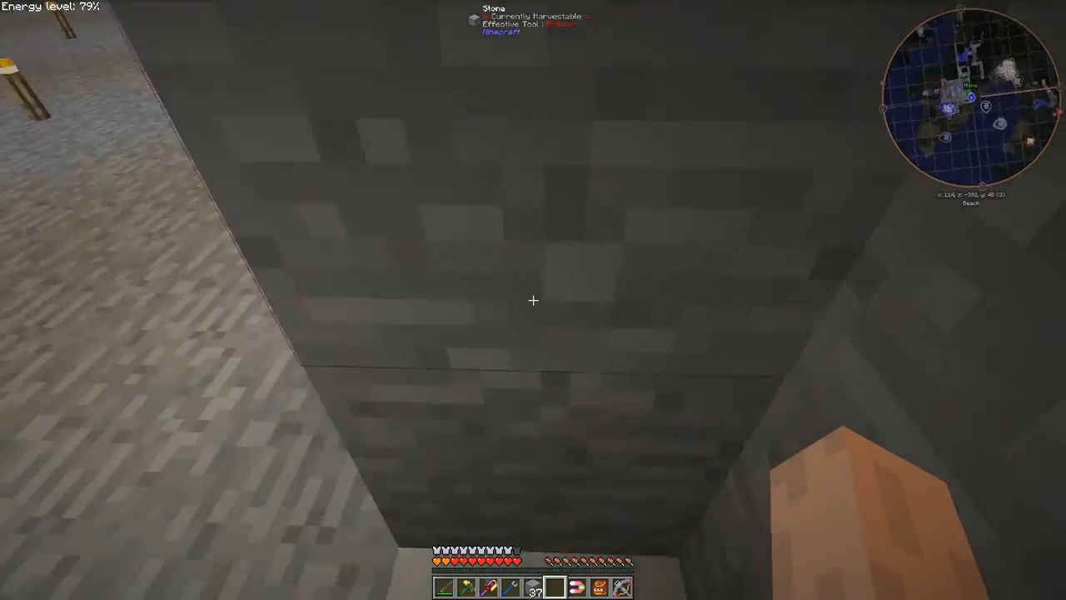
mouse_move(533, 300)
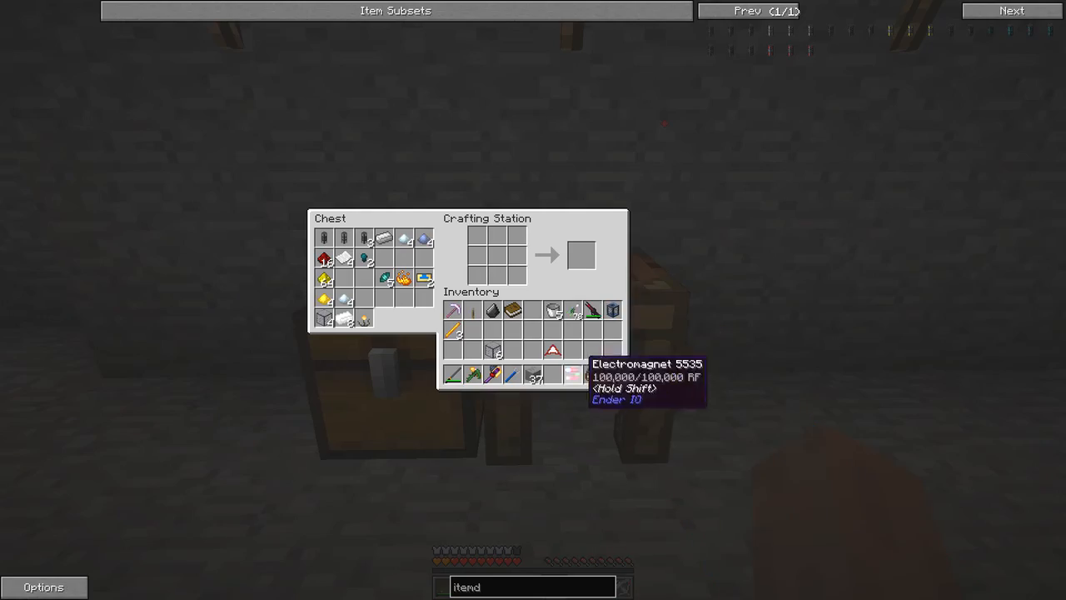
mouse_move(500, 237)
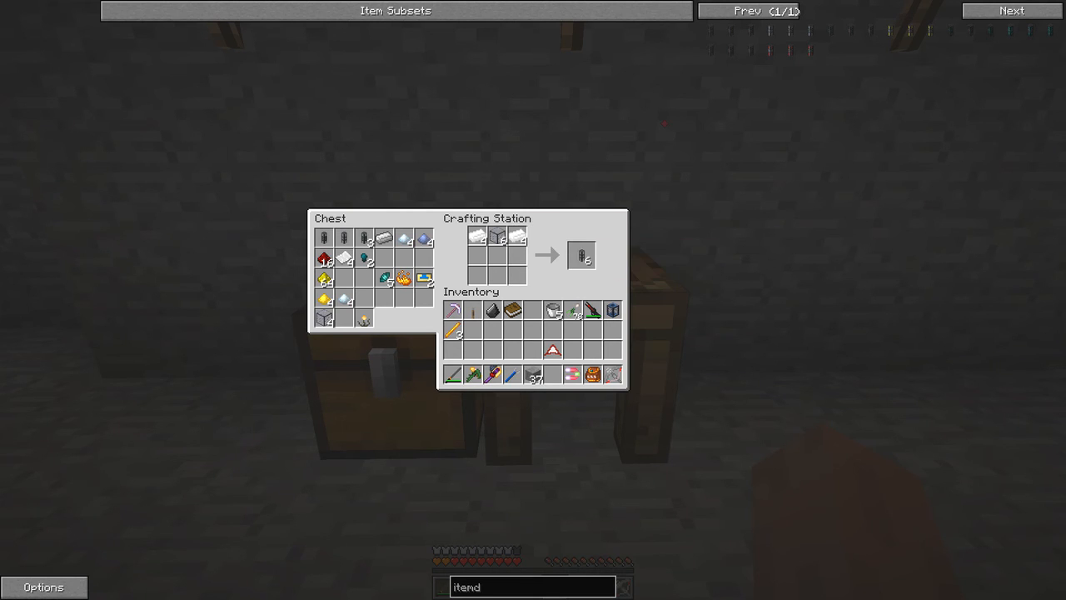
mouse_move(581, 255)
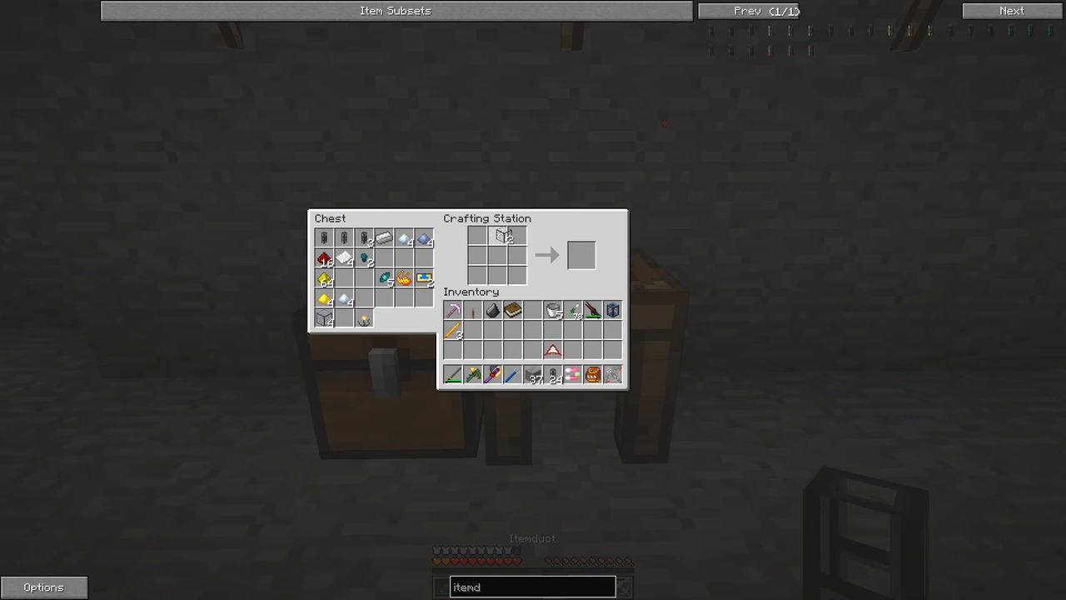
mouse_move(325, 320)
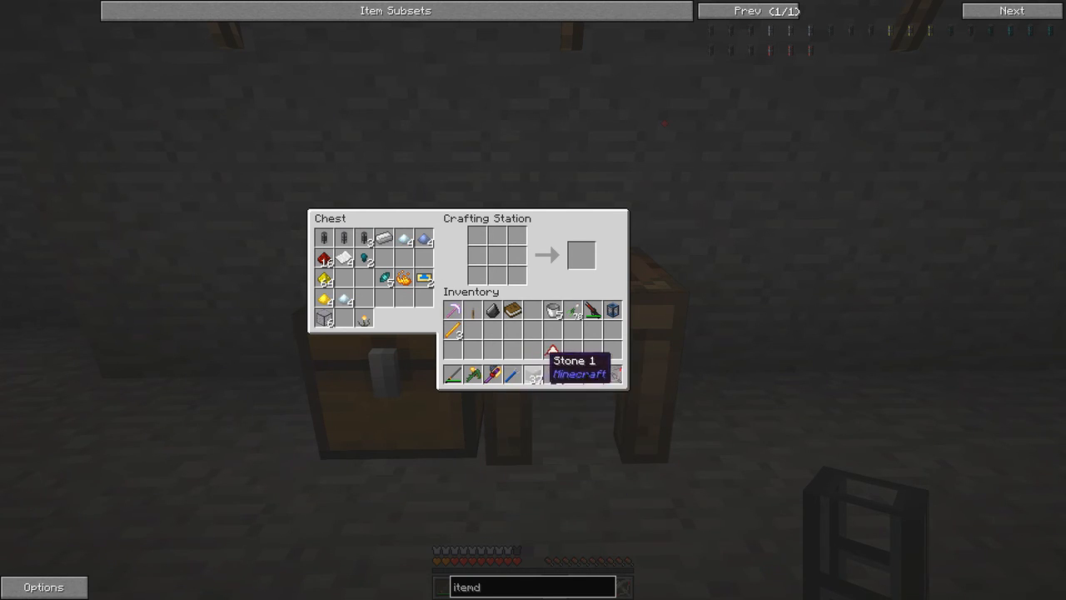
mouse_move(573, 310)
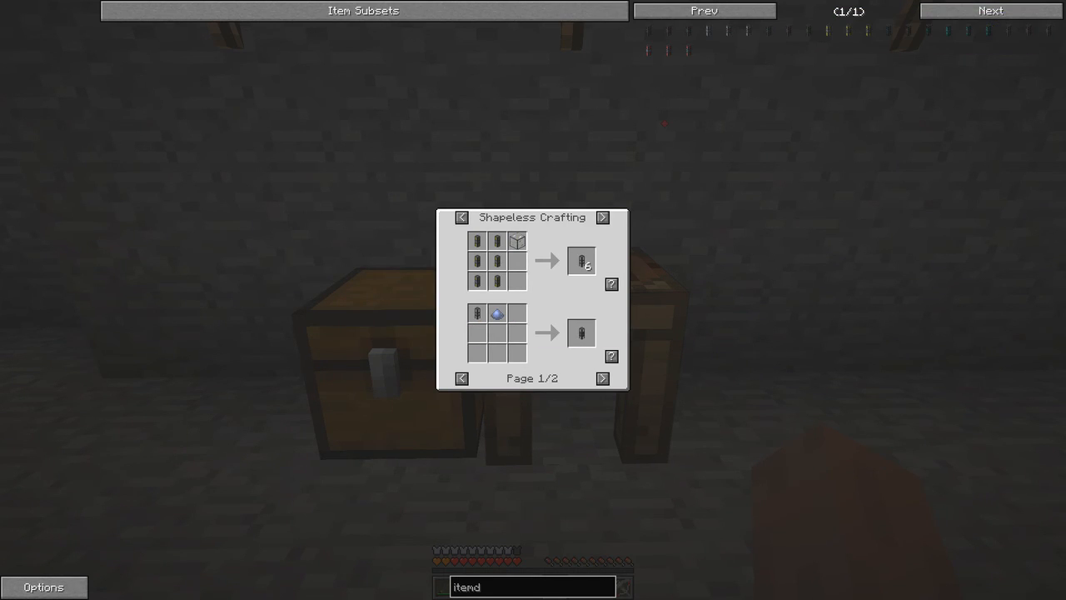
- Leave the Itemduct recipe view and return to the crafting station grid
left_click(603, 378)
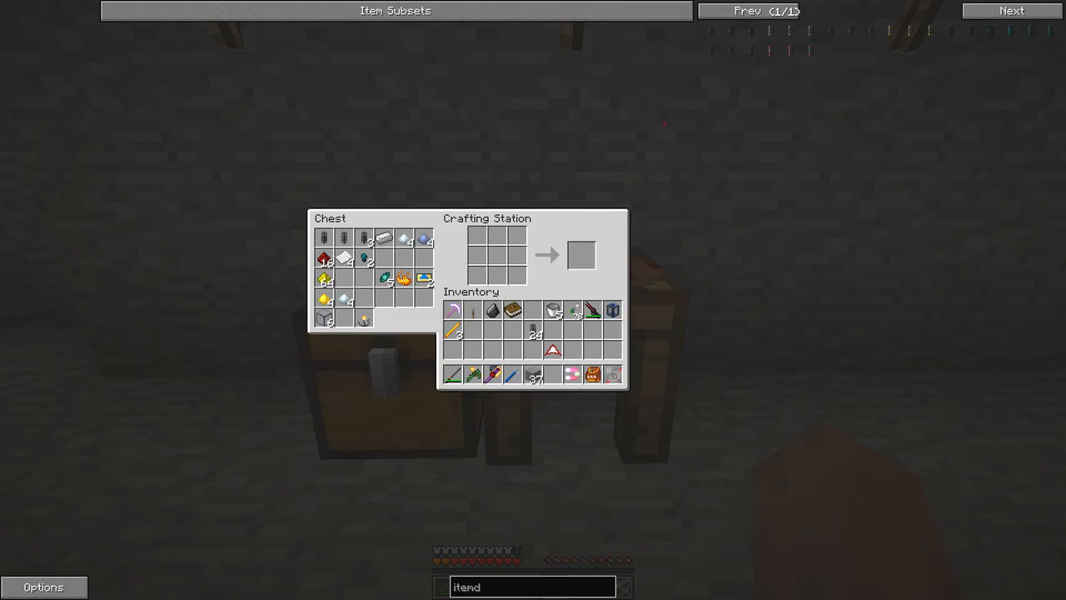
- Close the crafting station and head into the machine hall with the new itemducts
key("Escape")
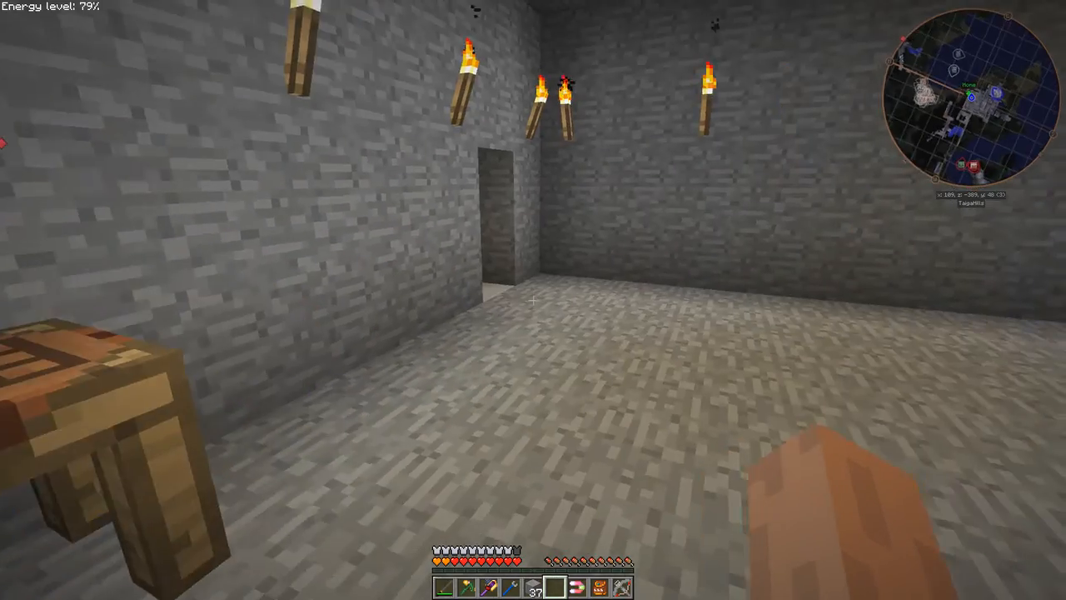
mouse_move(533, 300)
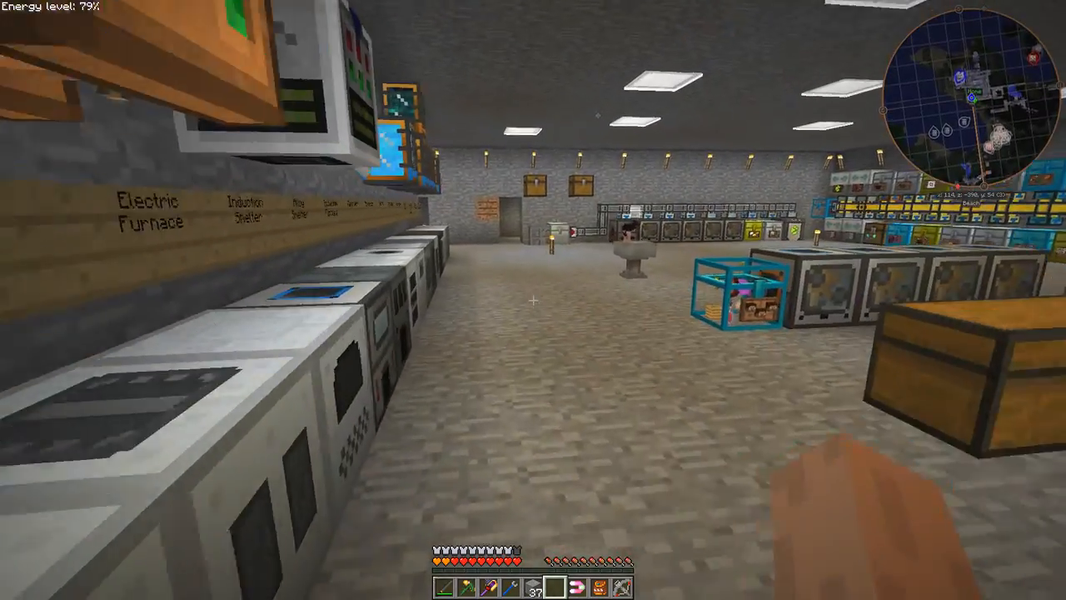
mouse_move(533, 300)
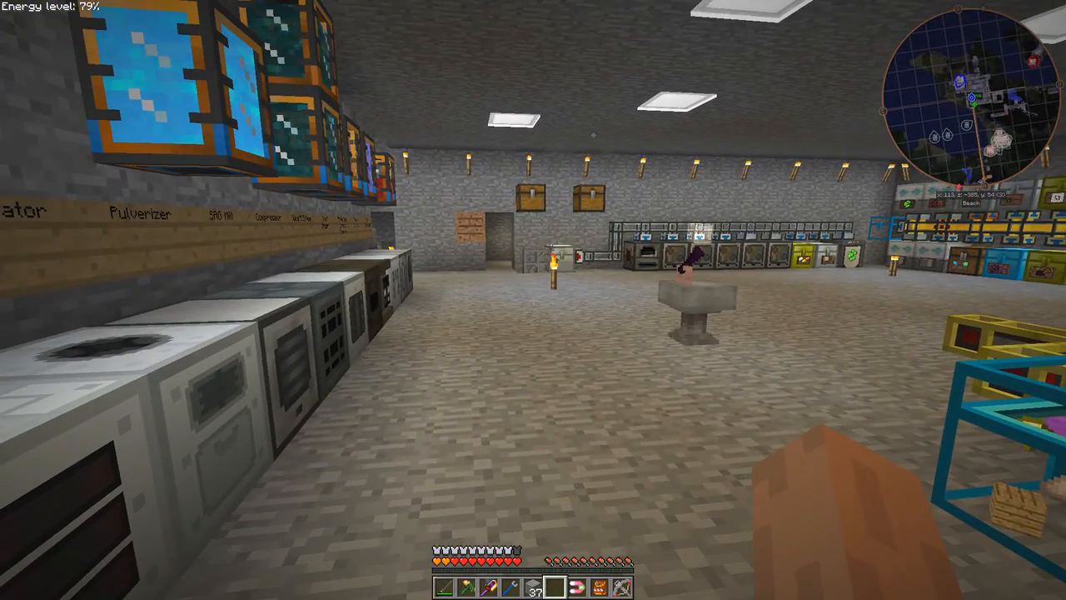
mouse_move(534, 300)
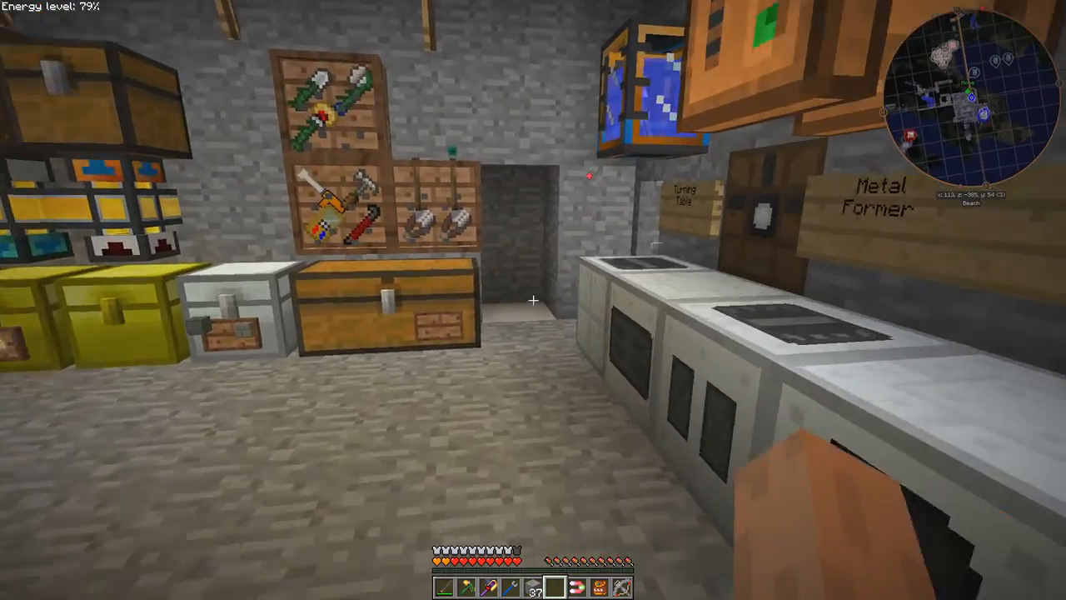
mouse_move(533, 300)
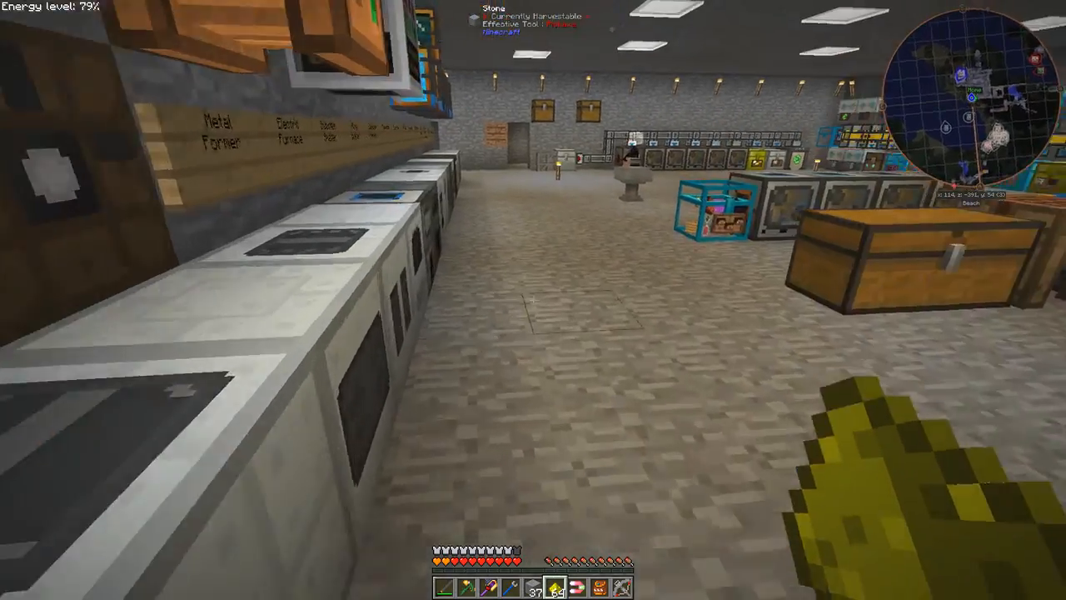
mouse_move(533, 300)
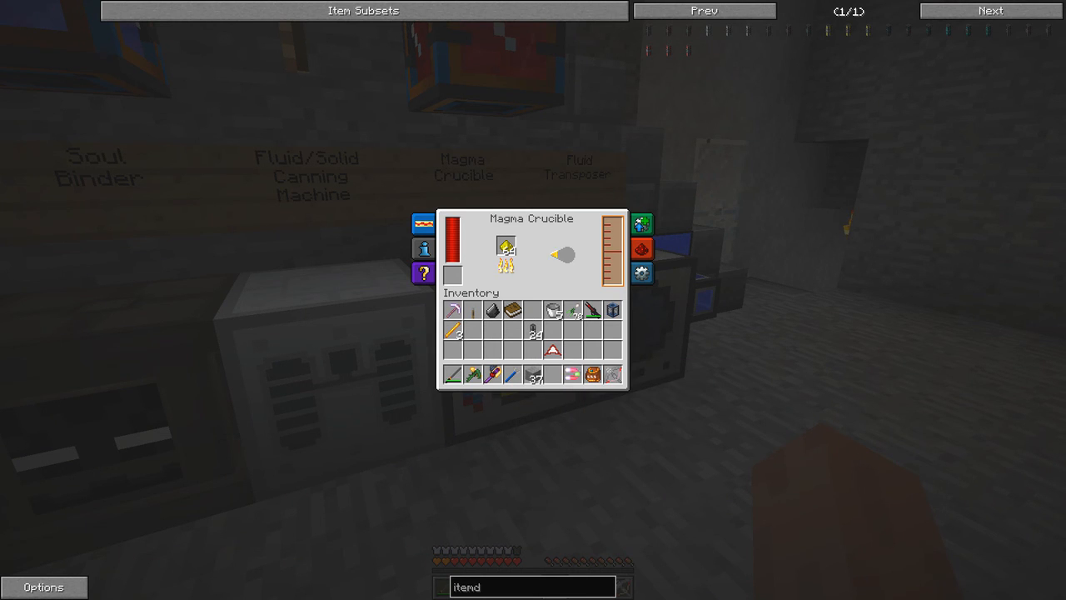
mouse_move(533, 330)
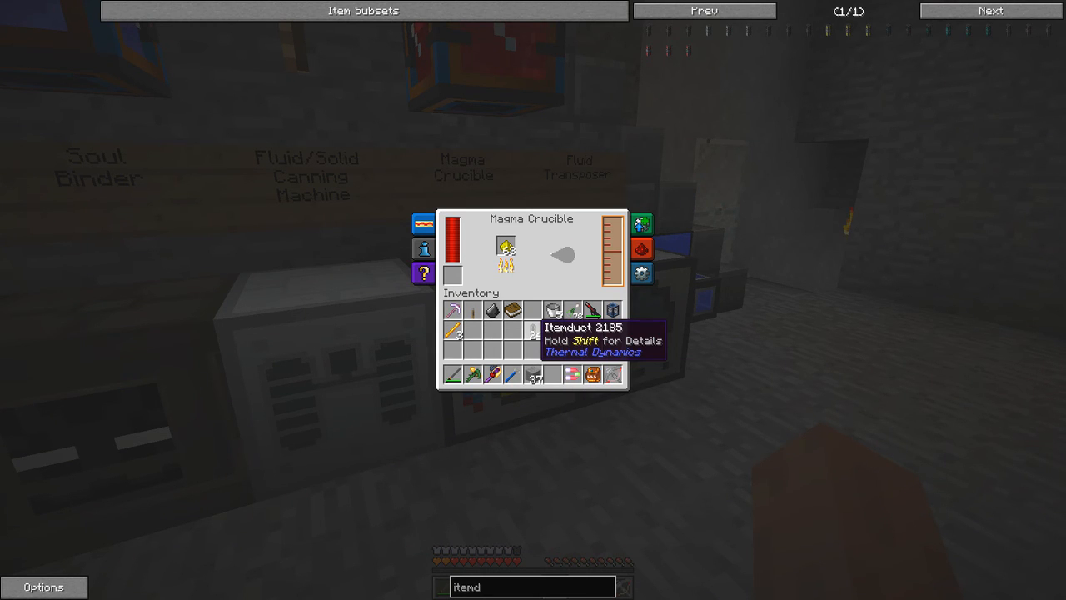
- Load the Magma Crucible and Fluid Transposer, then review the Impulse Itemduct's transposer recipe
key("Escape")
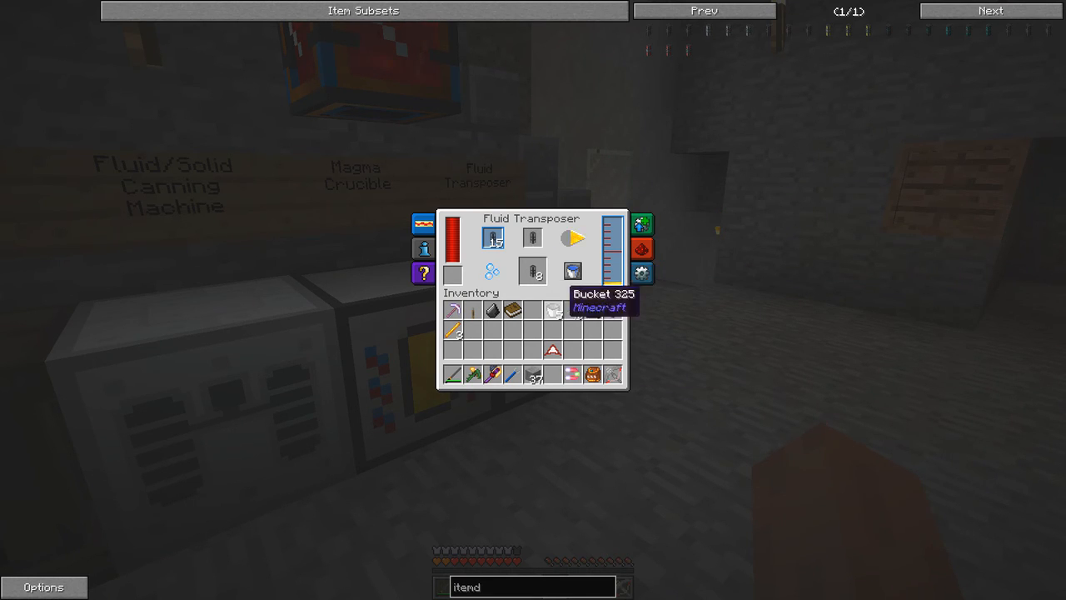
mouse_move(533, 269)
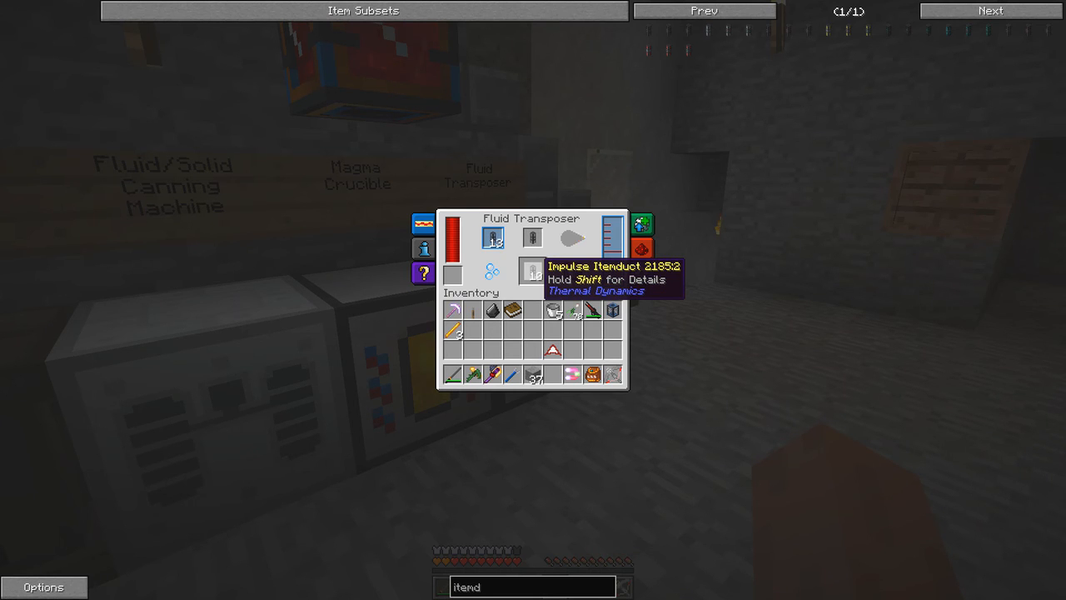
key("Escape")
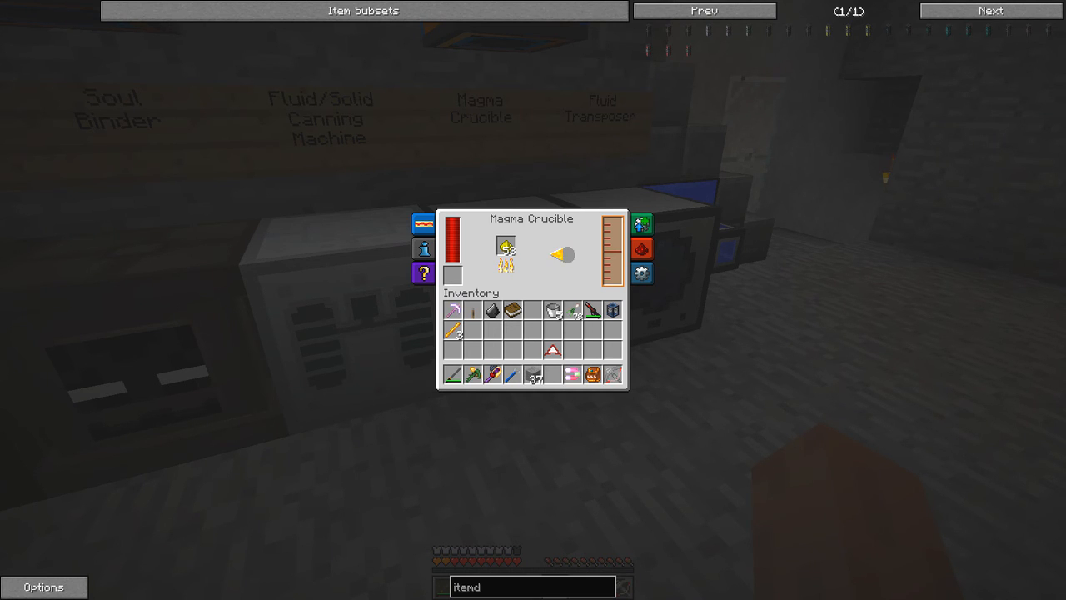
key("Escape")
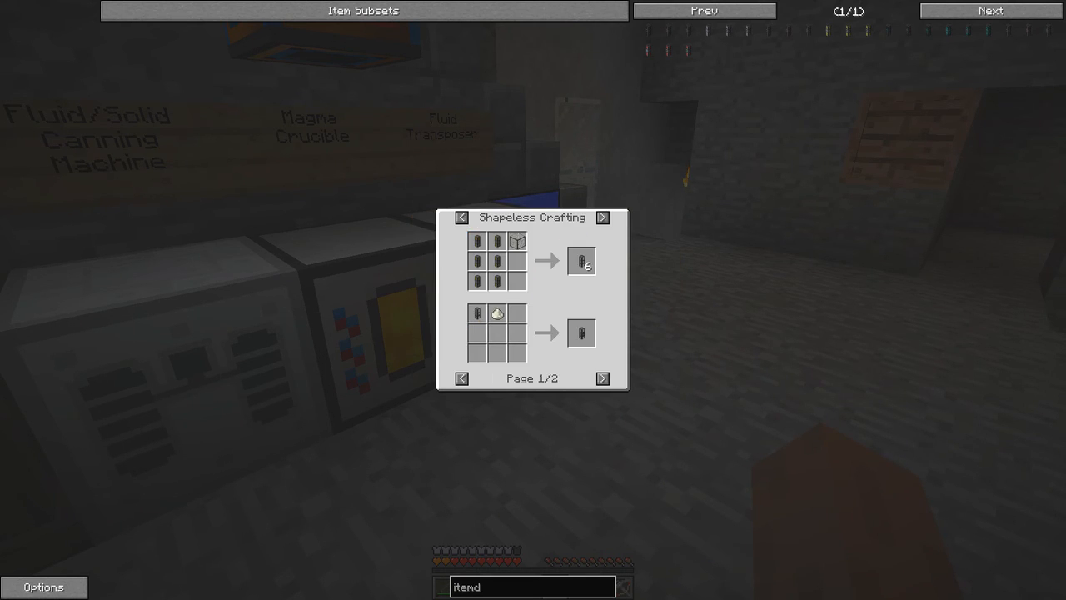
left_click(604, 217)
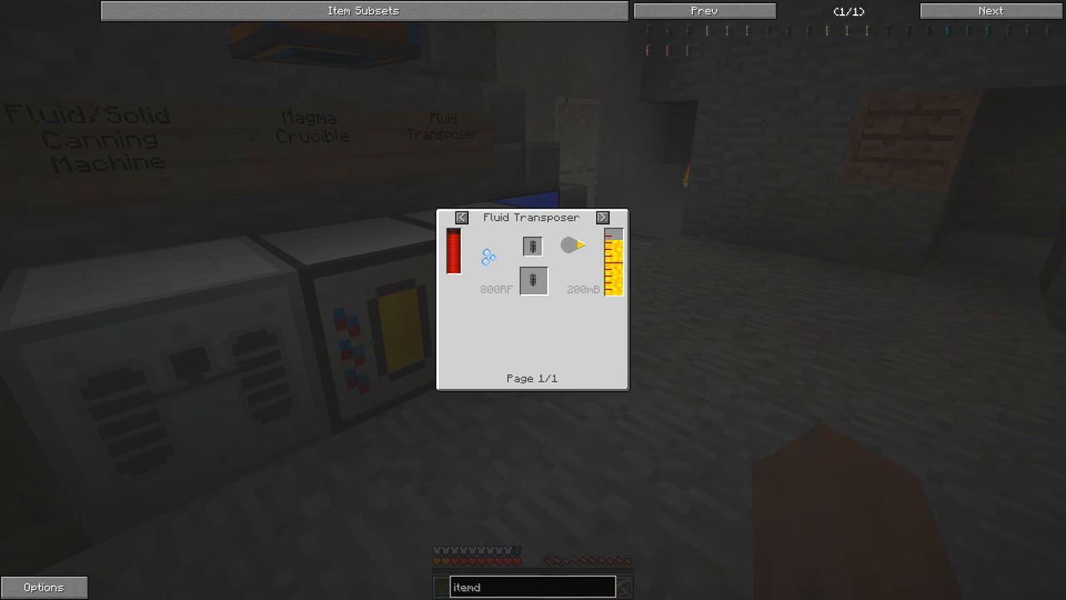
key("Escape")
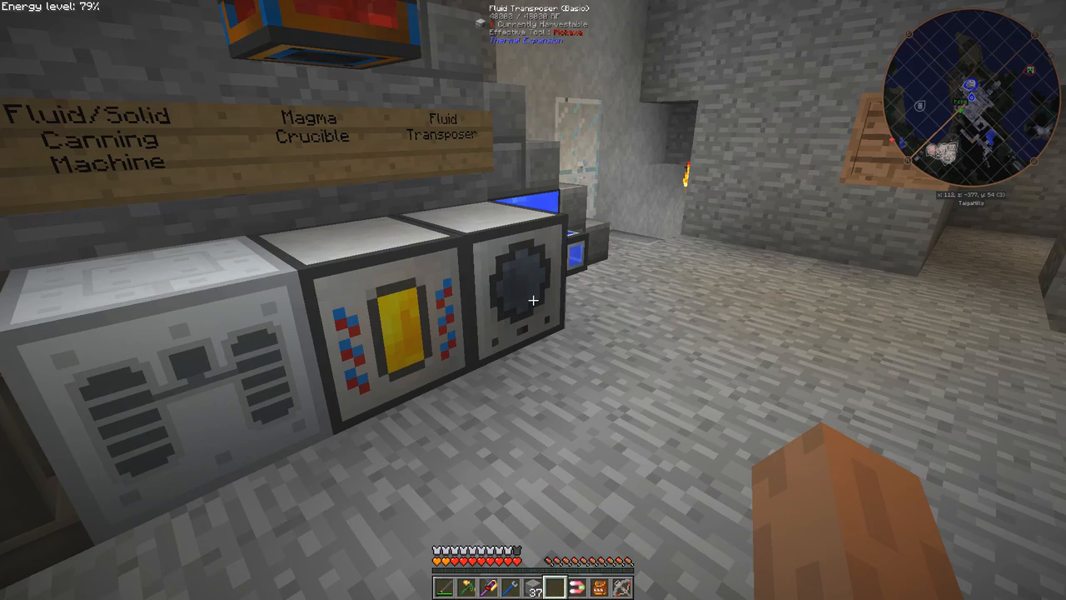
mouse_move(533, 300)
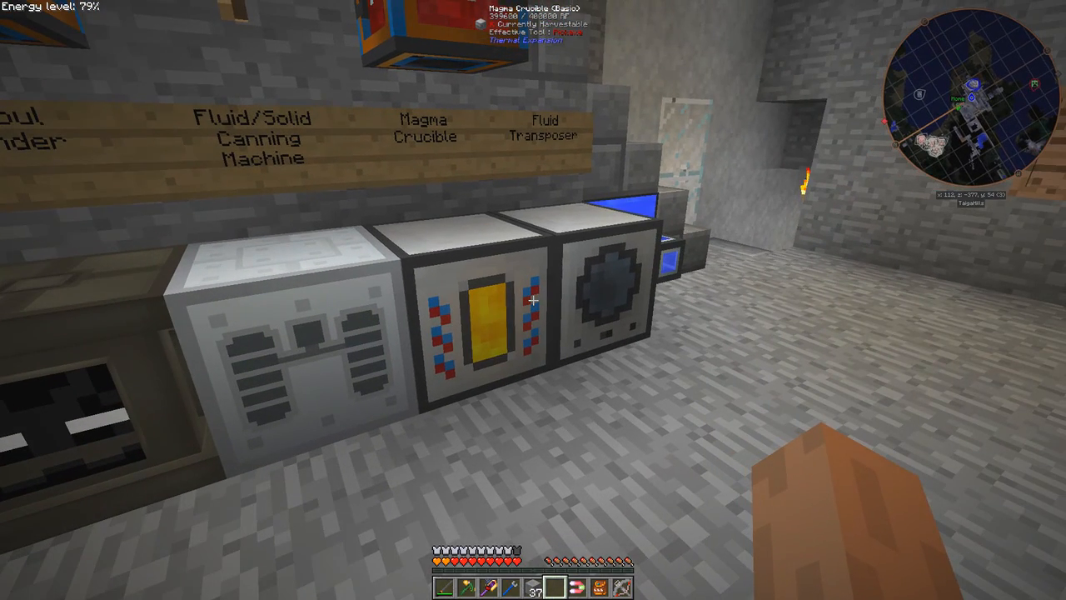
mouse_move(533, 300)
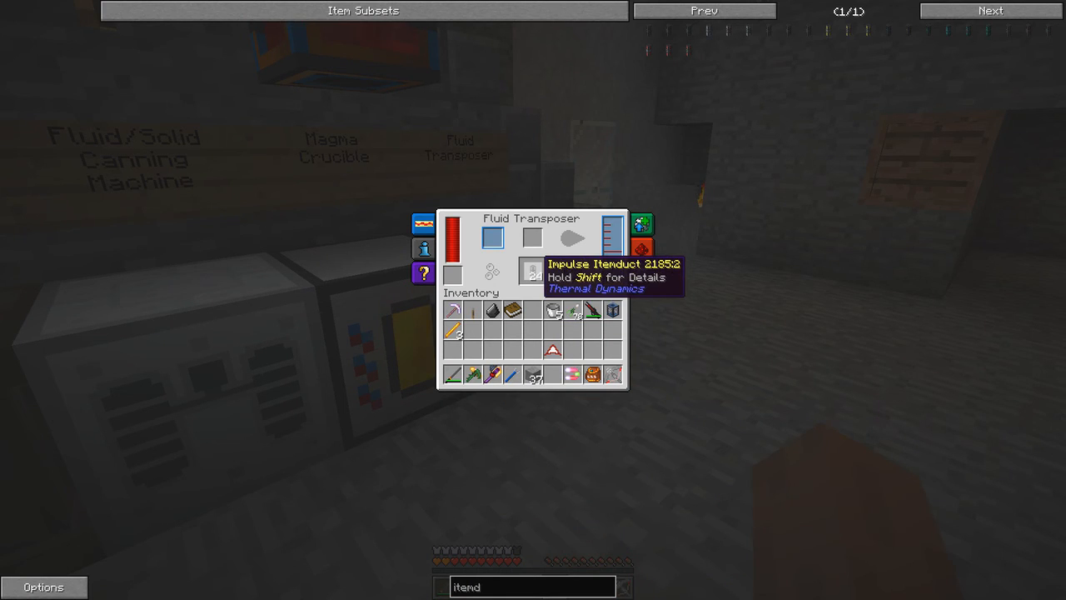
- Read the glowstone-filled Impulse Itemduct's detailed description and close the Fluid Transposer
key("shift")
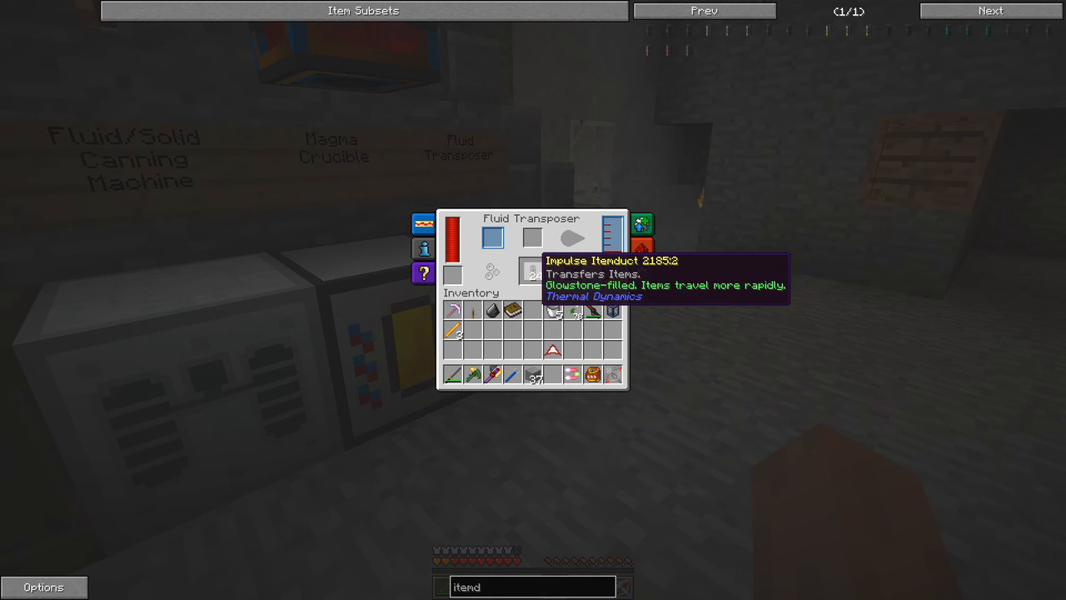
key("Escape")
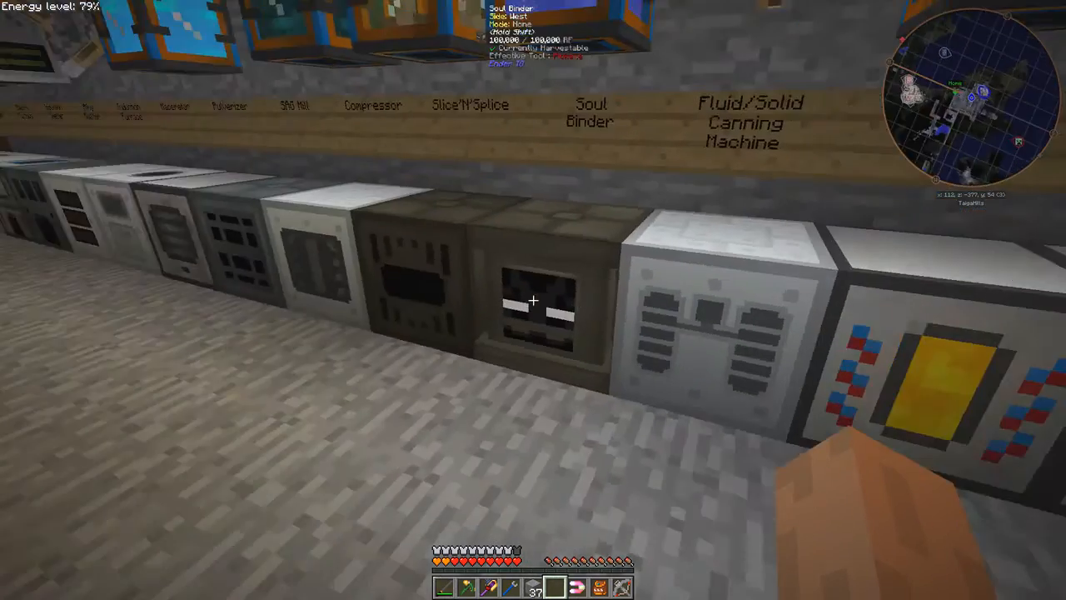
mouse_move(533, 300)
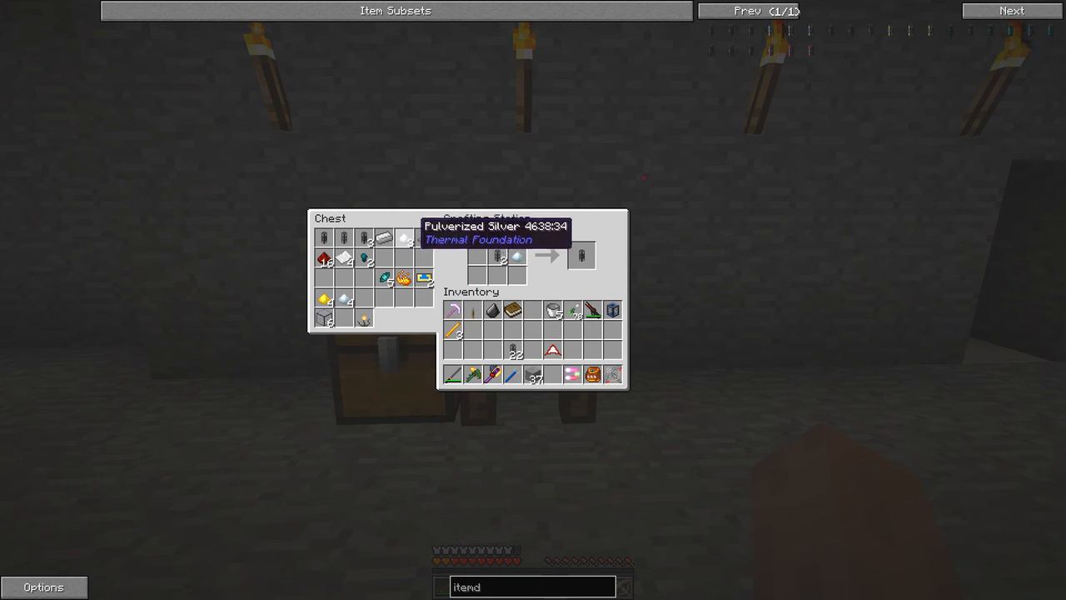
mouse_move(580, 253)
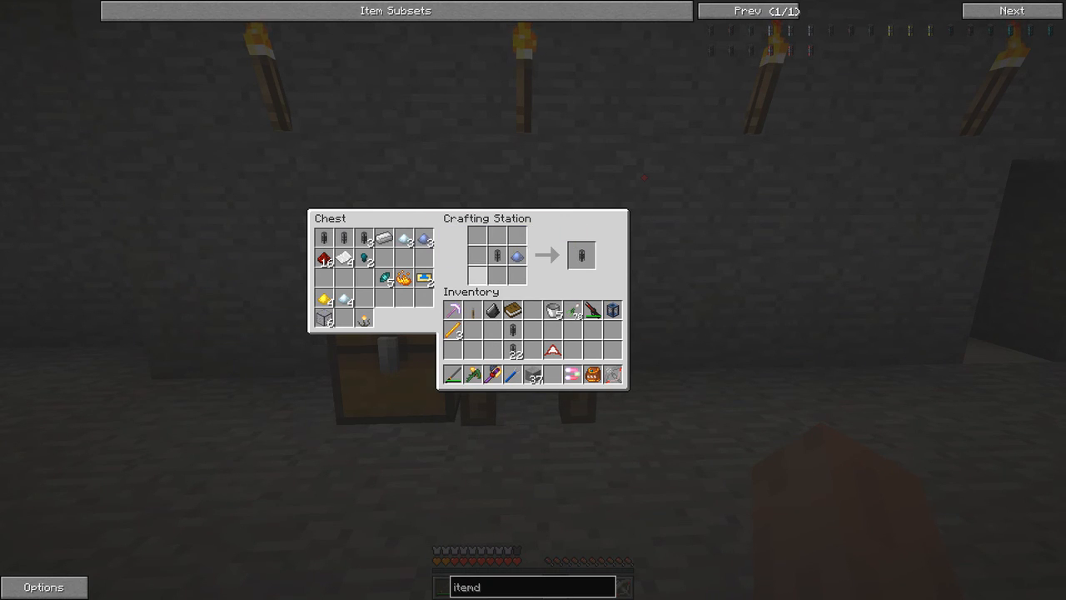
mouse_move(581, 255)
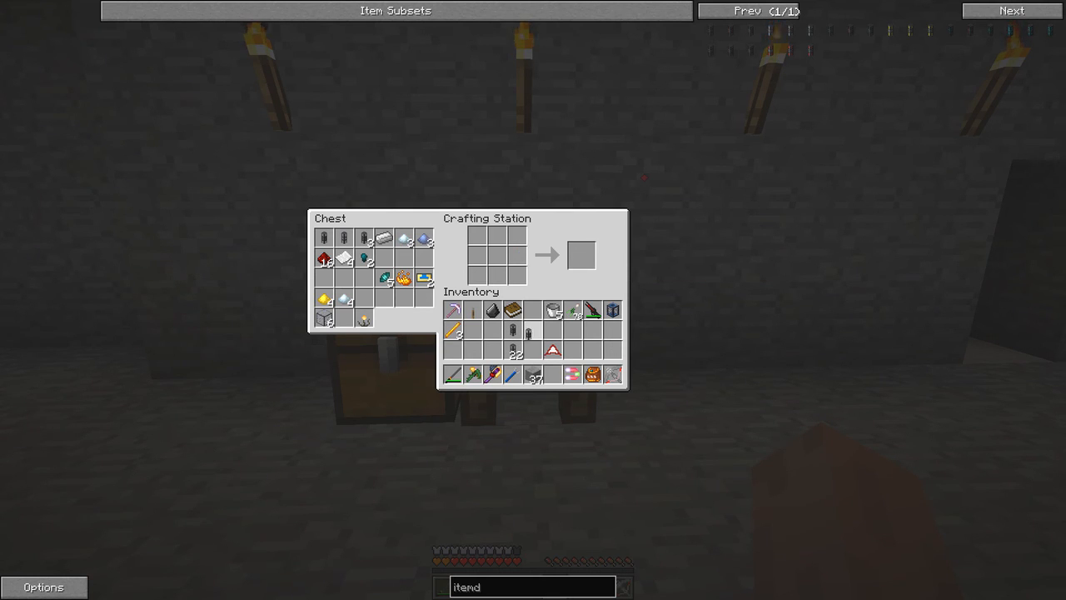
mouse_move(531, 310)
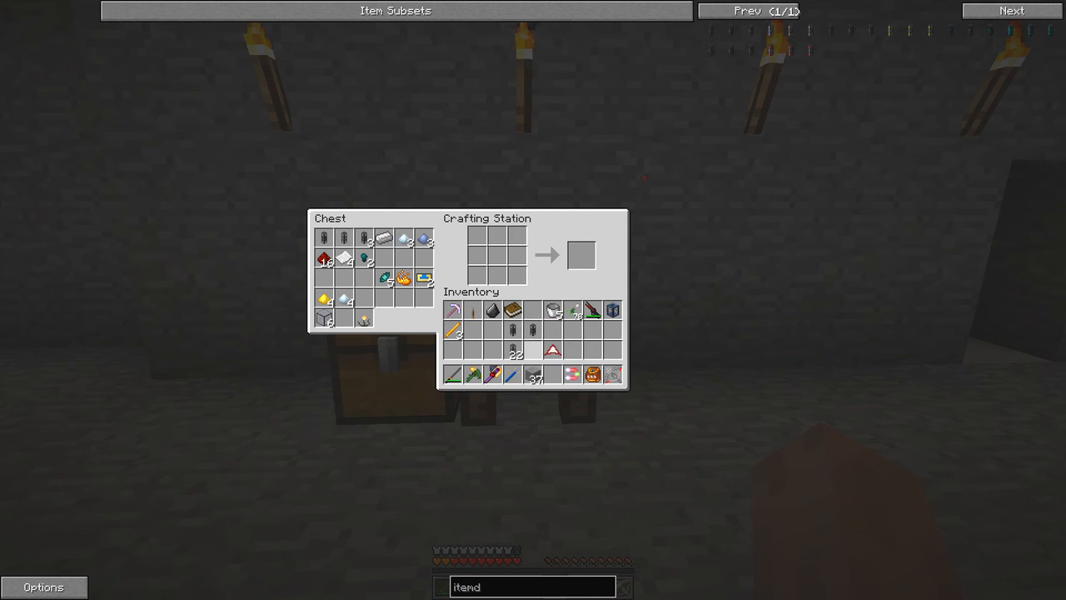
mouse_move(513, 310)
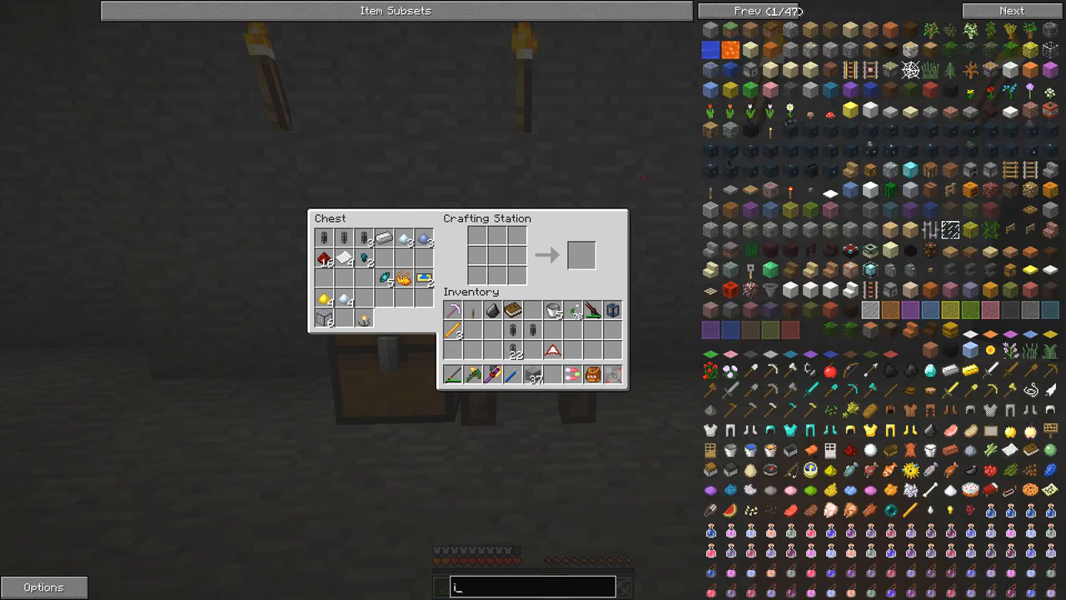
- Search JEI for 'servo' and page through its ingredient recipes to the ingot smelting recipe
type("servo")
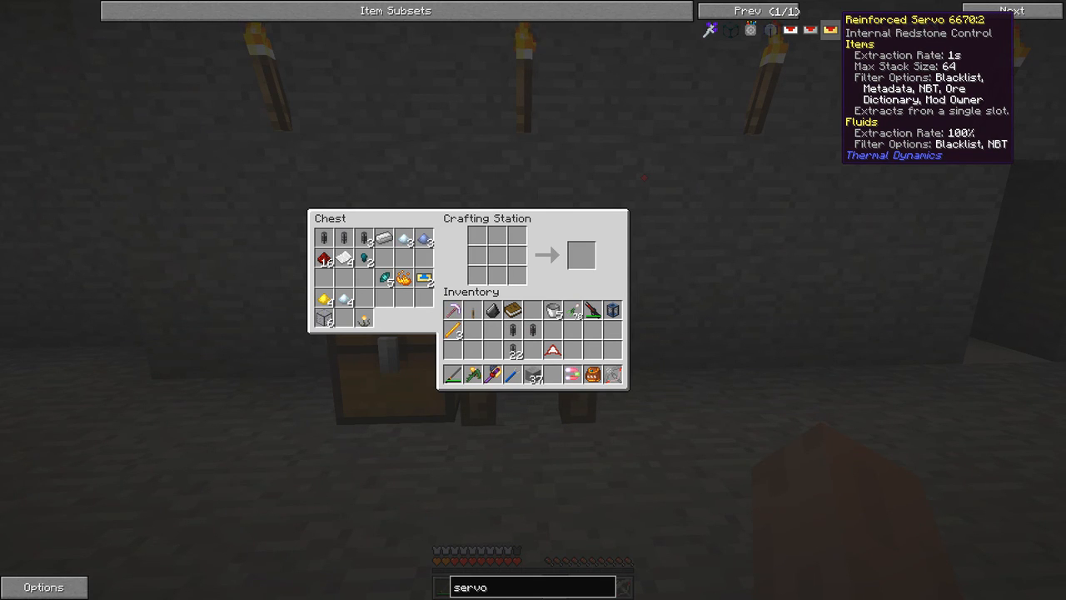
type("_")
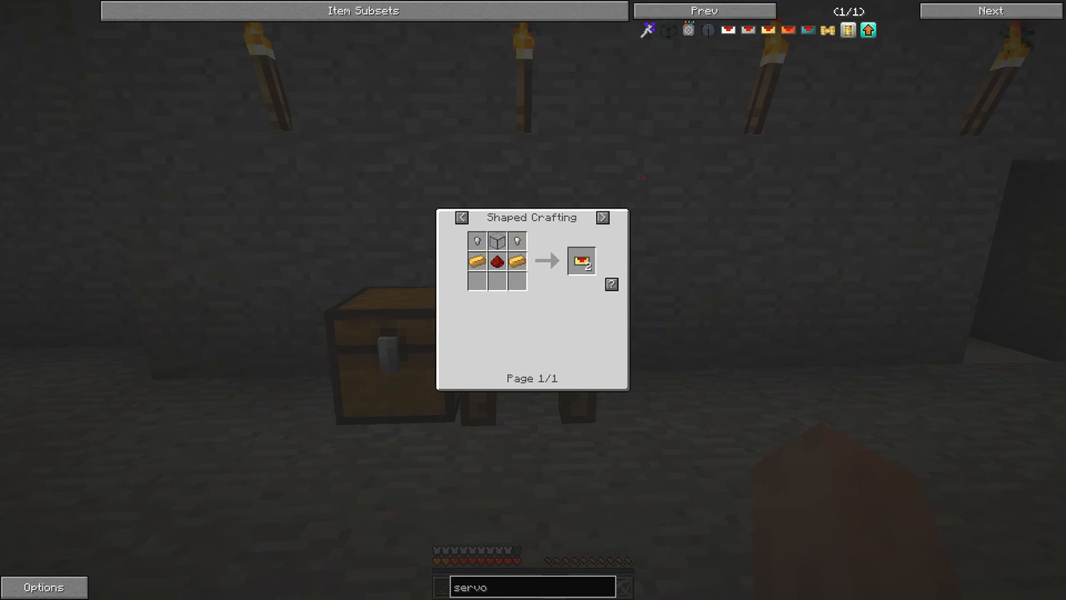
mouse_move(496, 240)
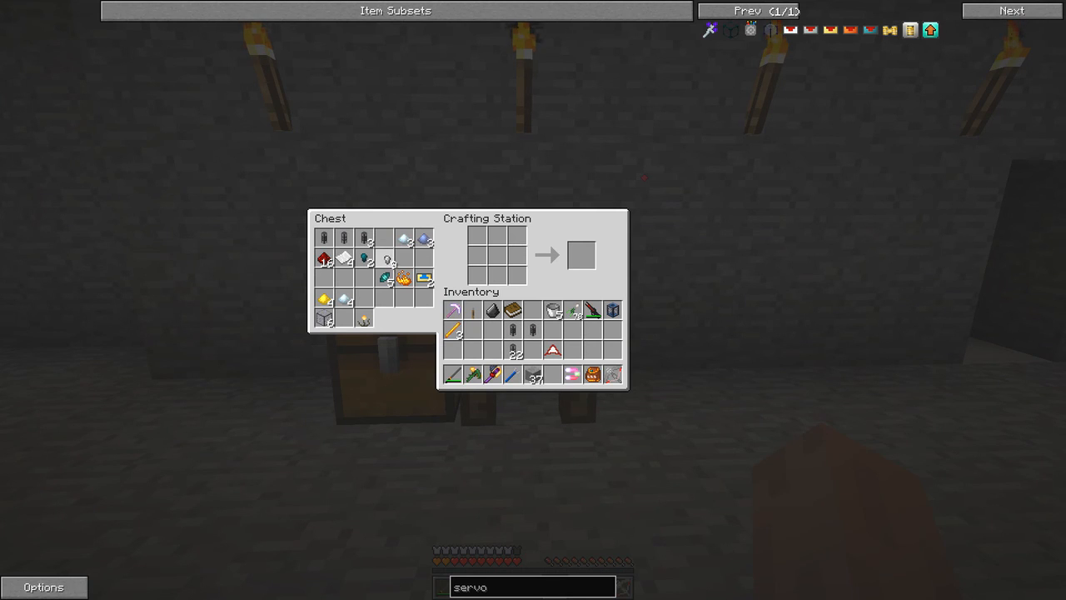
mouse_move(513, 310)
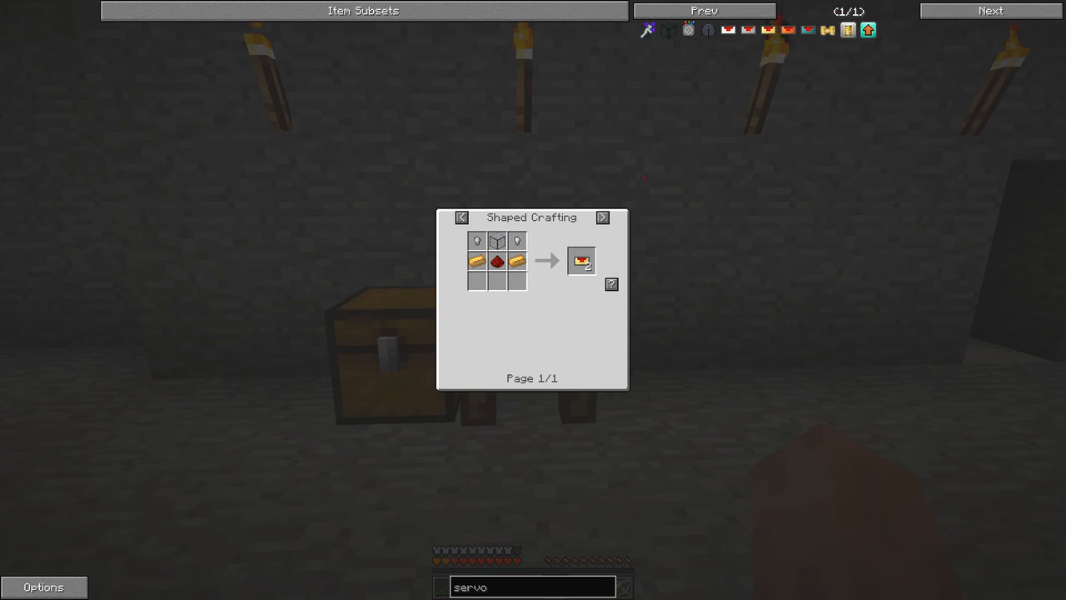
left_click(603, 217)
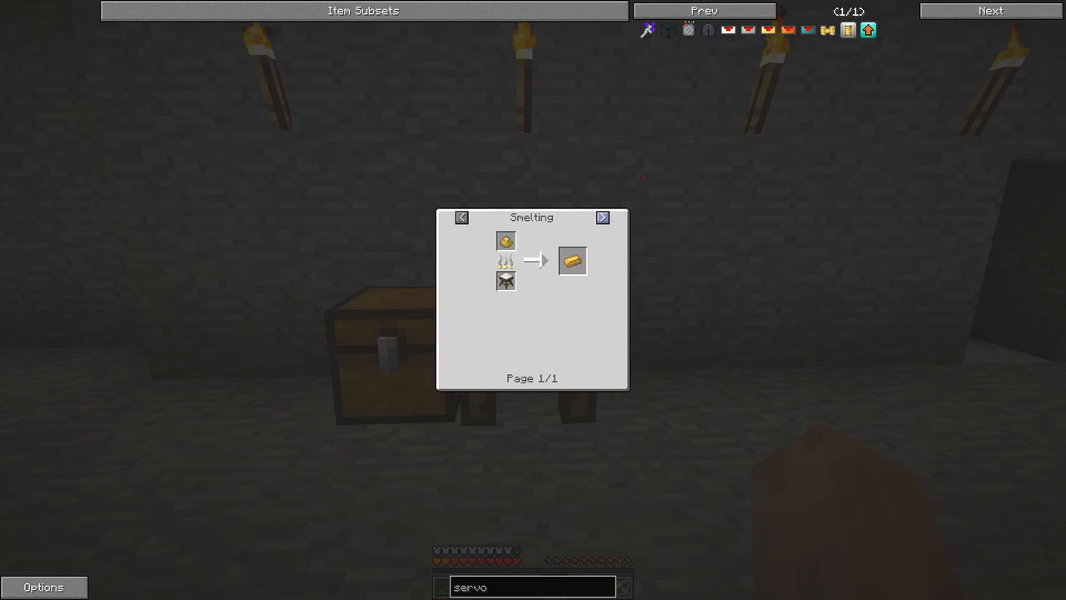
mouse_move(507, 239)
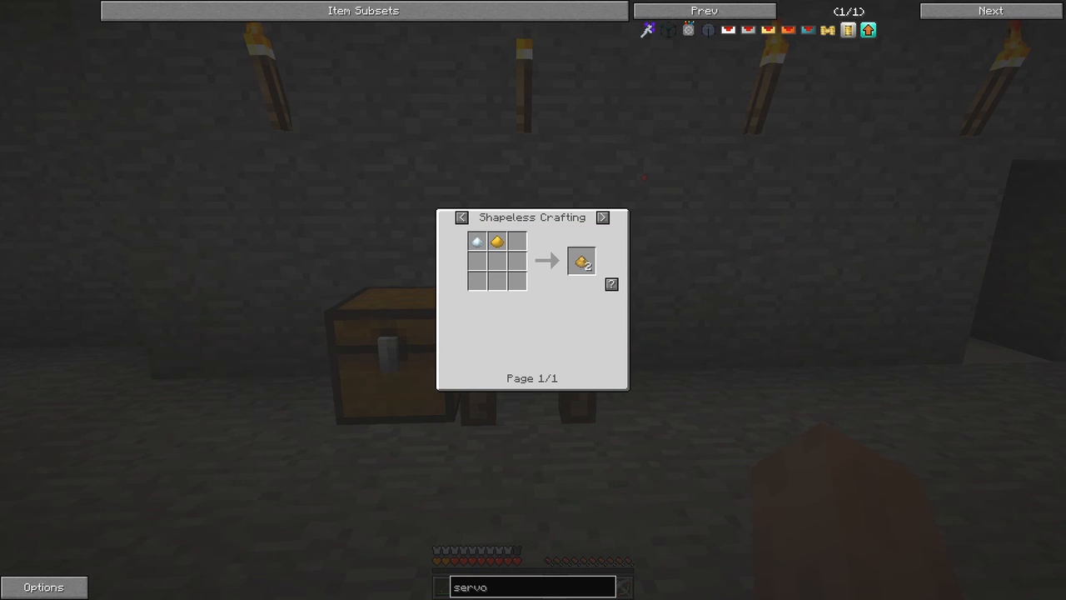
mouse_move(476, 240)
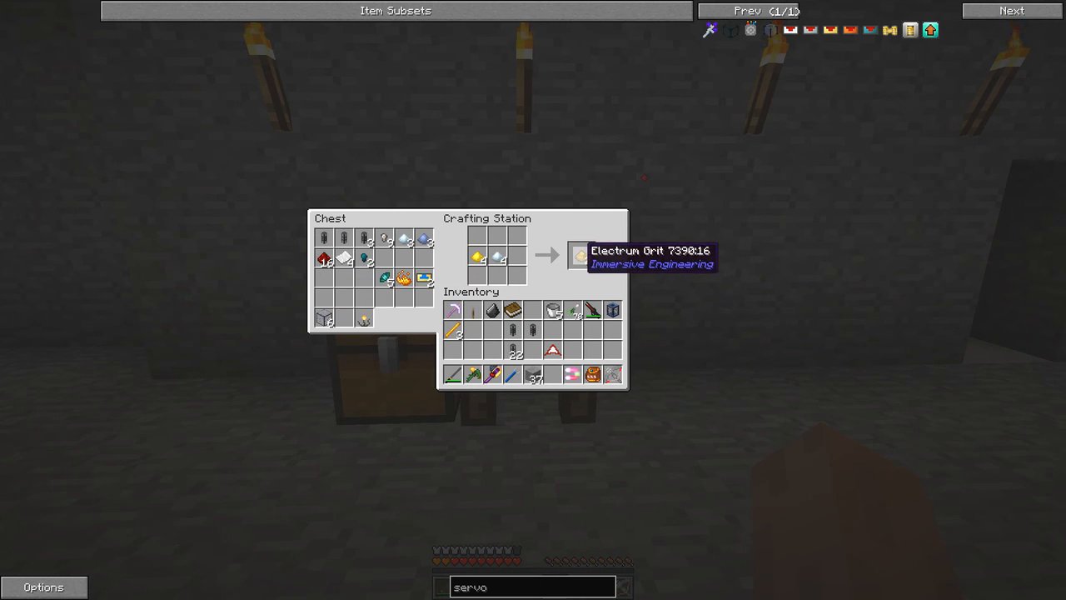
- Smelt the Electrum Grit in the Induction Furnace and collect the Electrum Ingots
key("Escape")
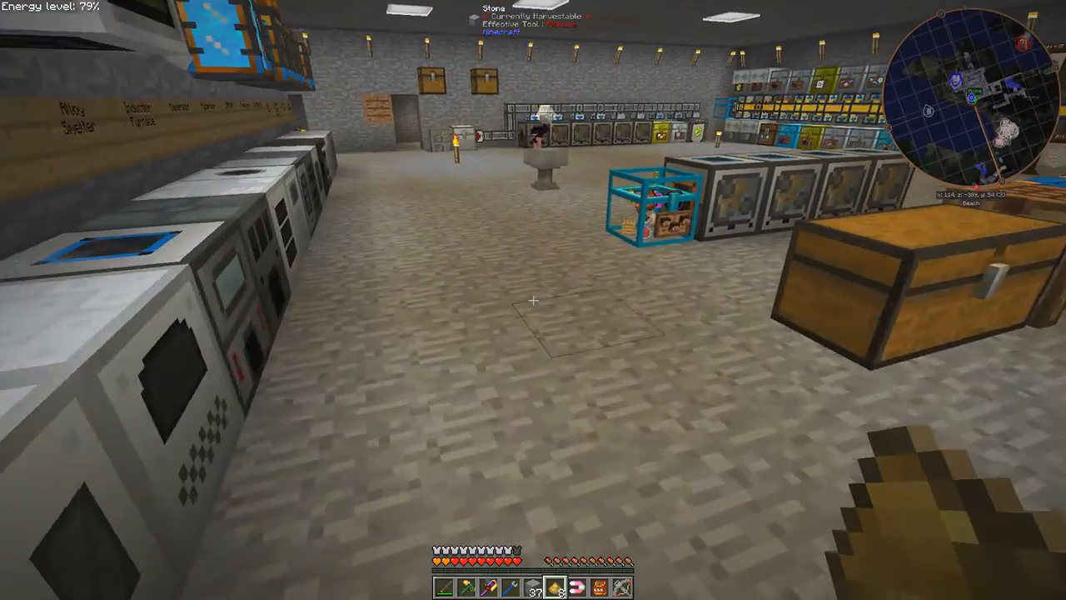
mouse_move(533, 300)
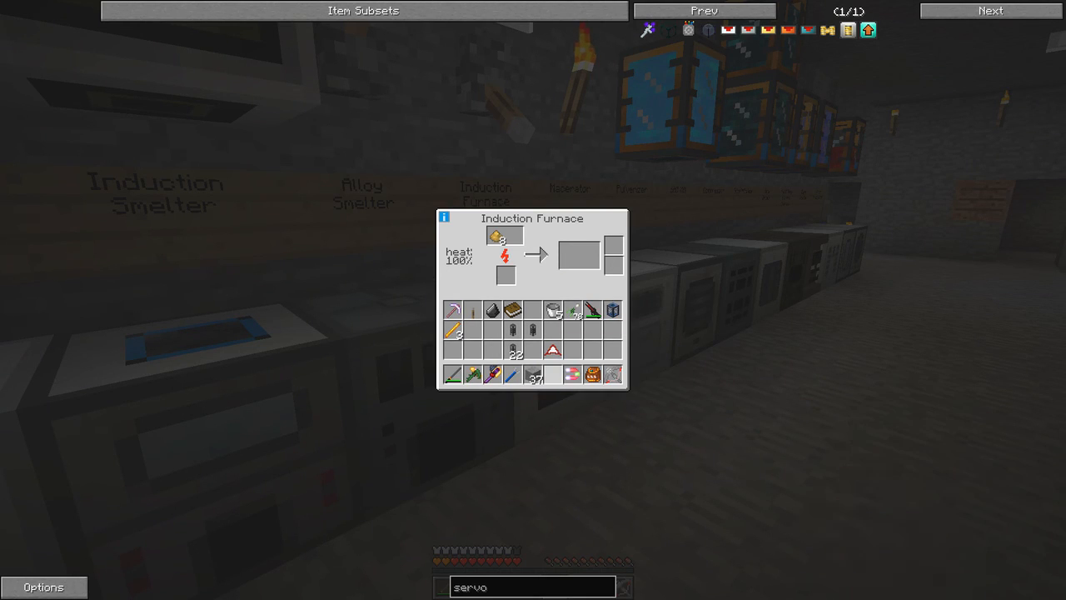
mouse_move(580, 254)
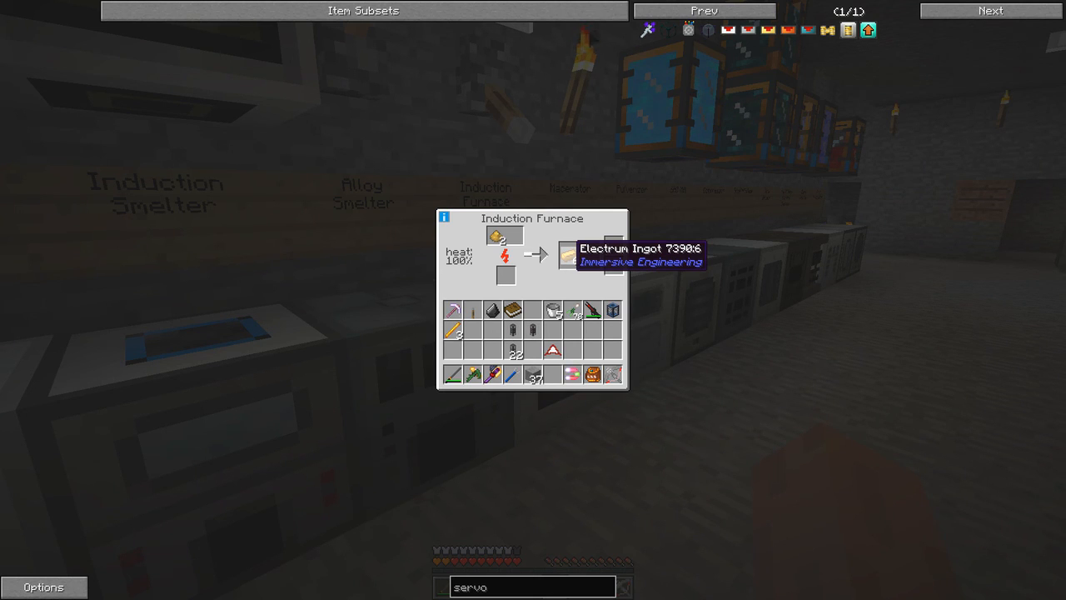
left_click(505, 236)
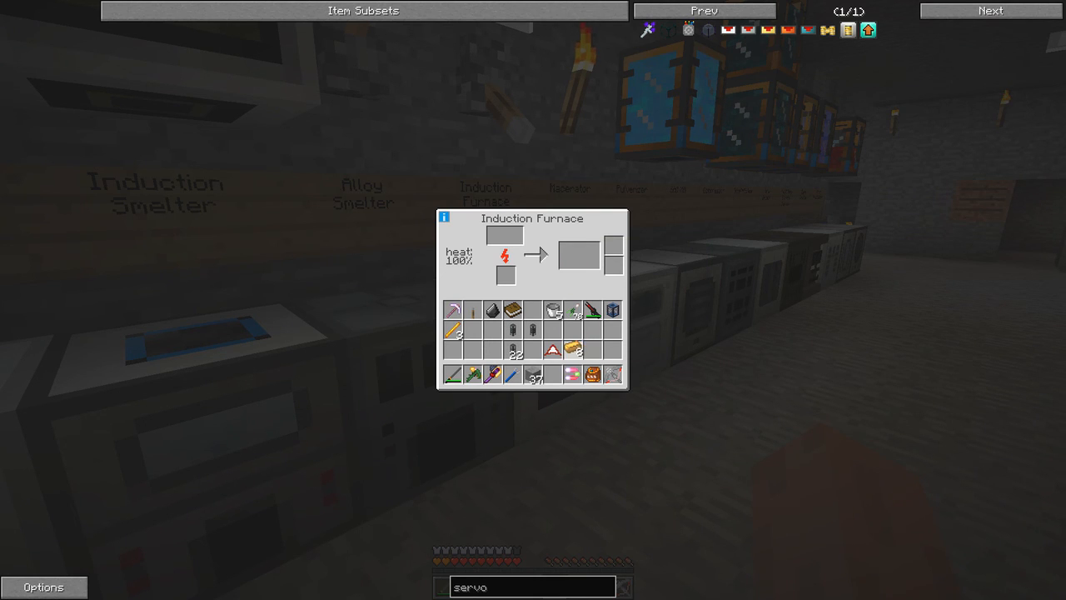
mouse_move(573, 350)
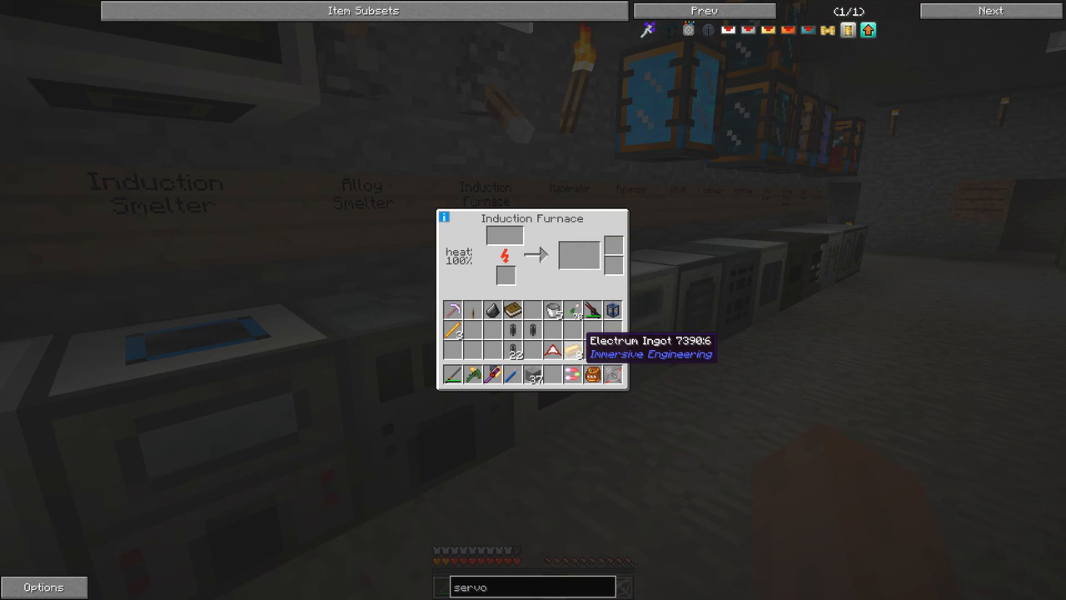
key("Escape")
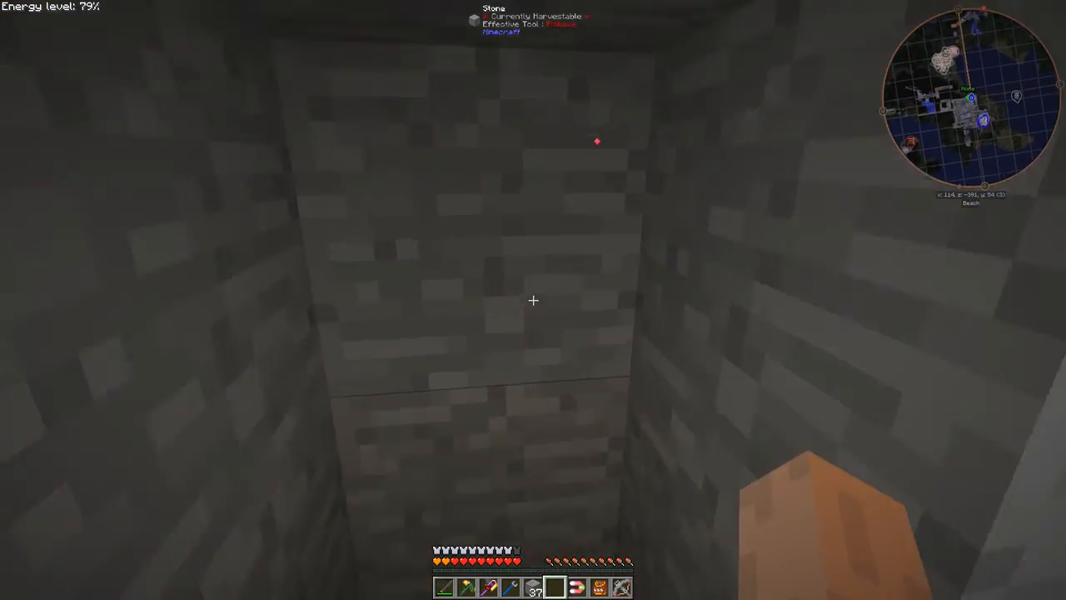
mouse_move(533, 299)
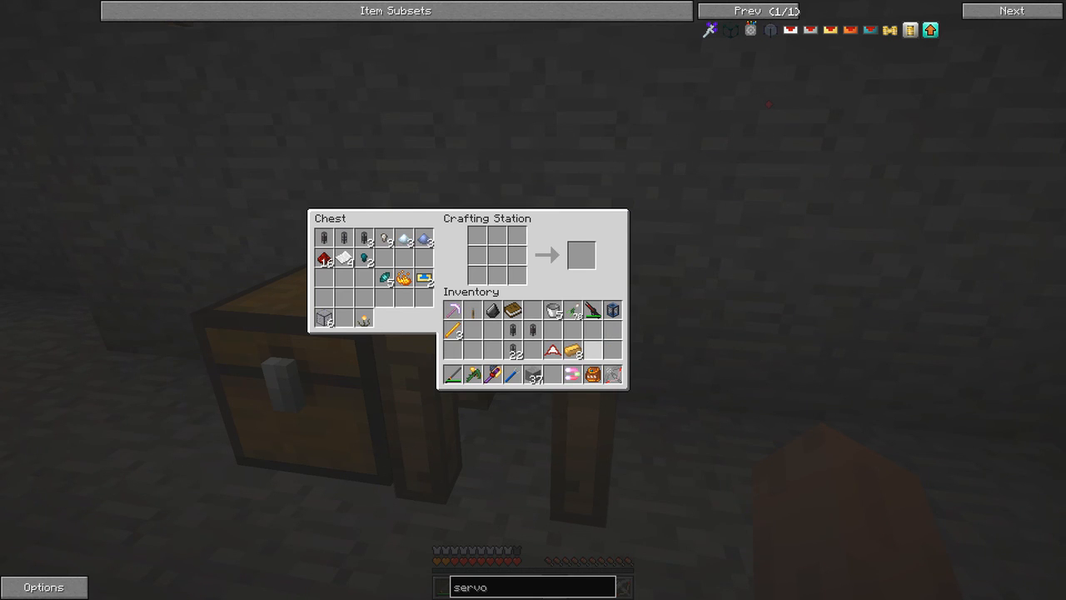
mouse_move(790, 30)
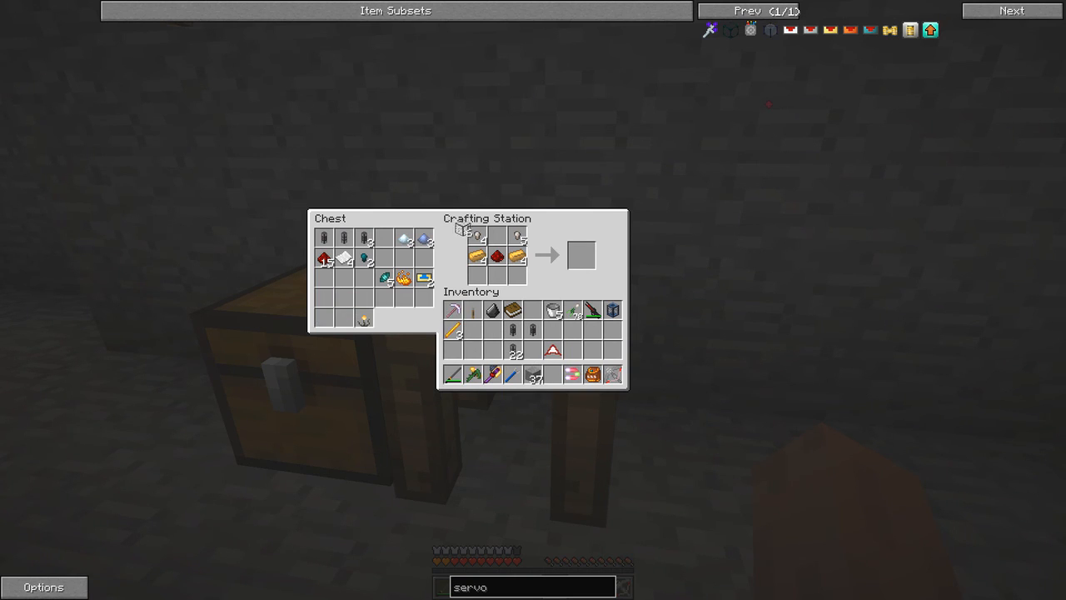
mouse_move(580, 253)
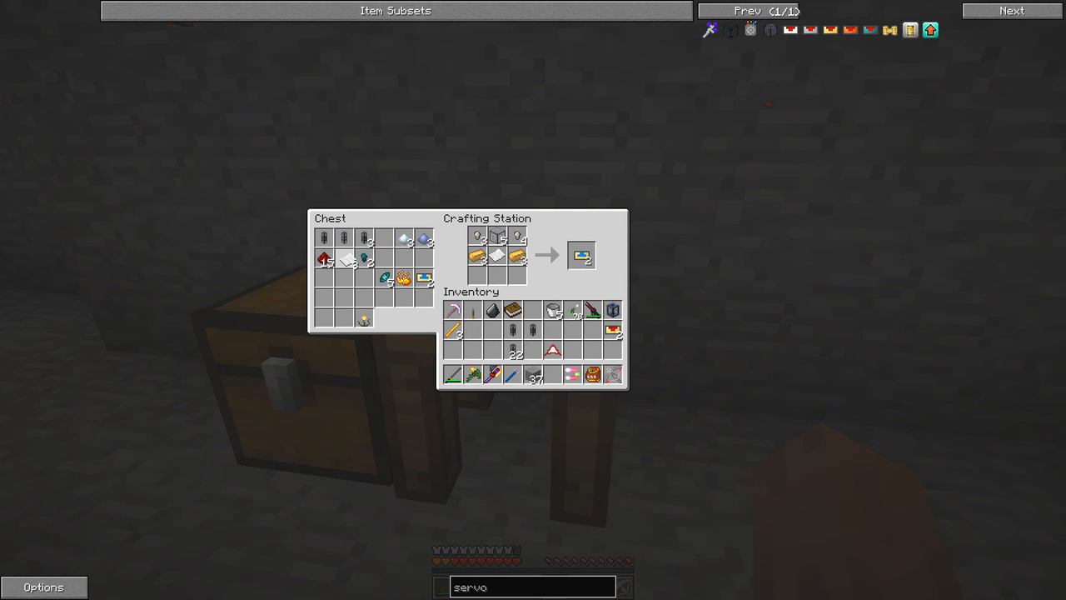
mouse_move(583, 255)
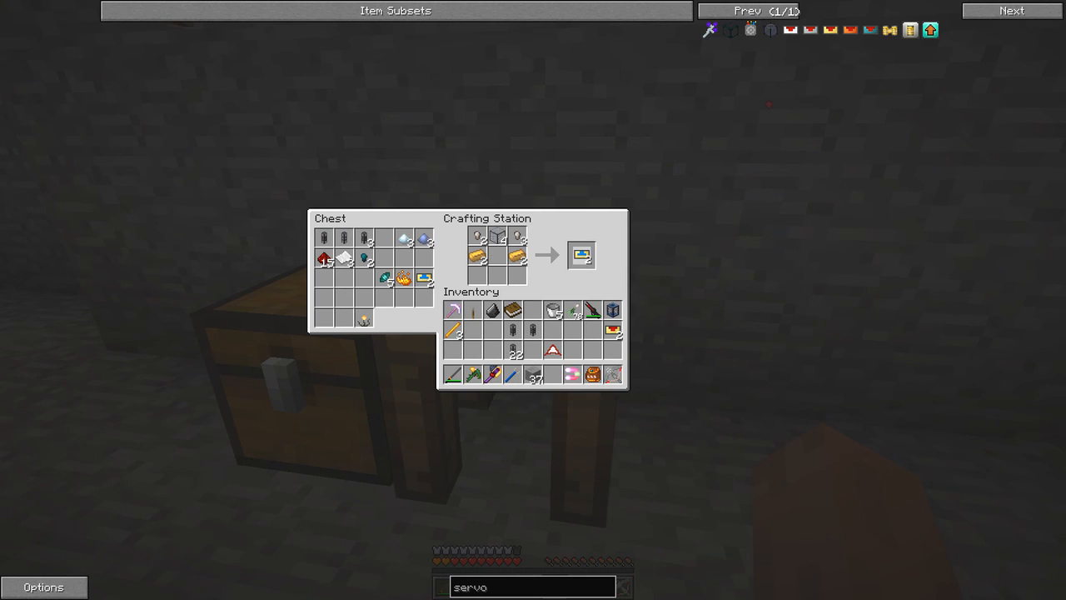
- Craft the servo from Electrum Ingots and collect it from the result slot
left_click(583, 253)
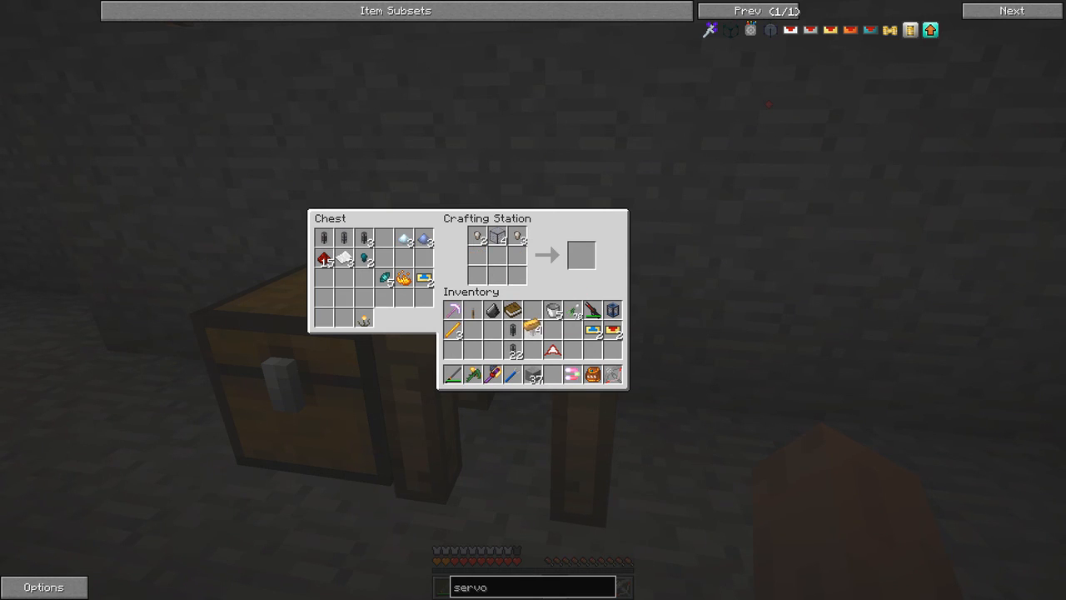
mouse_move(480, 237)
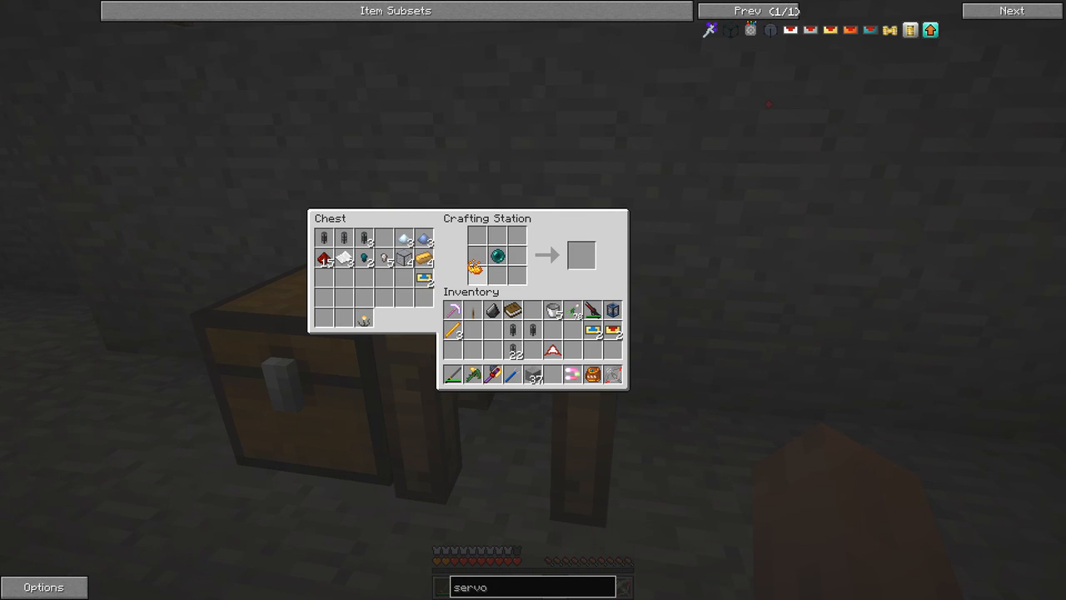
mouse_move(582, 255)
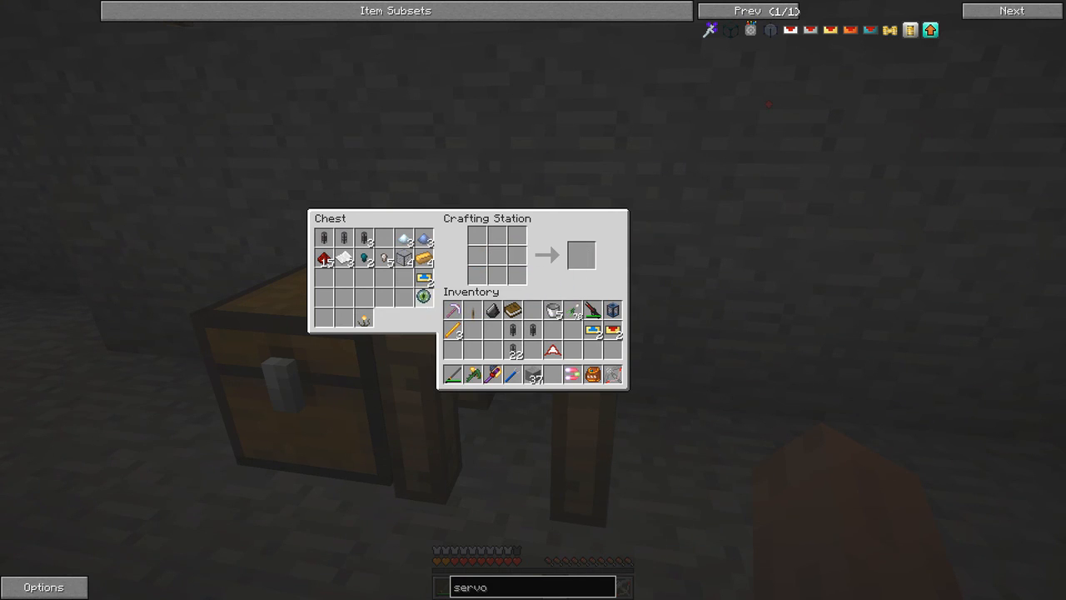
mouse_move(363, 320)
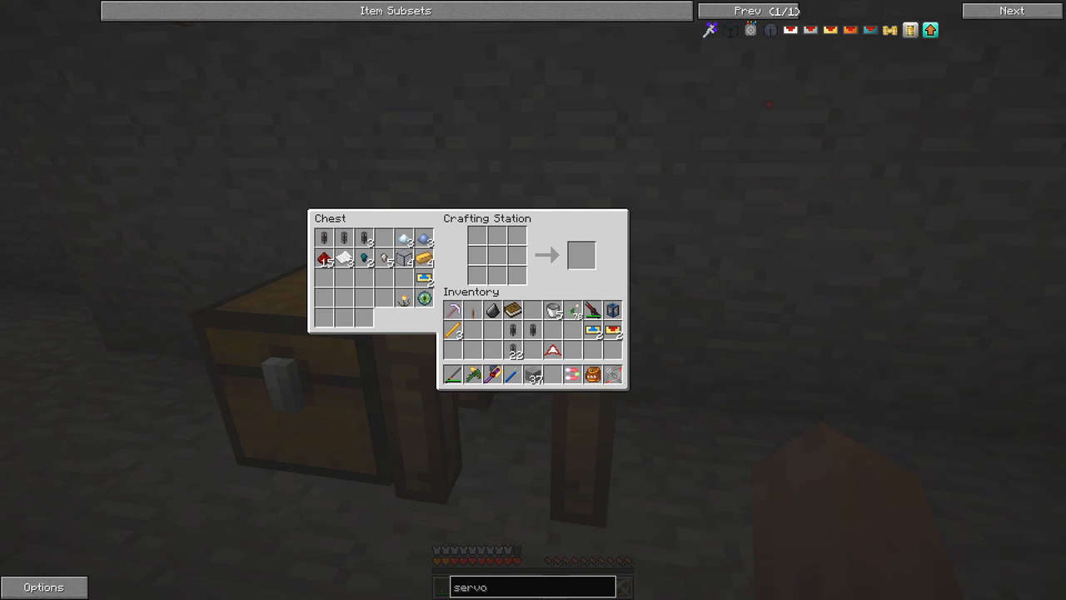
mouse_move(423, 298)
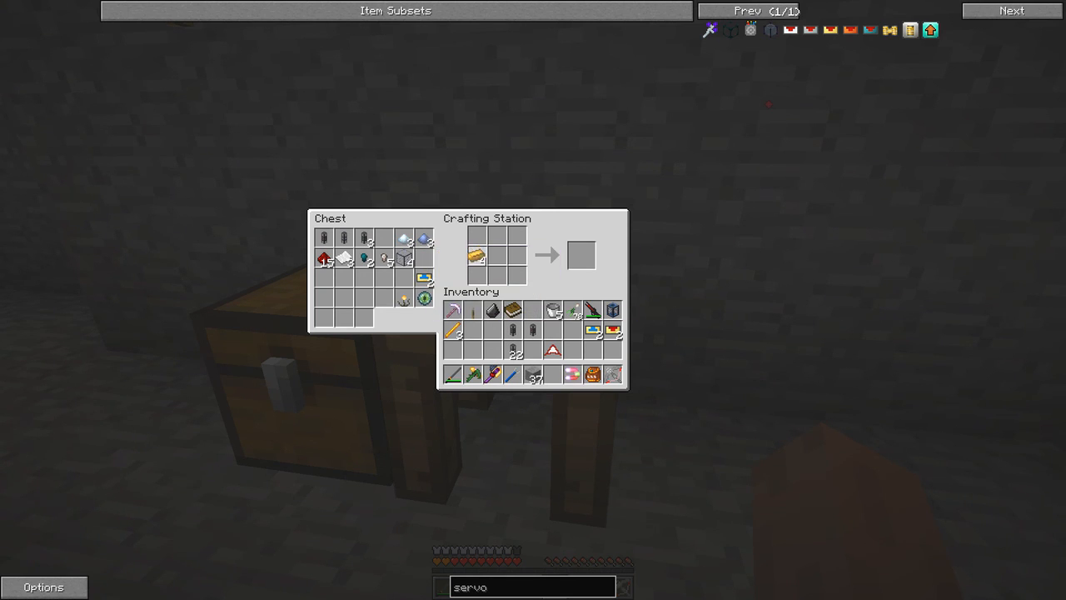
mouse_move(407, 256)
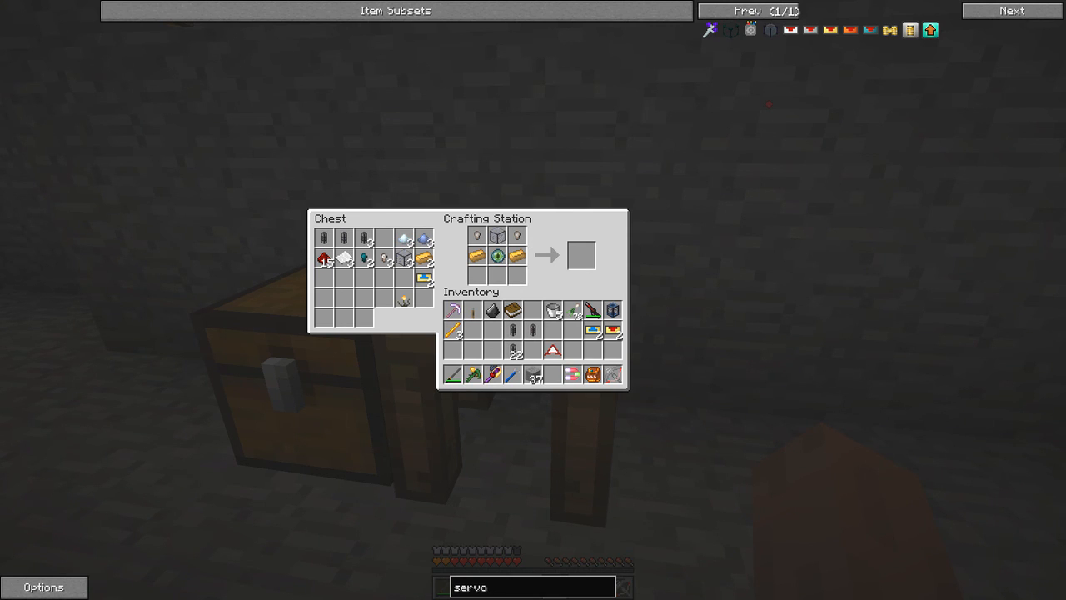
- Search JEI for 'ret', craft the retriever and a blank Redprint, then close crafting
type("ret")
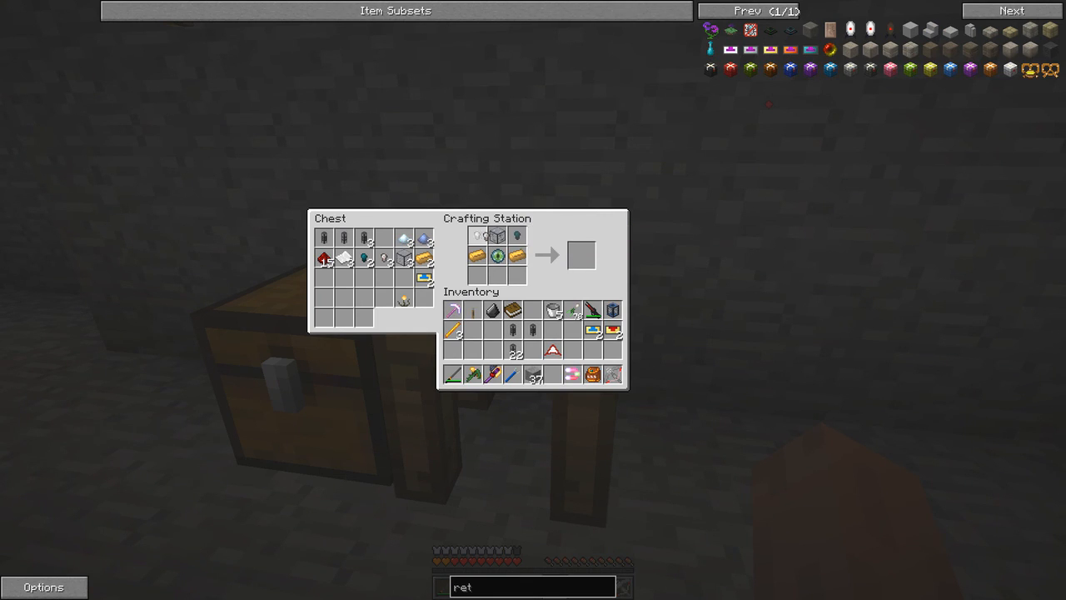
mouse_move(385, 255)
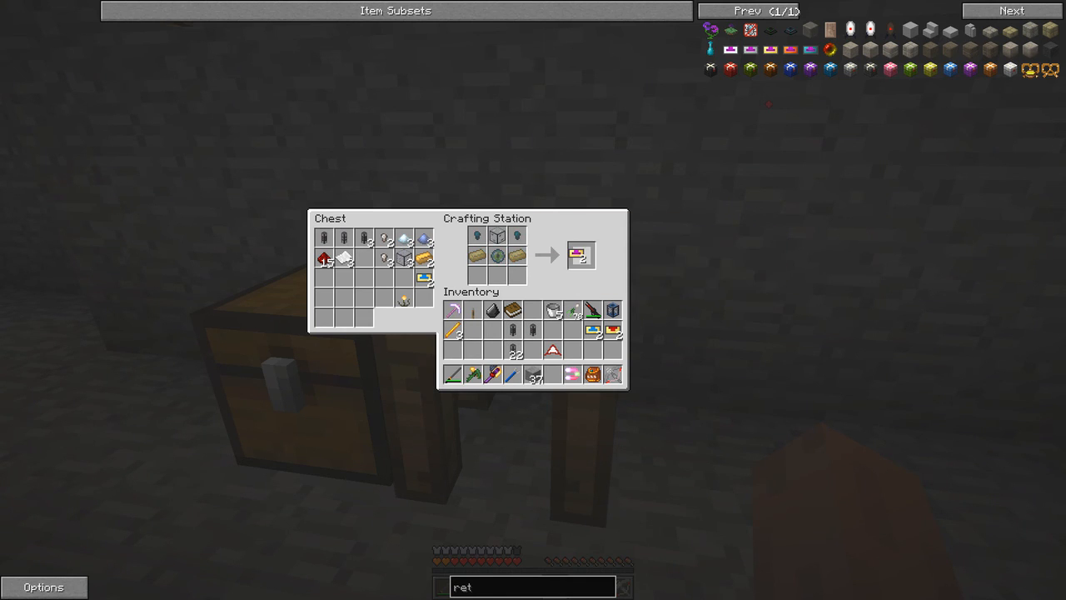
left_click(581, 255)
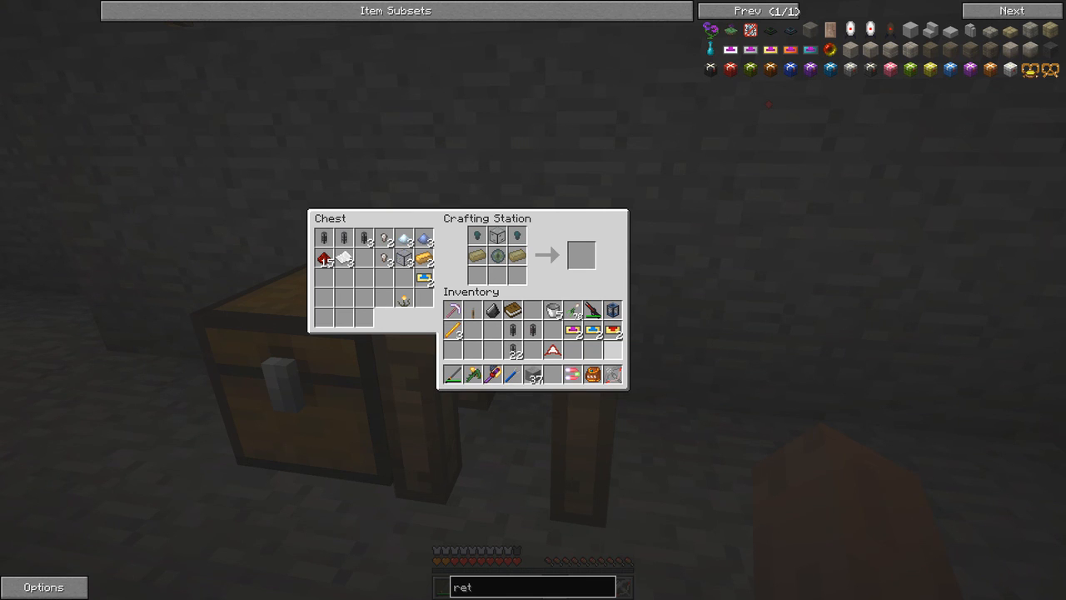
mouse_move(593, 374)
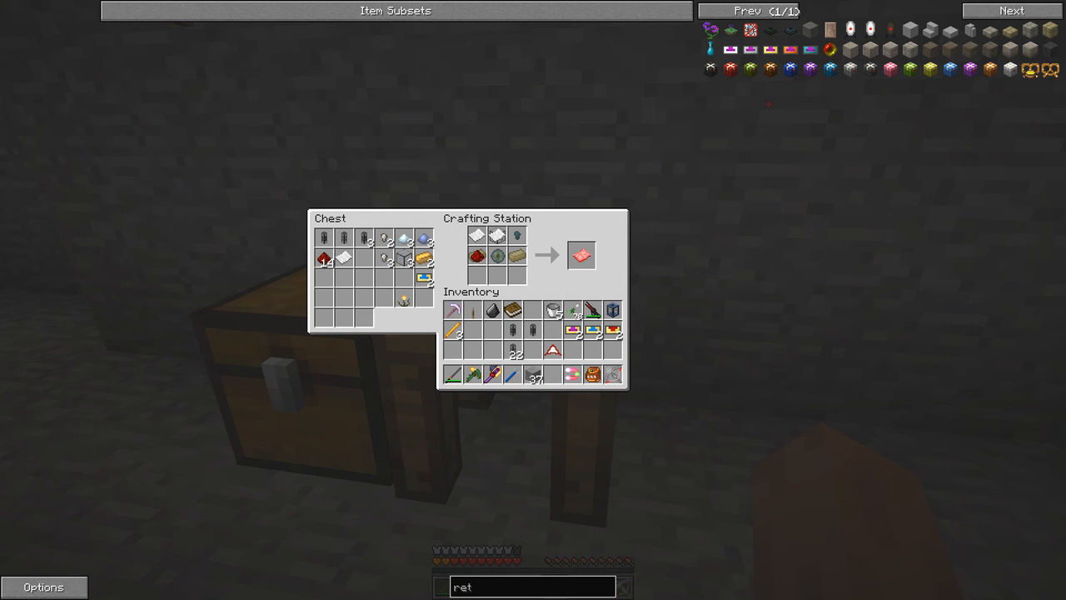
mouse_move(582, 254)
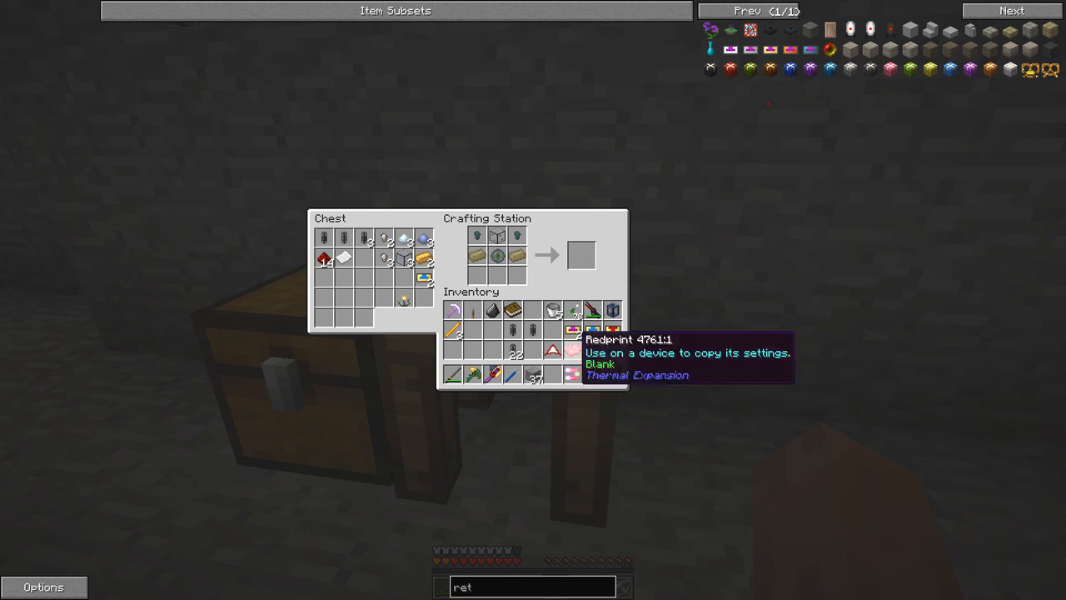
key("Escape")
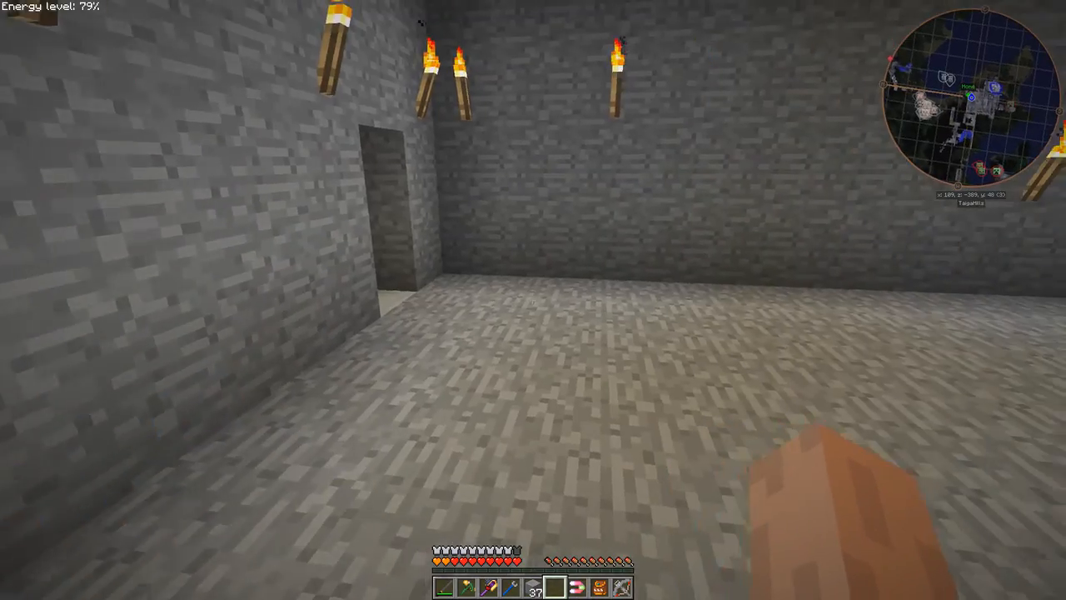
mouse_move(533, 300)
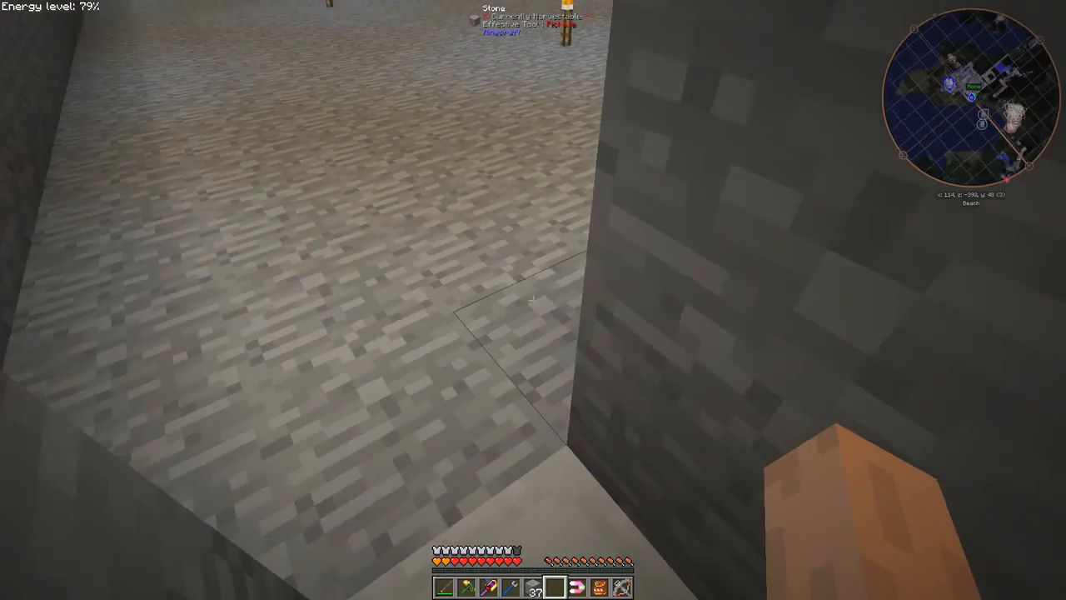
mouse_move(533, 300)
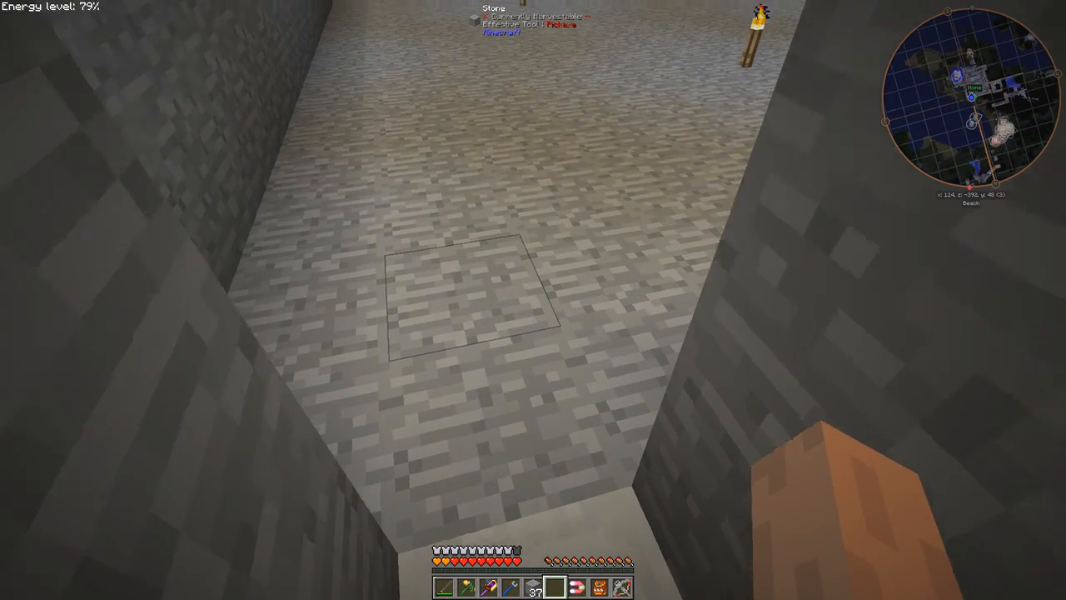
mouse_move(533, 300)
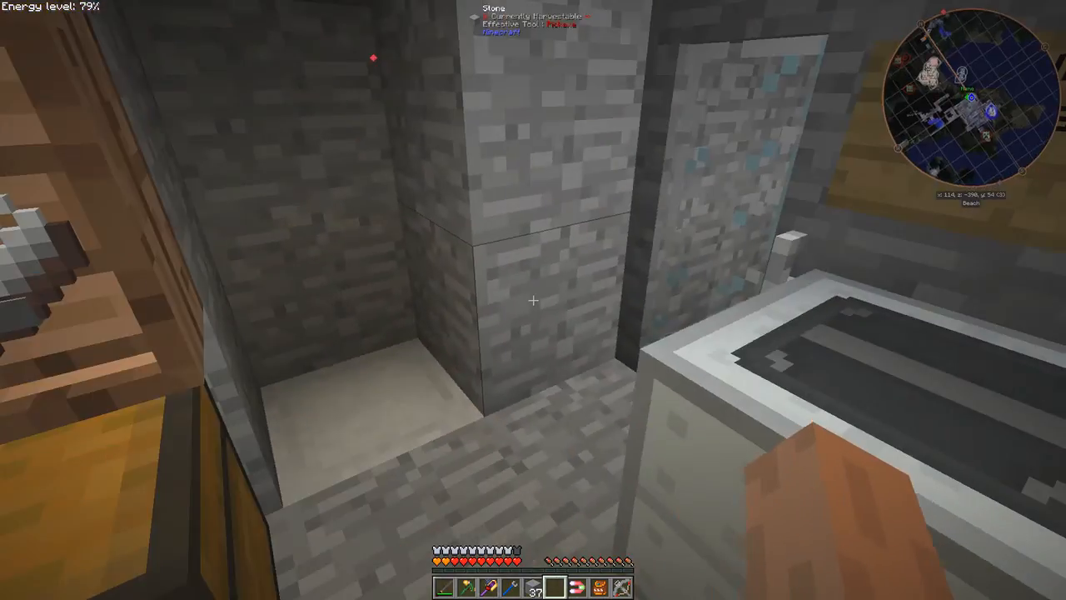
mouse_move(533, 300)
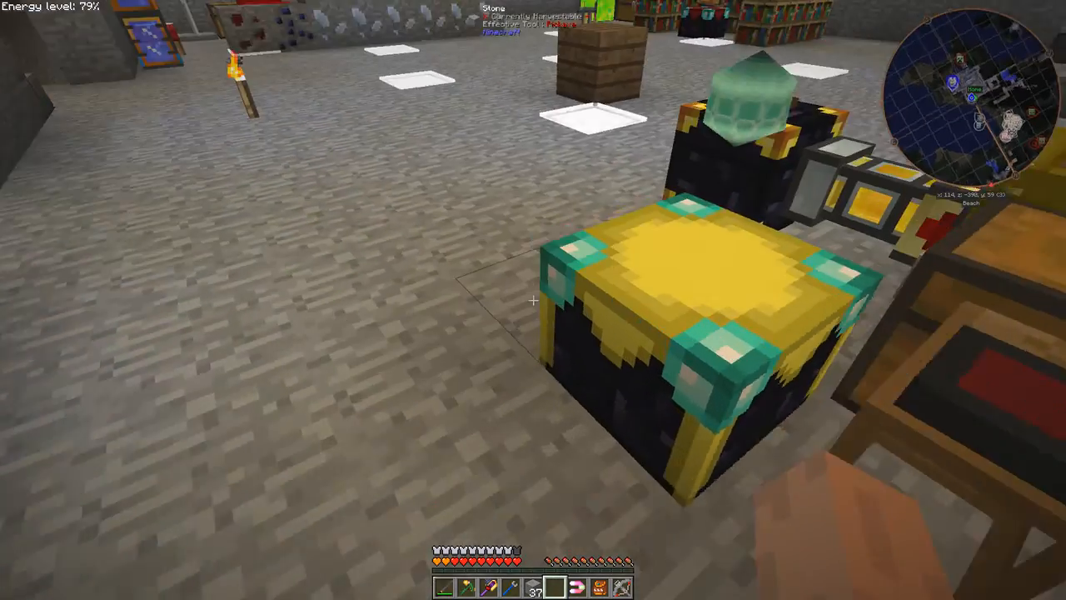
mouse_move(533, 300)
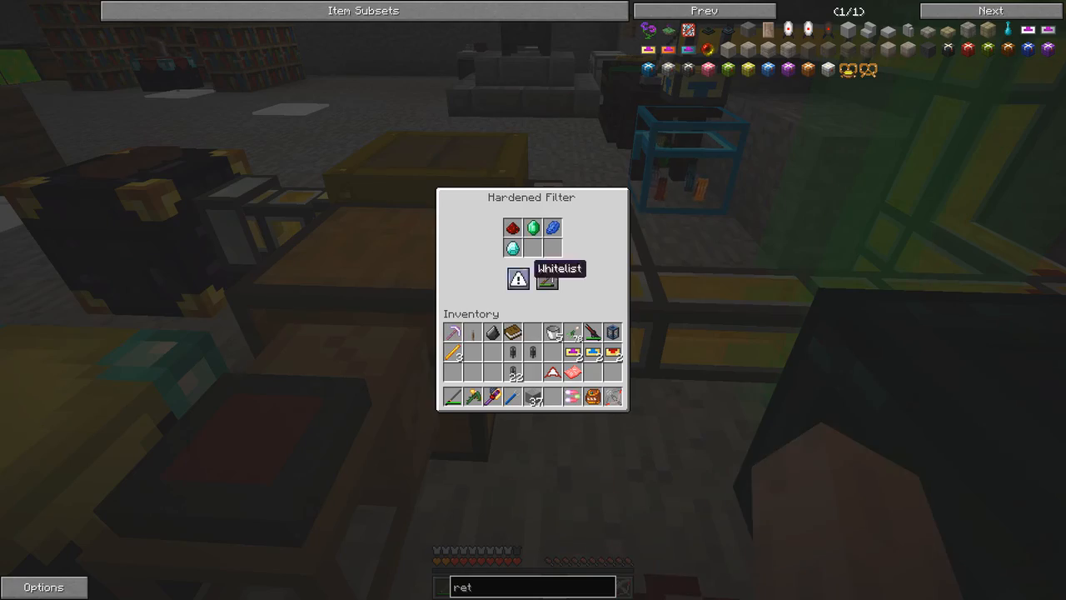
mouse_move(514, 249)
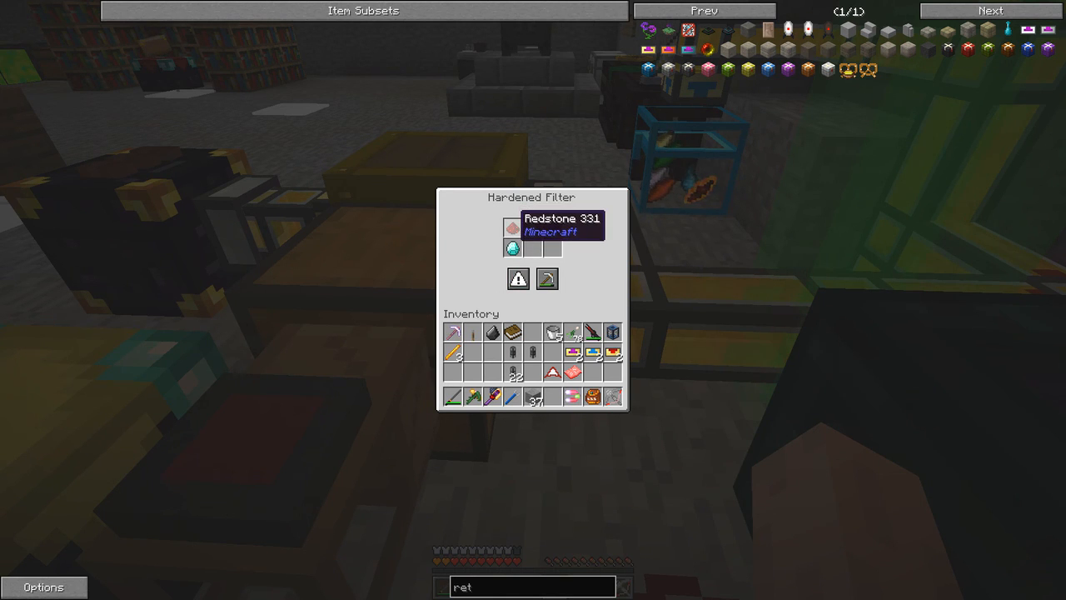
mouse_move(534, 227)
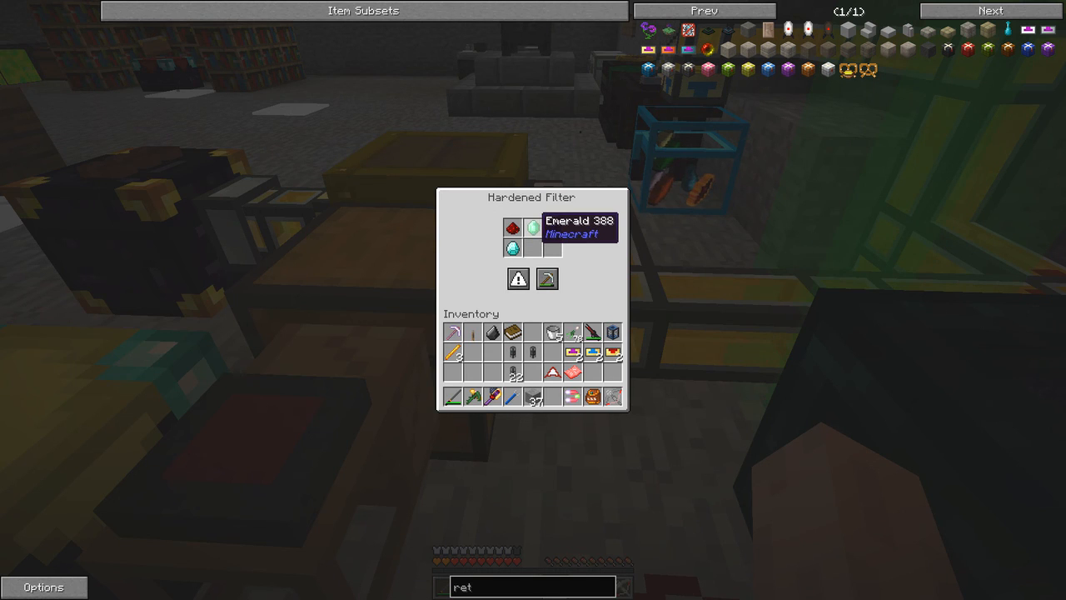
mouse_move(550, 226)
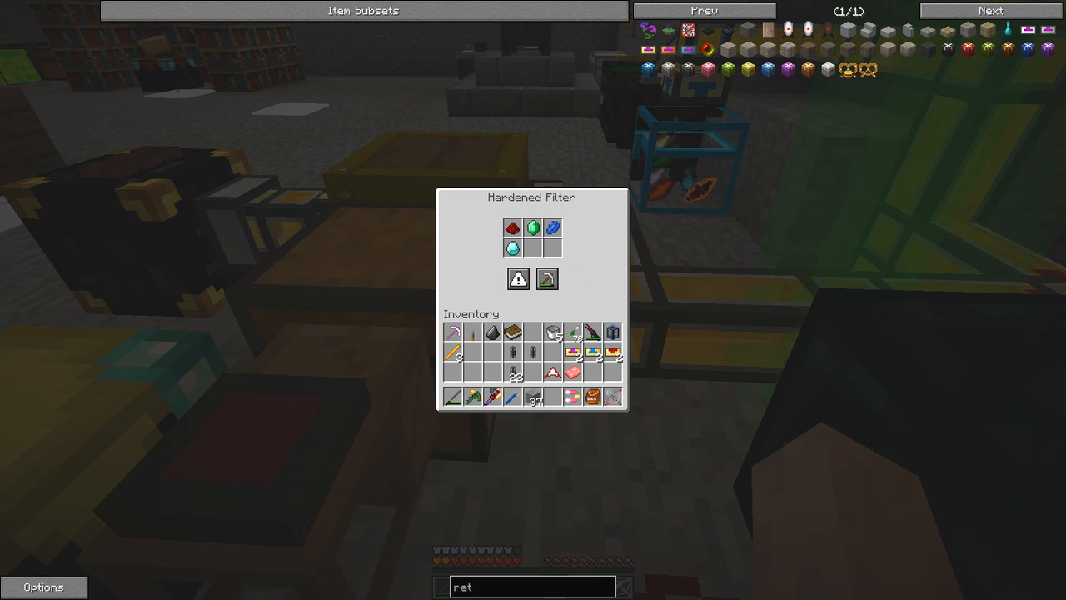
mouse_move(546, 280)
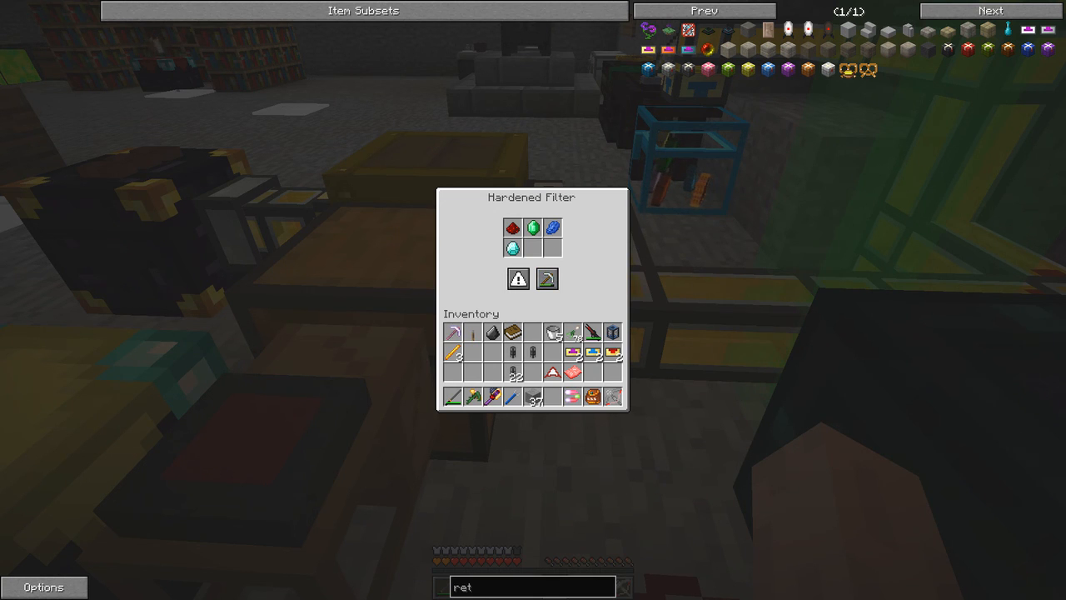
mouse_move(534, 226)
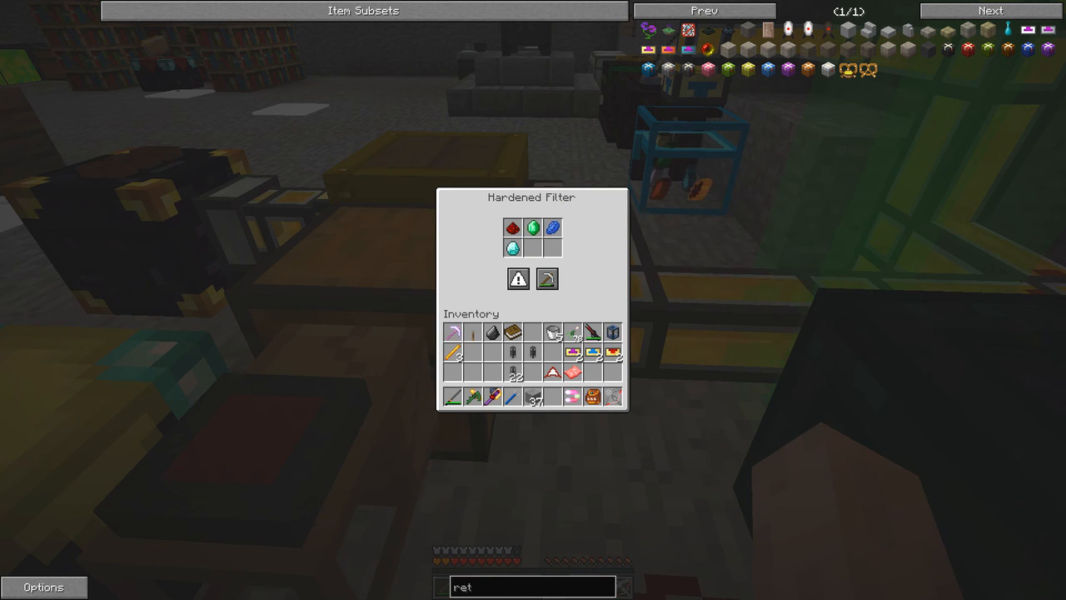
mouse_move(553, 227)
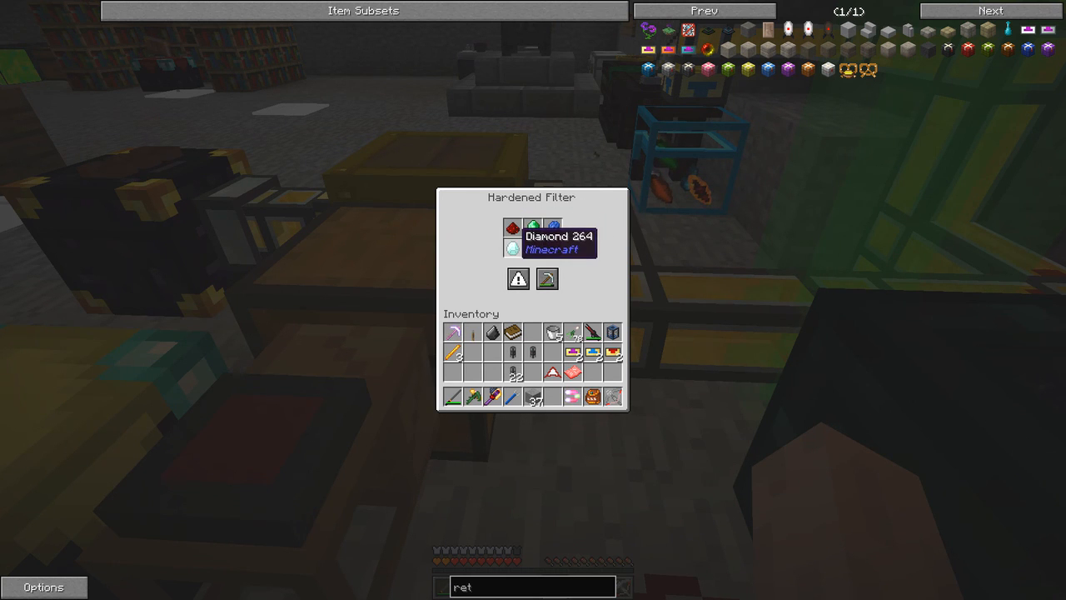
- Review the gate settings, flip the lever to power the retriever, and check the chest beside it
key("Escape")
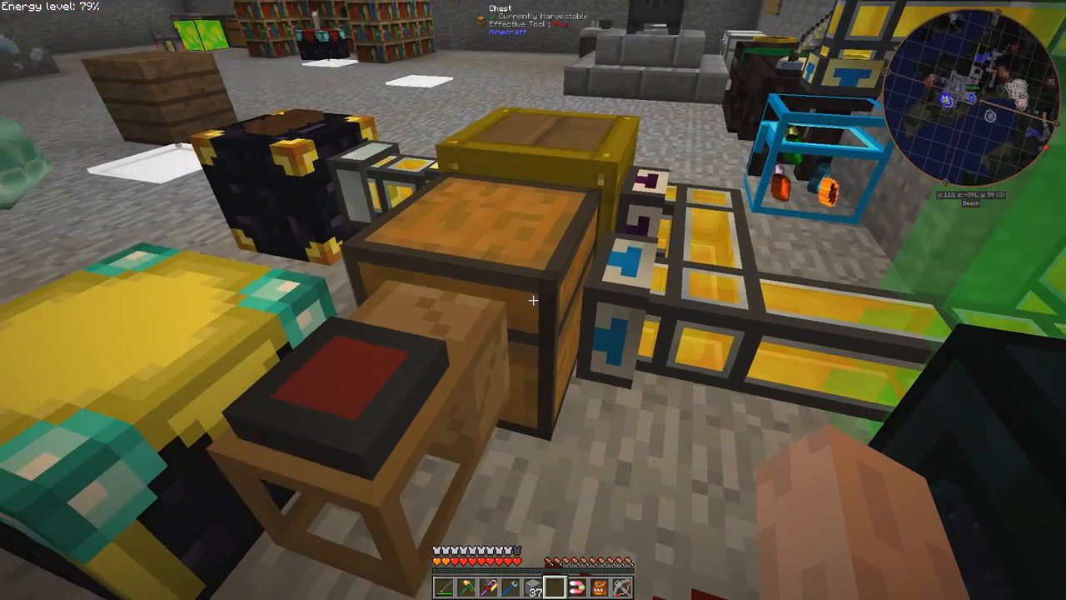
mouse_move(533, 300)
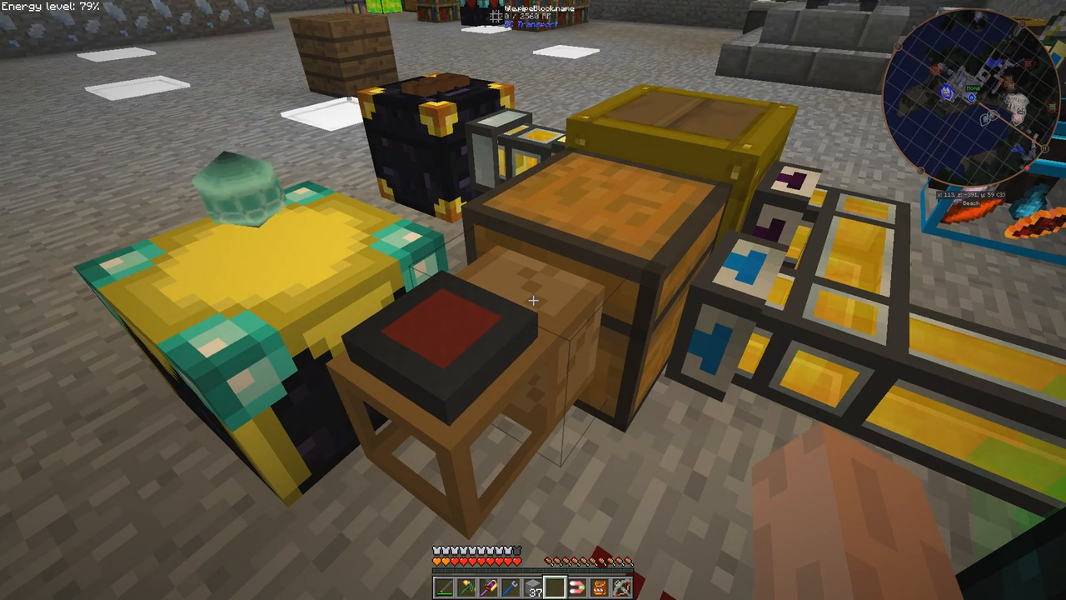
mouse_move(533, 300)
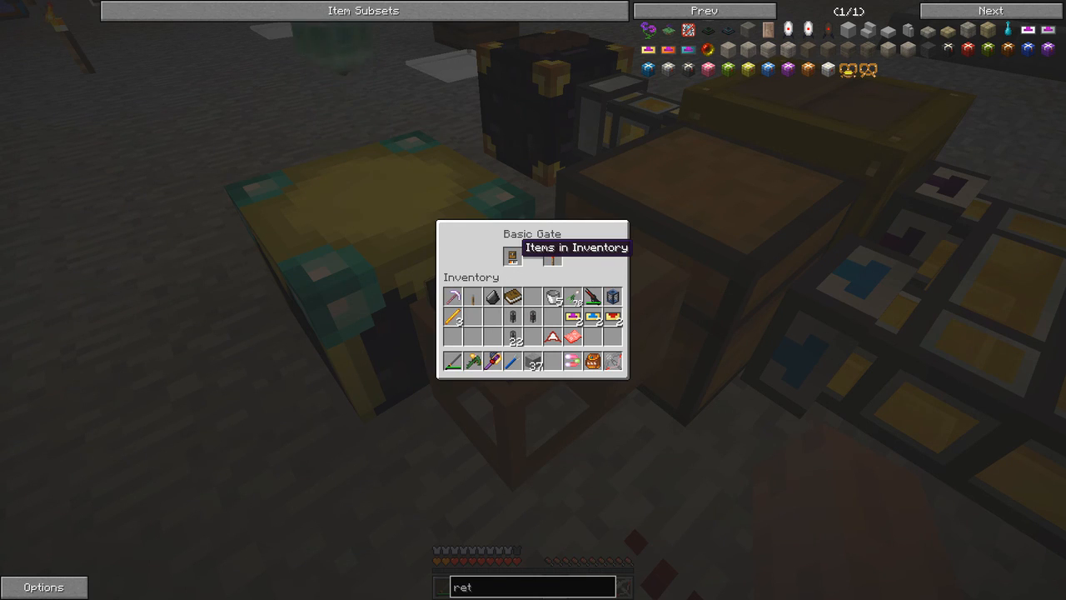
mouse_move(553, 256)
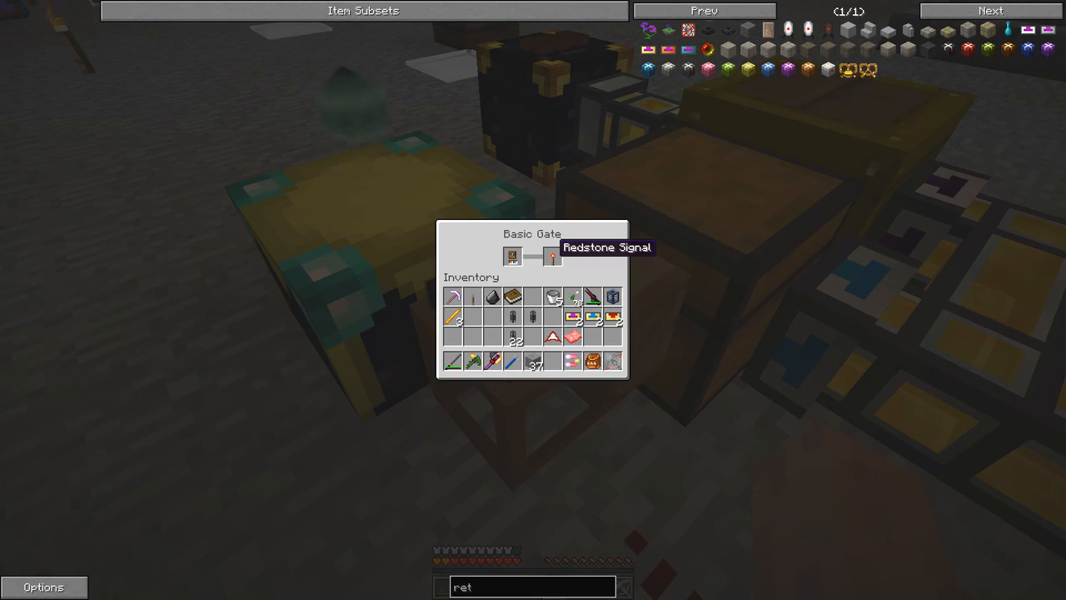
key("Escape")
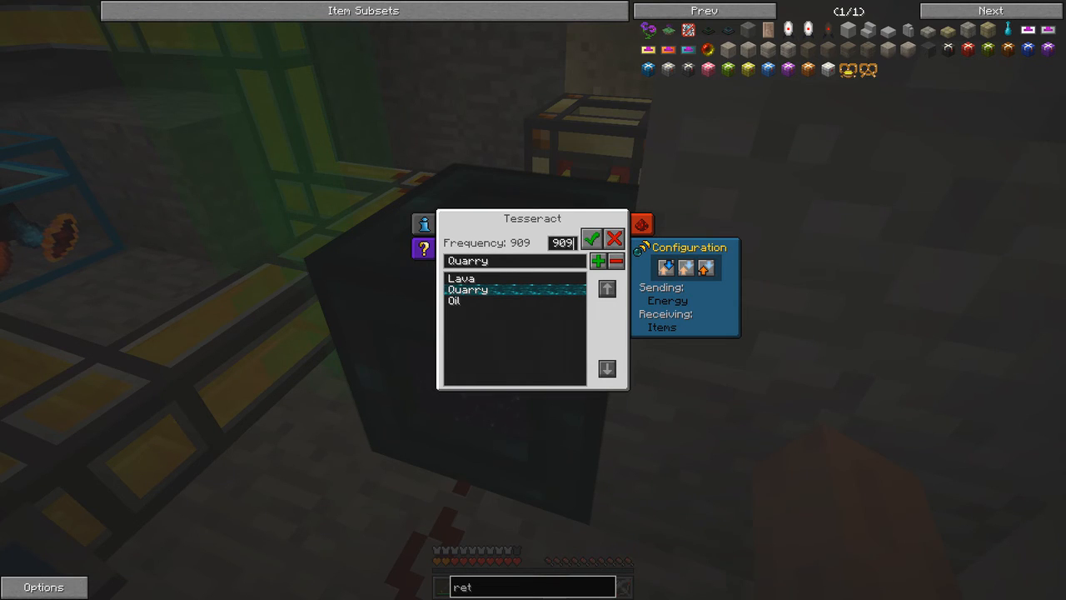
mouse_move(642, 225)
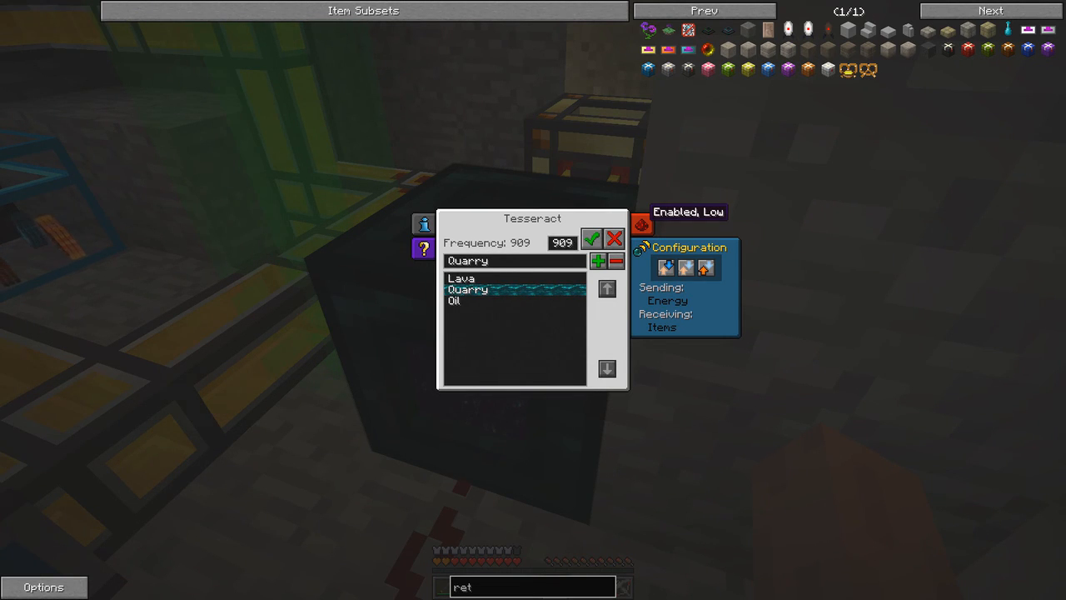
left_click(564, 244)
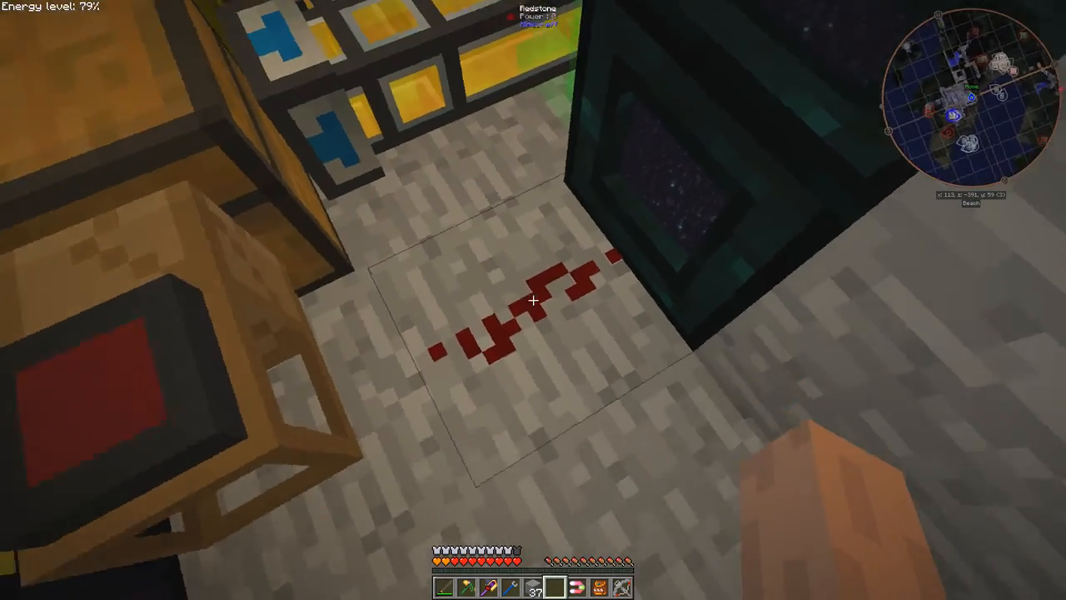
mouse_move(534, 300)
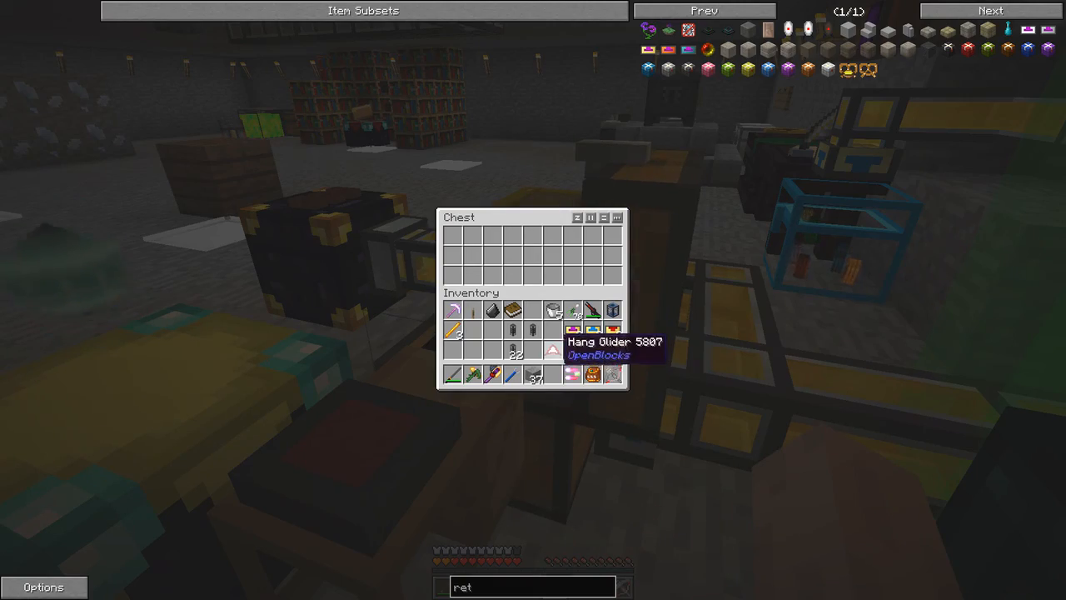
key("Escape")
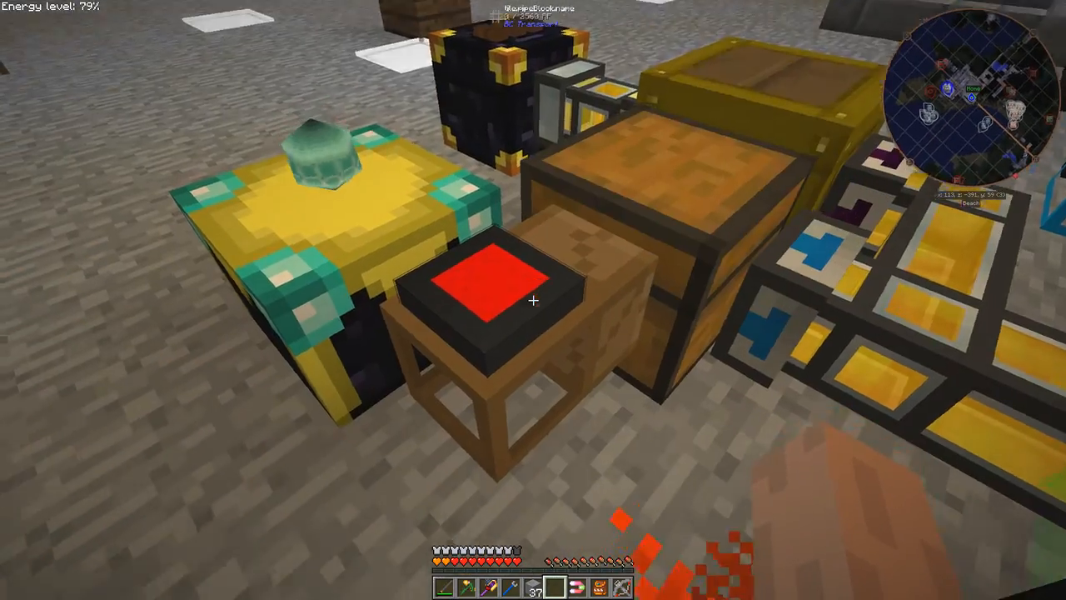
mouse_move(533, 299)
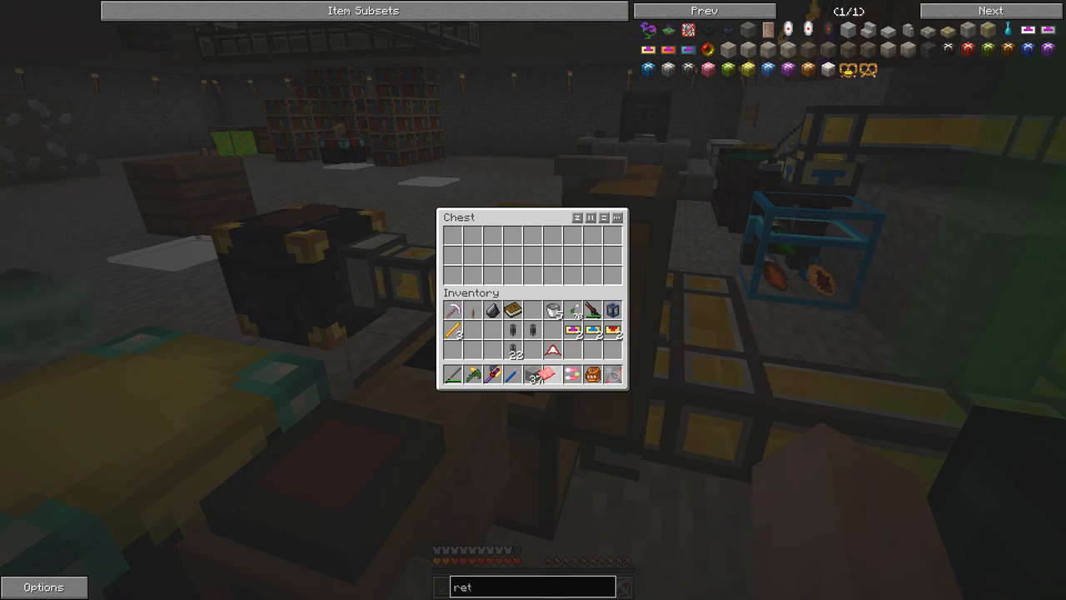
- Leave the empty chest, glance at the inventory, and head down the machine corridor
key("Escape")
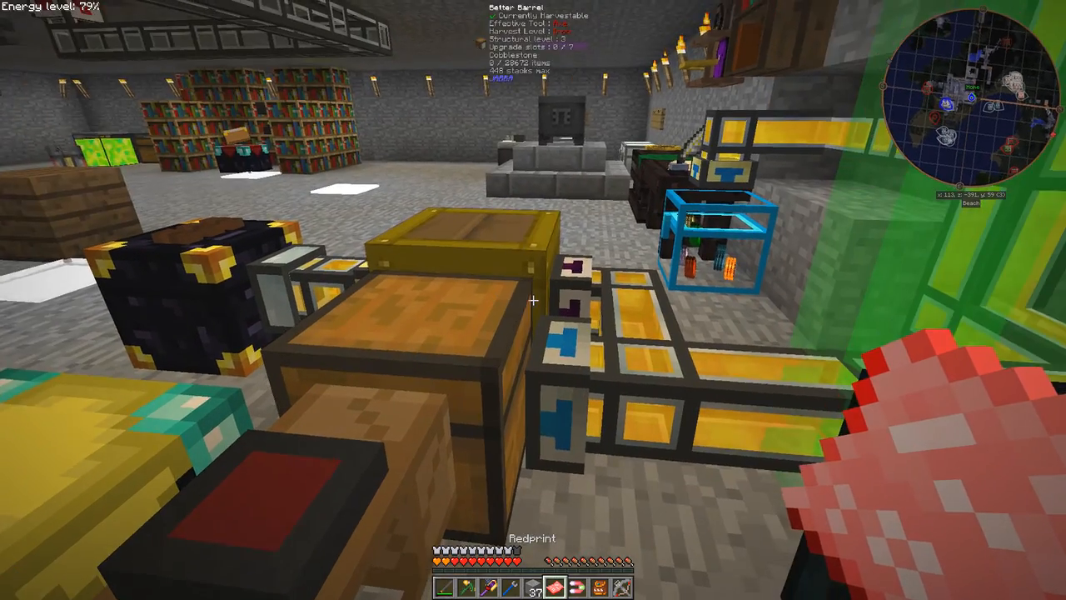
mouse_move(533, 300)
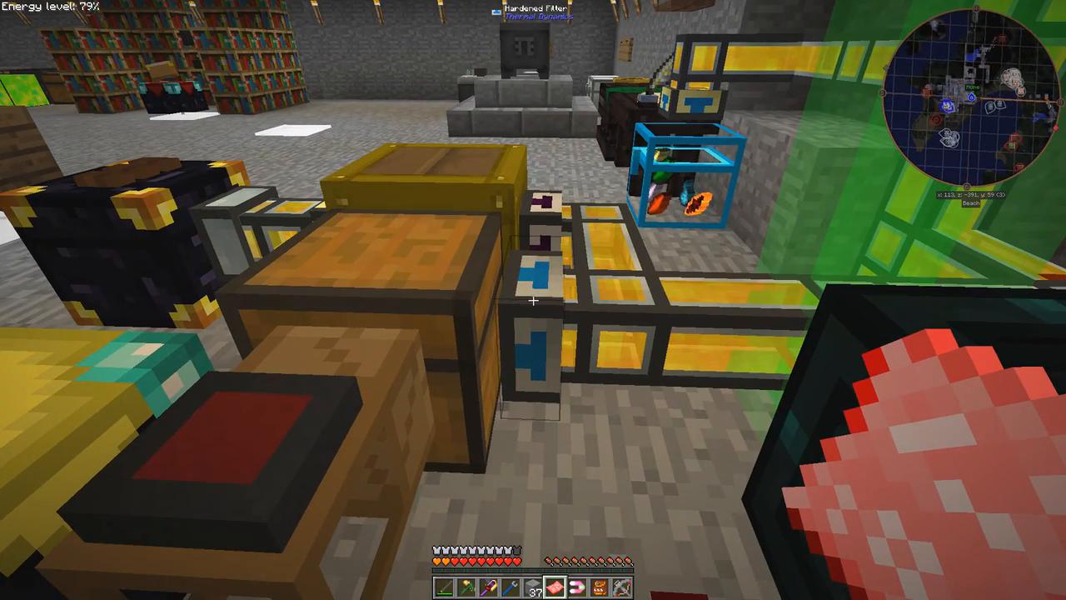
mouse_move(533, 300)
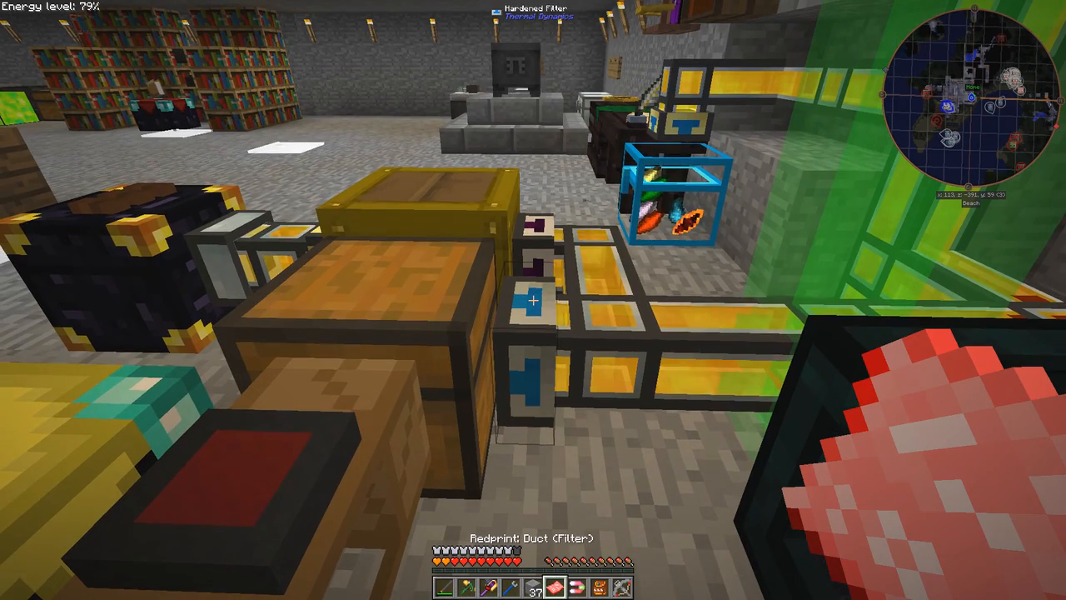
mouse_move(533, 300)
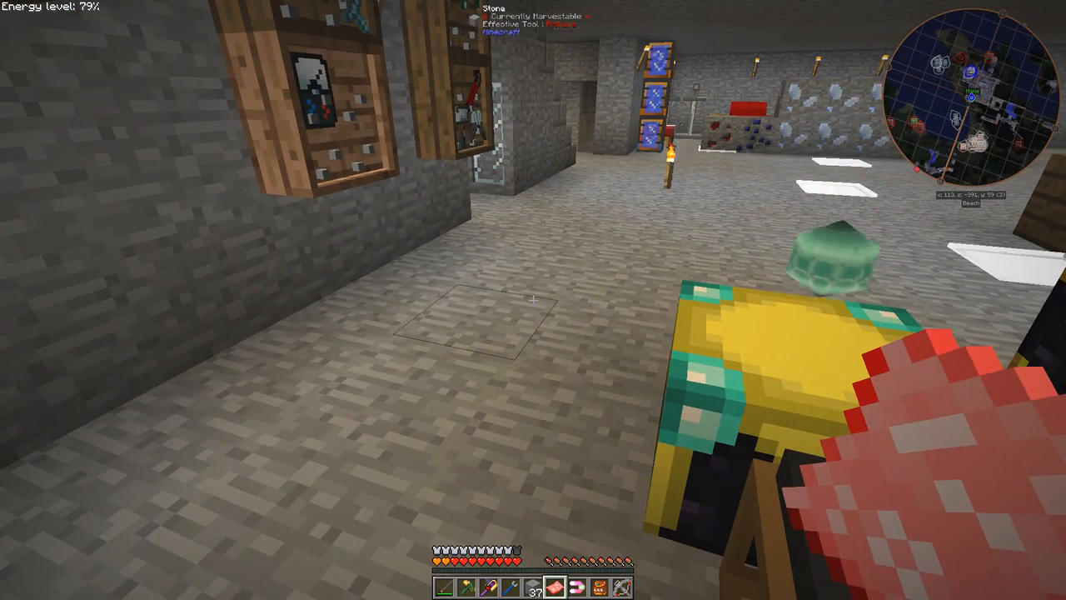
key("e")
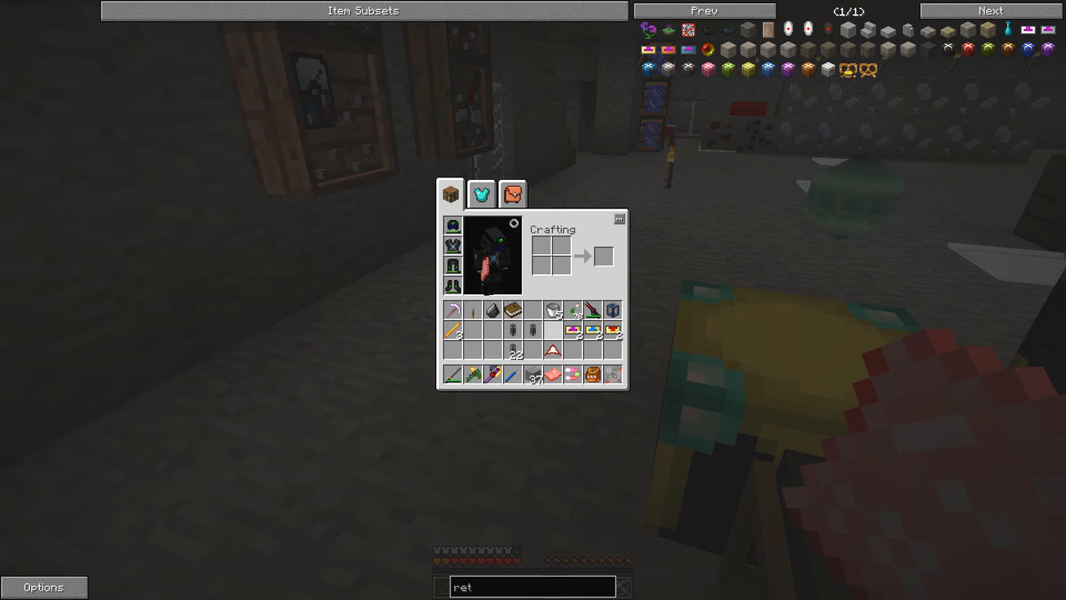
mouse_move(553, 373)
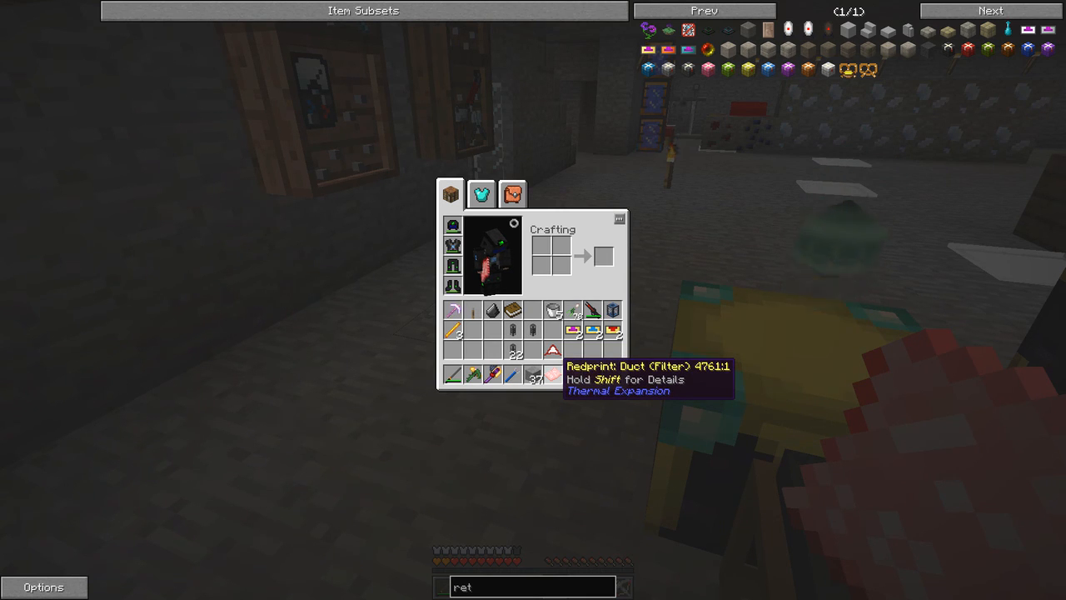
key("shift")
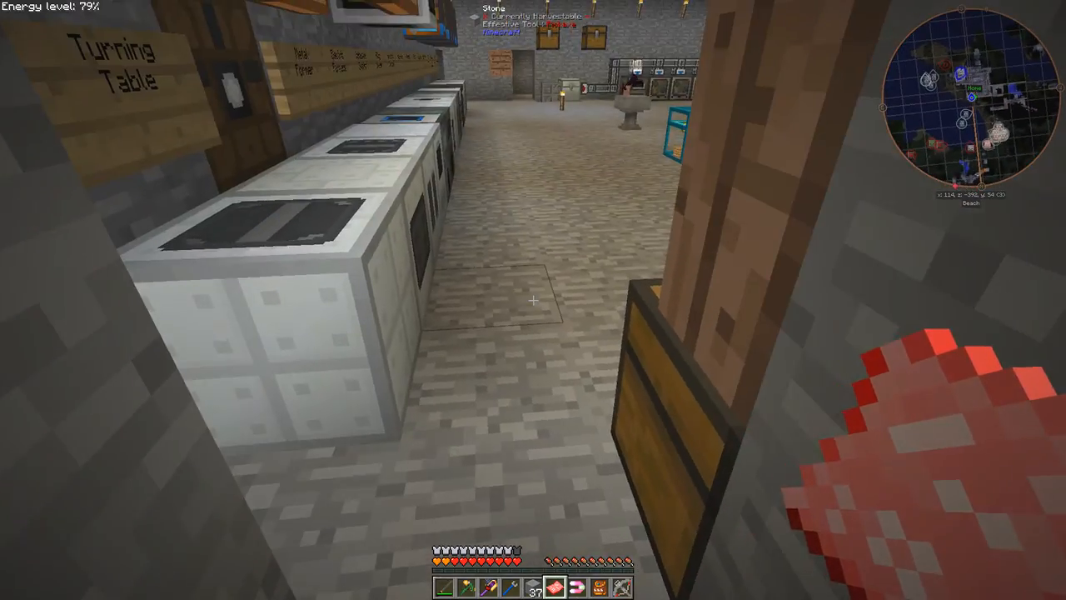
mouse_move(533, 300)
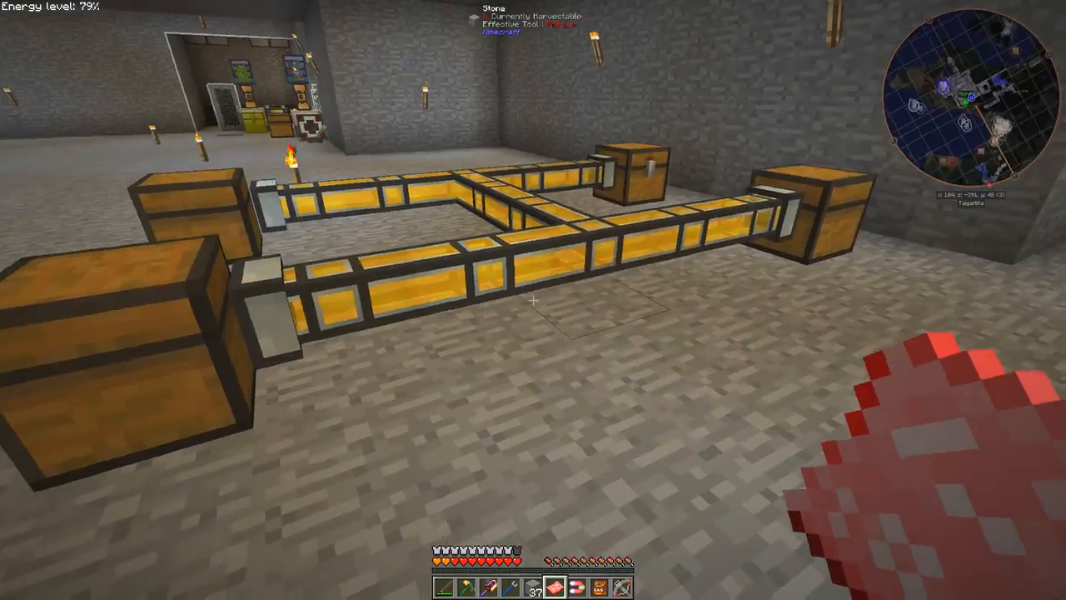
mouse_move(534, 300)
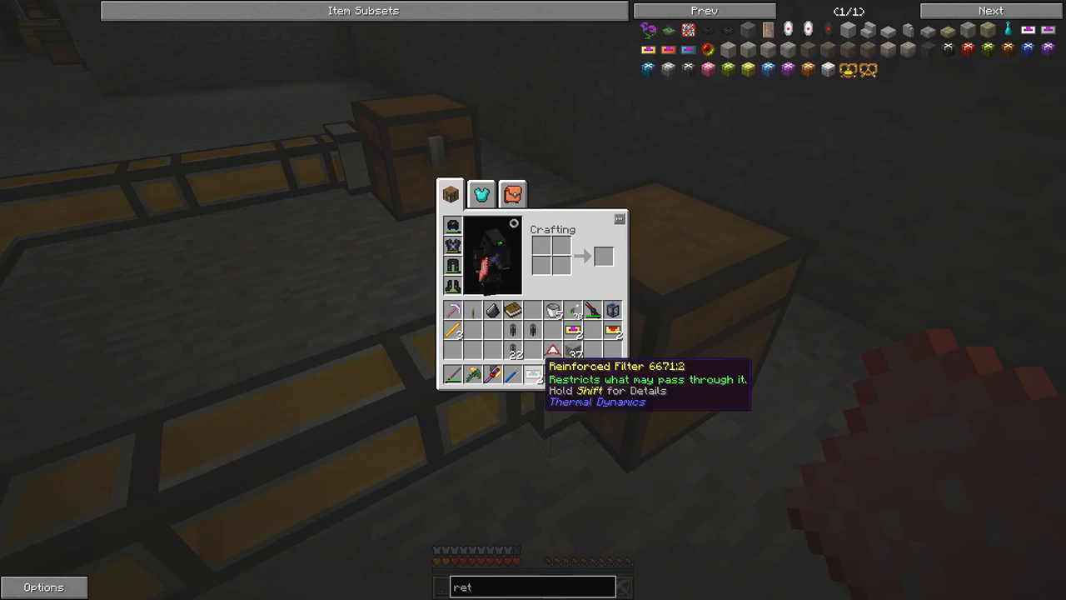
- Leave the inventory after checking the Reinforced Filter for the duct end at the chest
key("Escape")
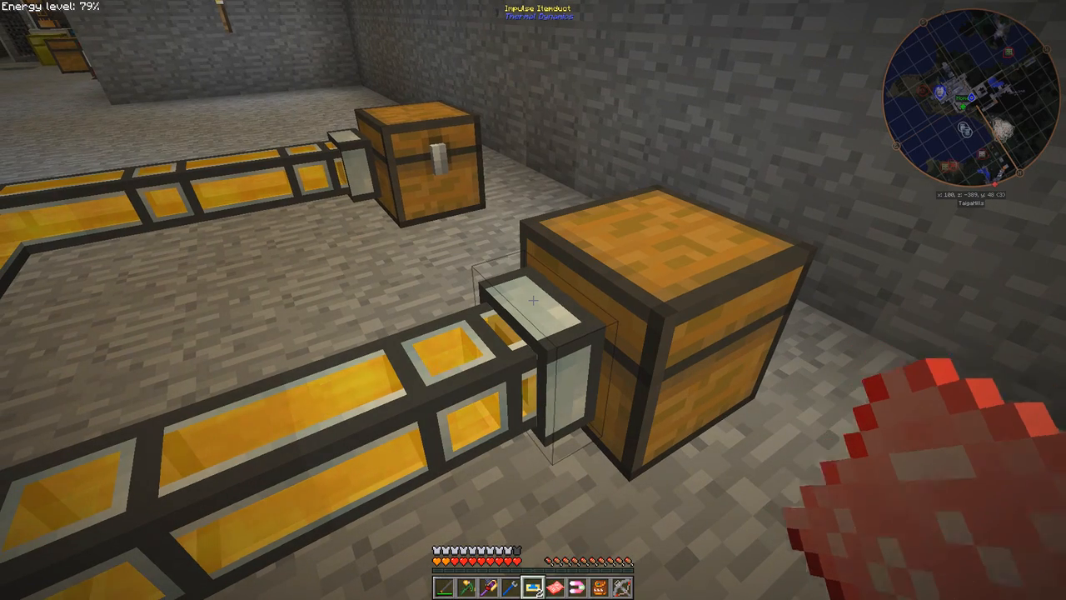
mouse_move(534, 300)
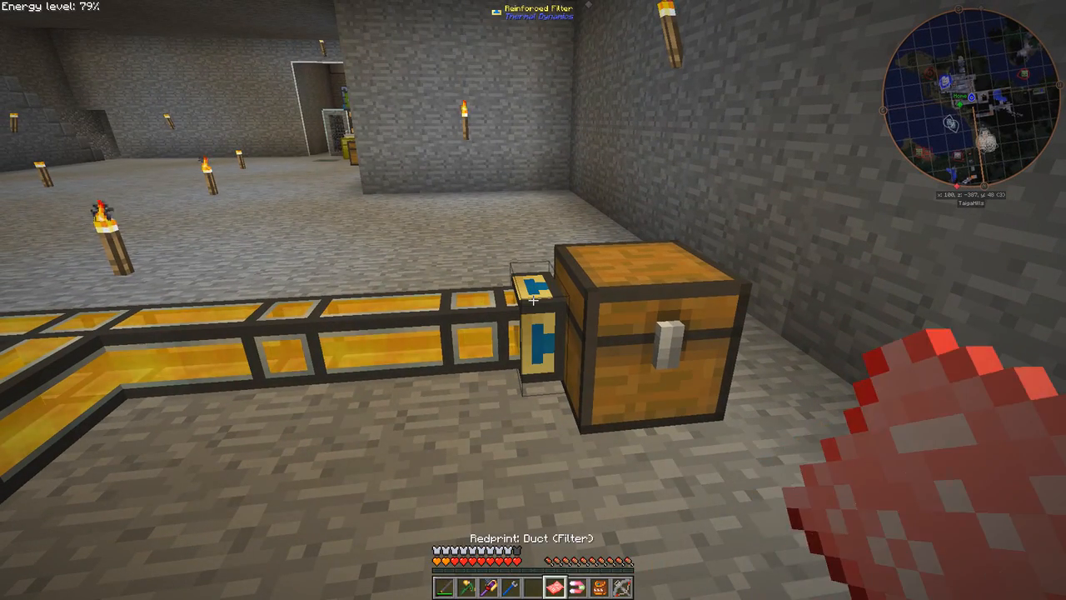
mouse_move(533, 300)
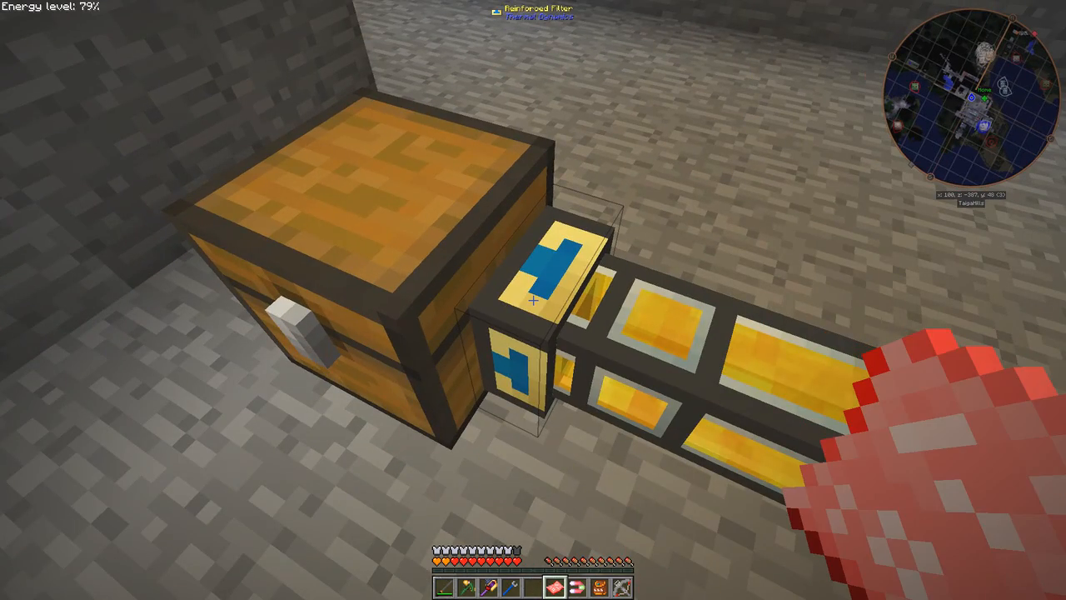
- Bring up the Reinforced Filter's settings showing redstone, emerald, lapis and diamond
right_click(533, 300)
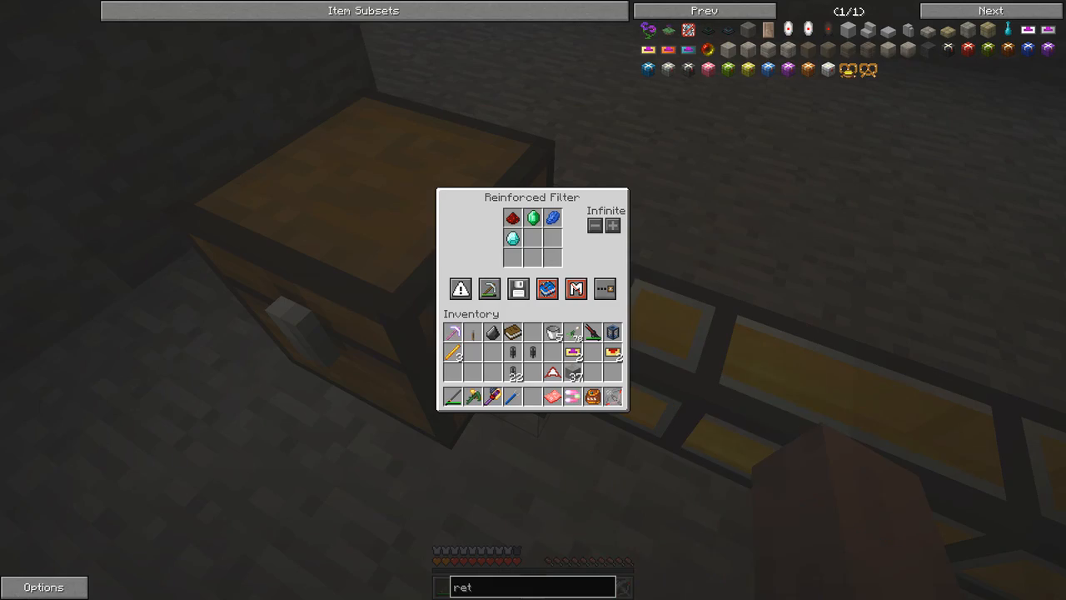
mouse_move(460, 288)
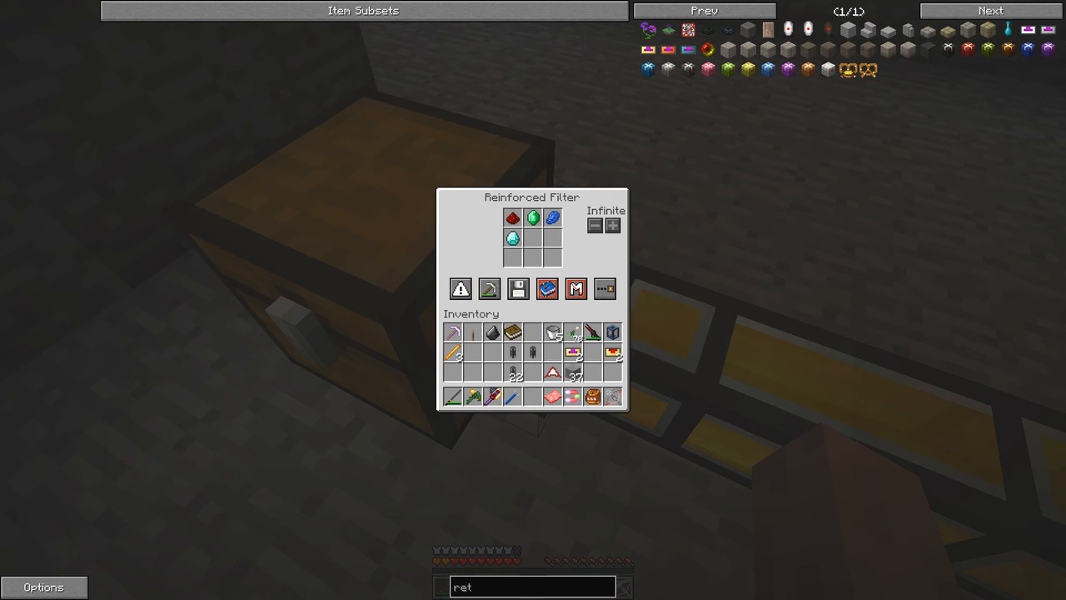
mouse_move(546, 290)
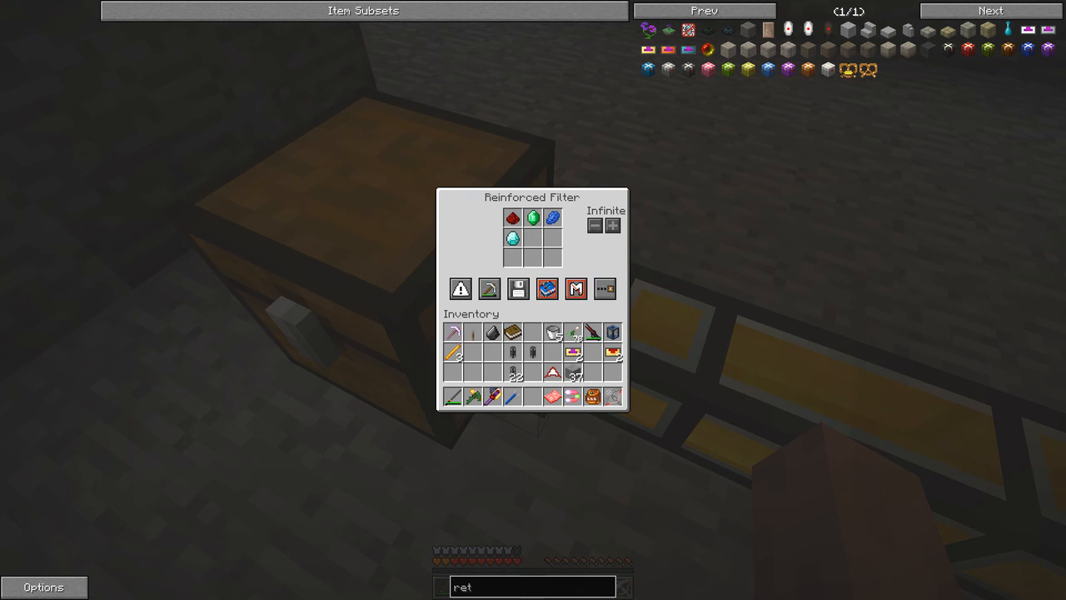
mouse_move(603, 288)
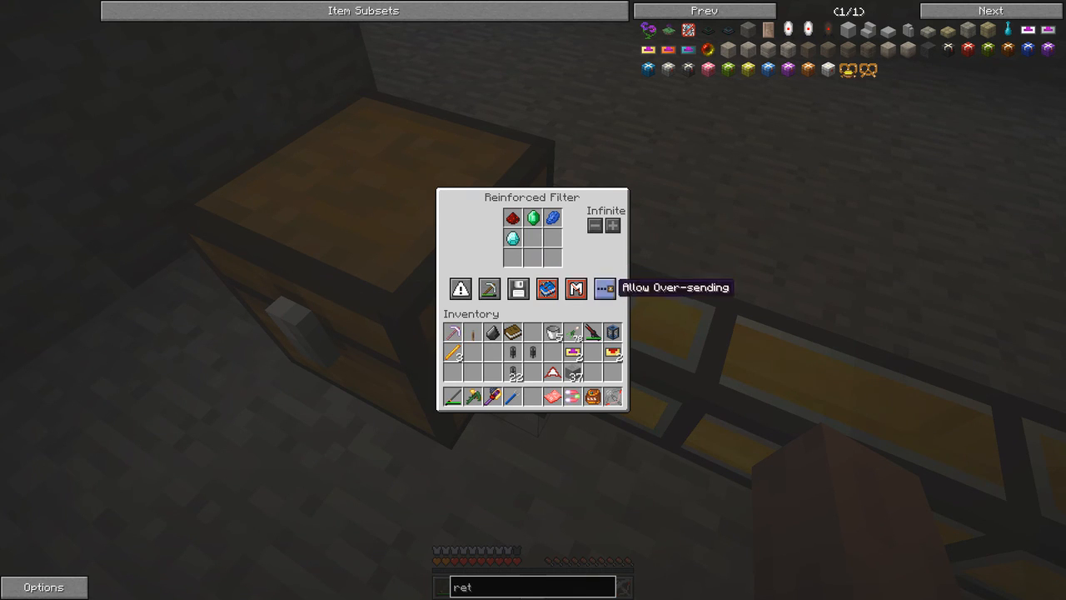
mouse_move(490, 289)
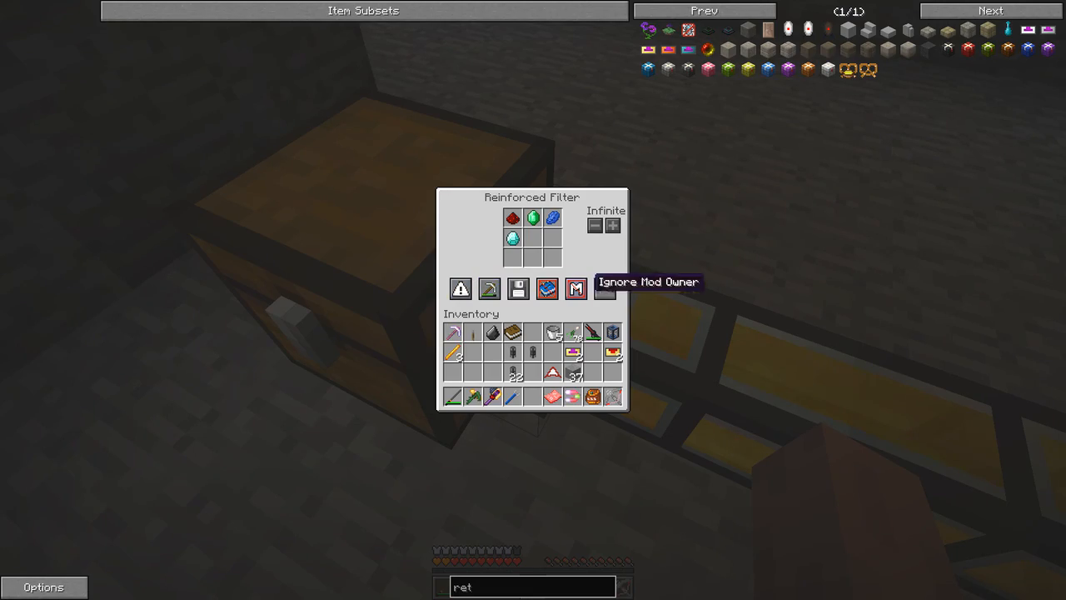
- Attach a Reinforced Servo to the itemduct end beside the second chest
key("Escape")
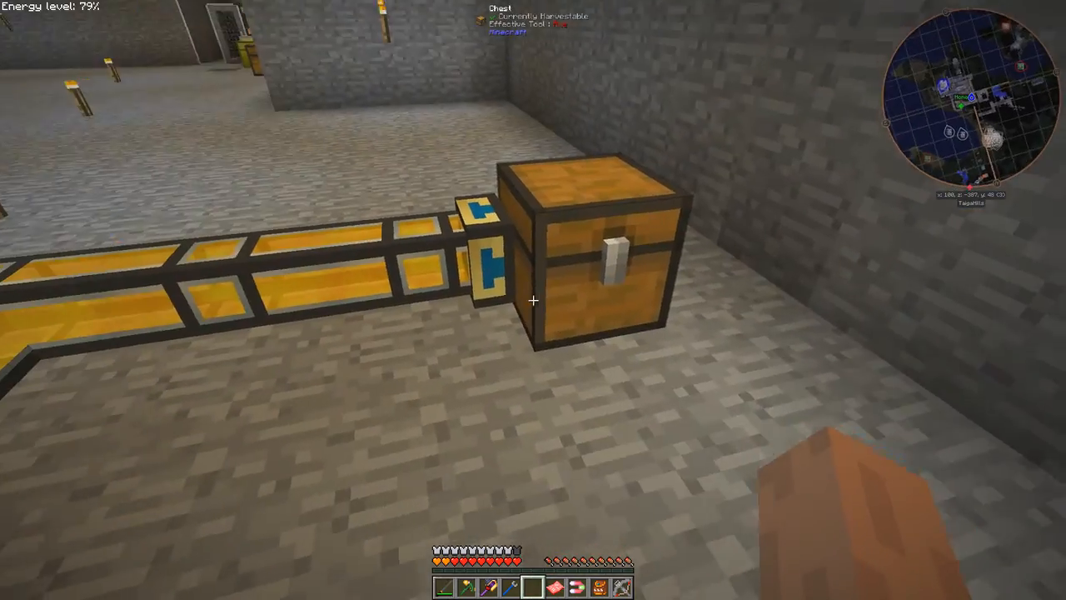
mouse_move(533, 300)
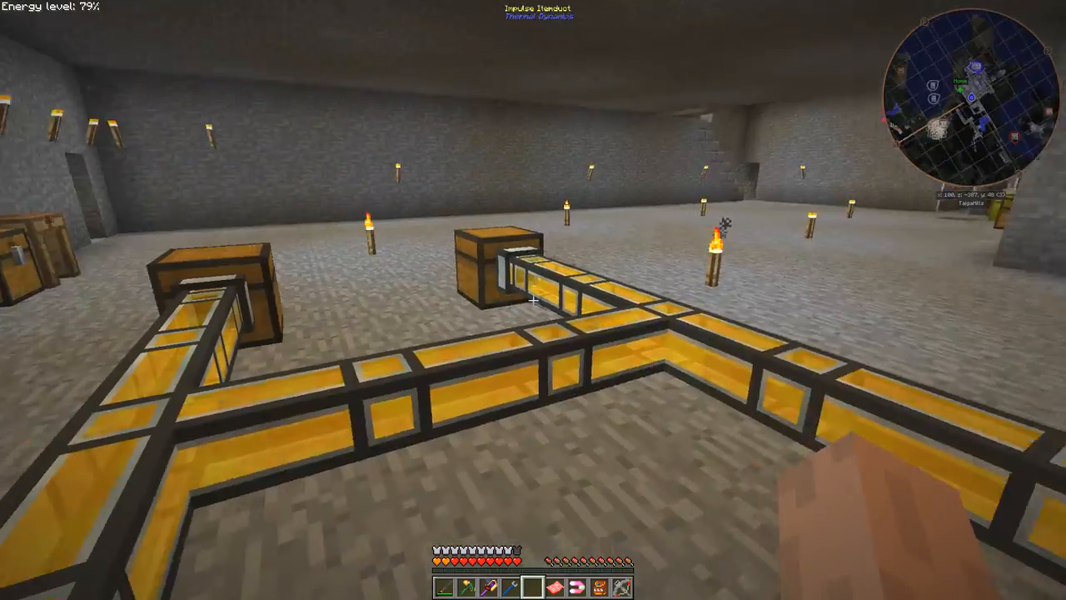
mouse_move(533, 300)
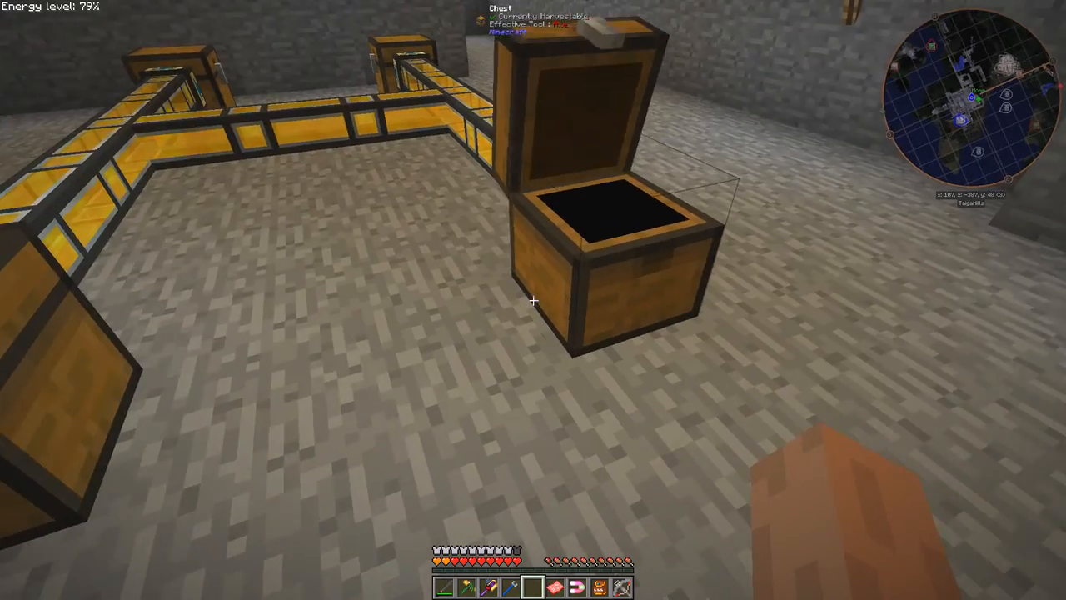
mouse_move(533, 300)
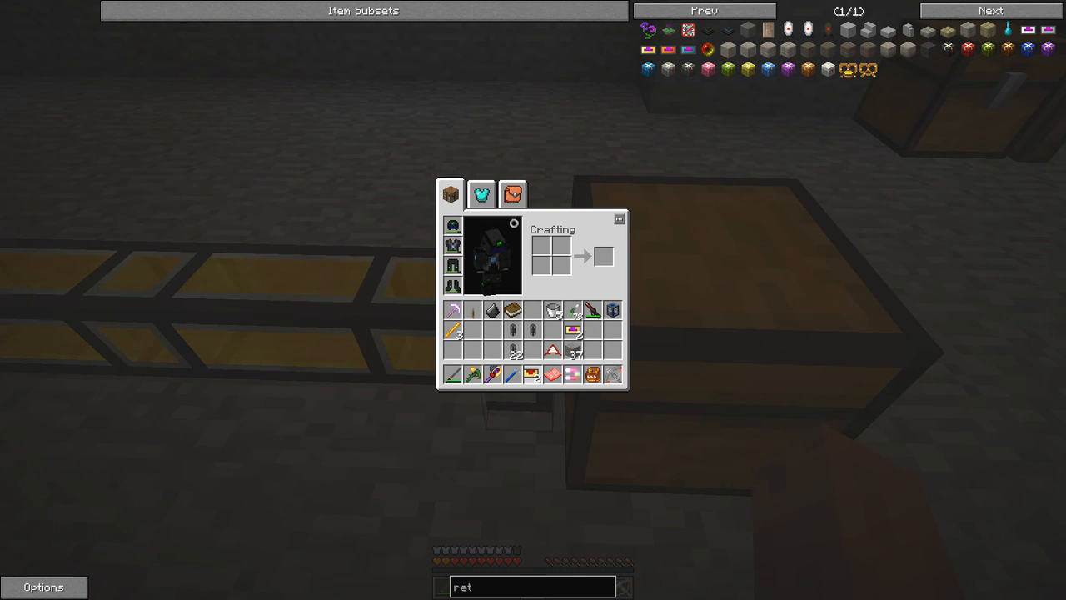
key("Escape")
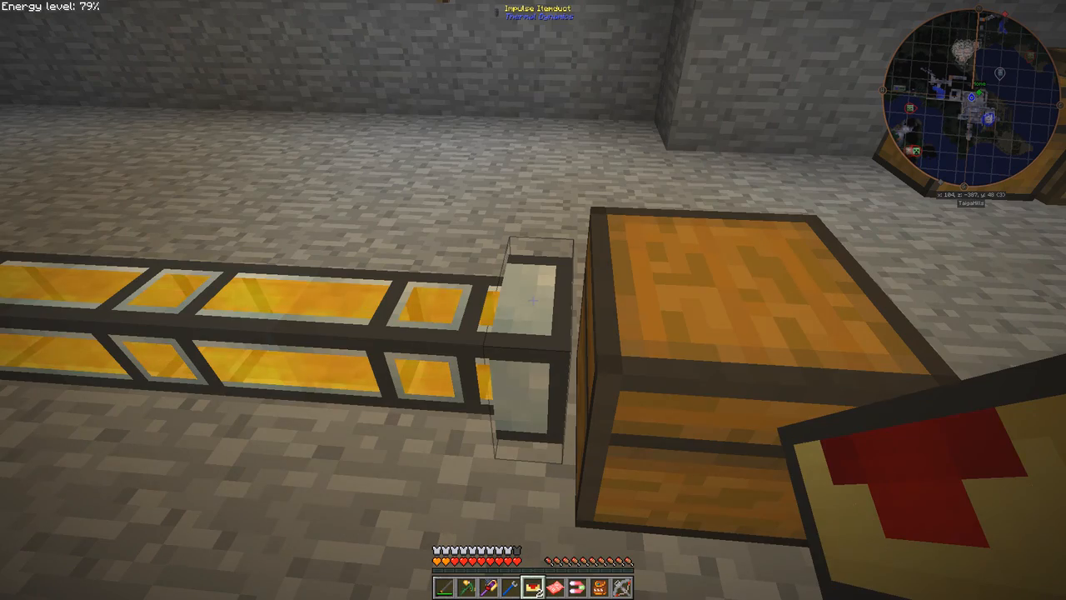
left_click(533, 300)
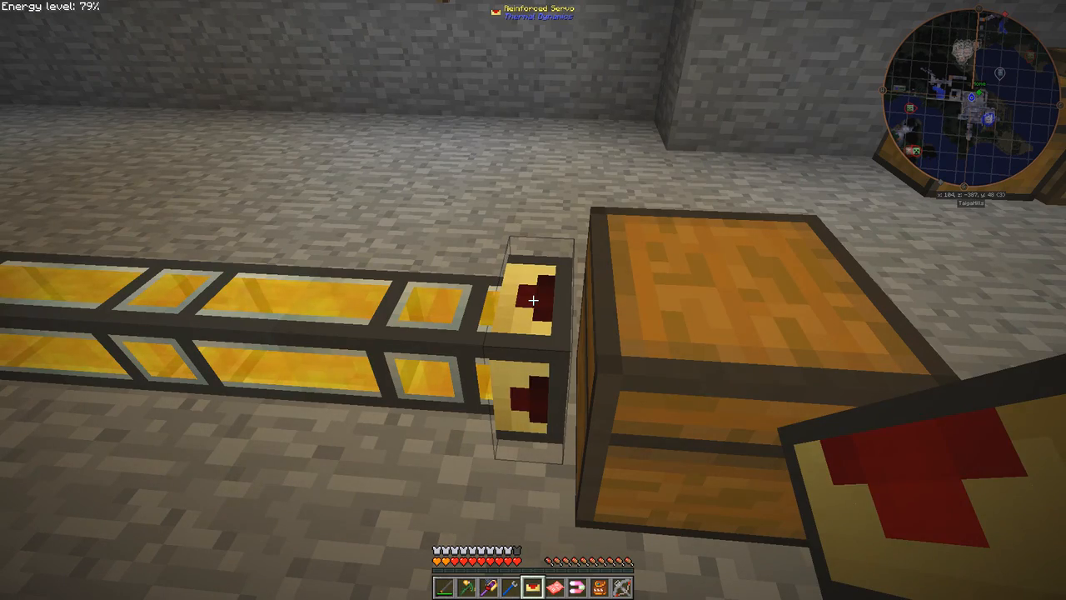
mouse_move(533, 300)
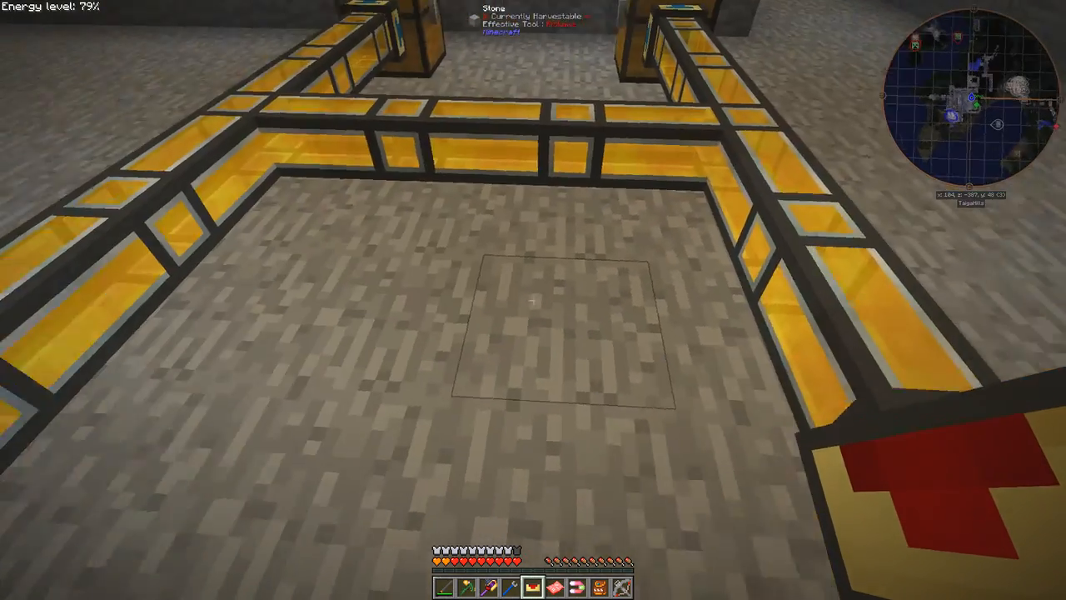
mouse_move(533, 300)
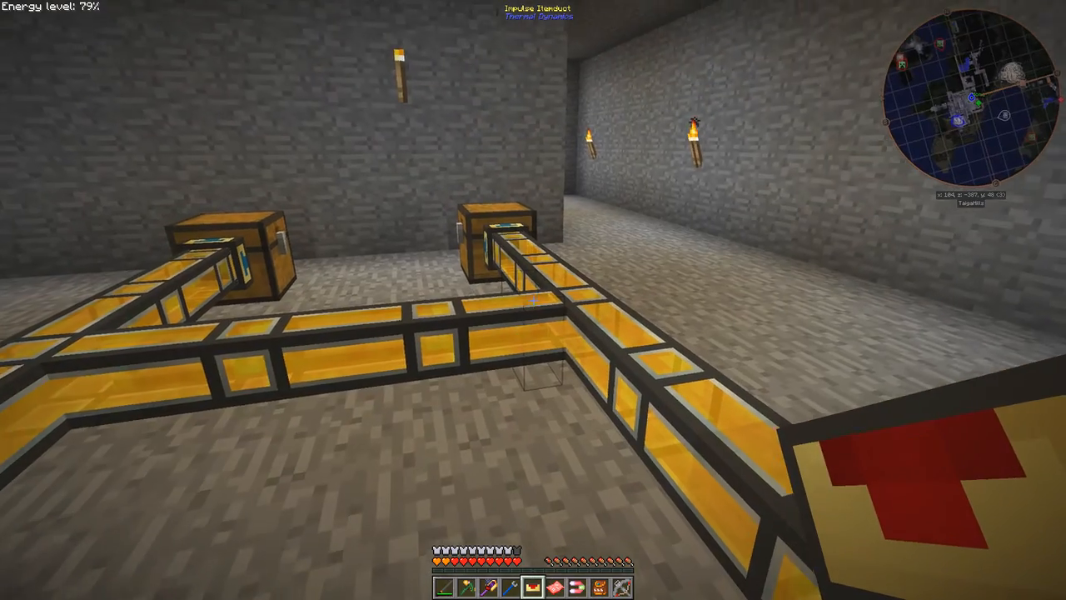
mouse_move(534, 299)
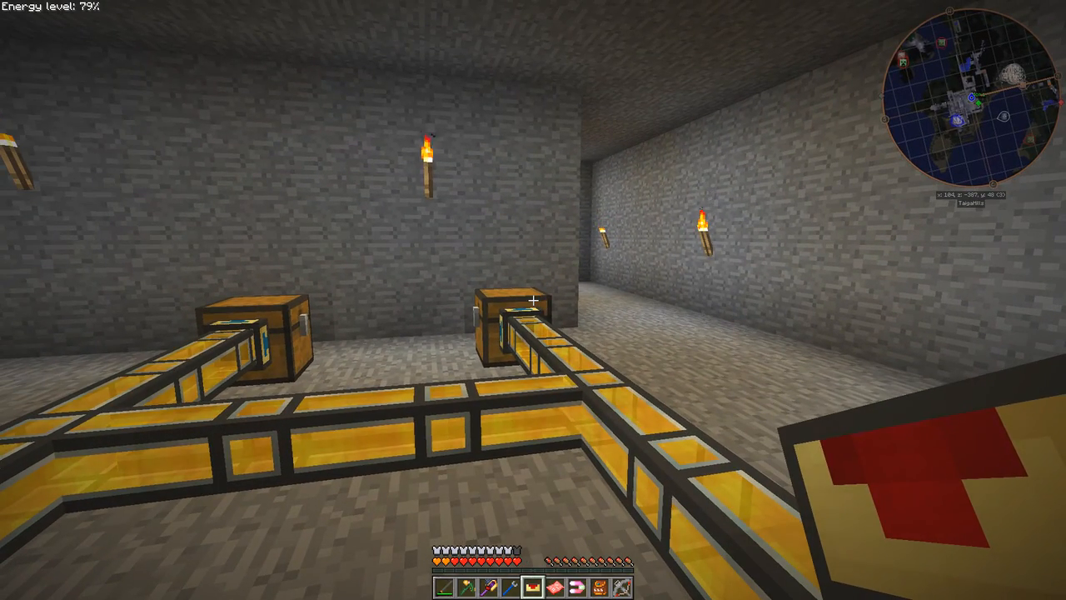
mouse_move(534, 300)
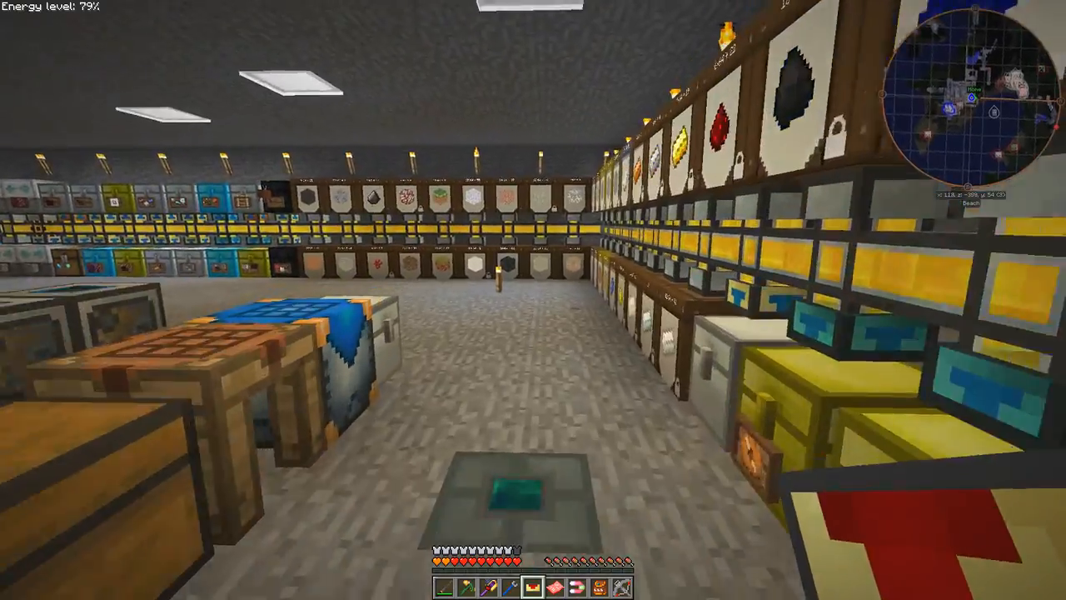
mouse_move(534, 300)
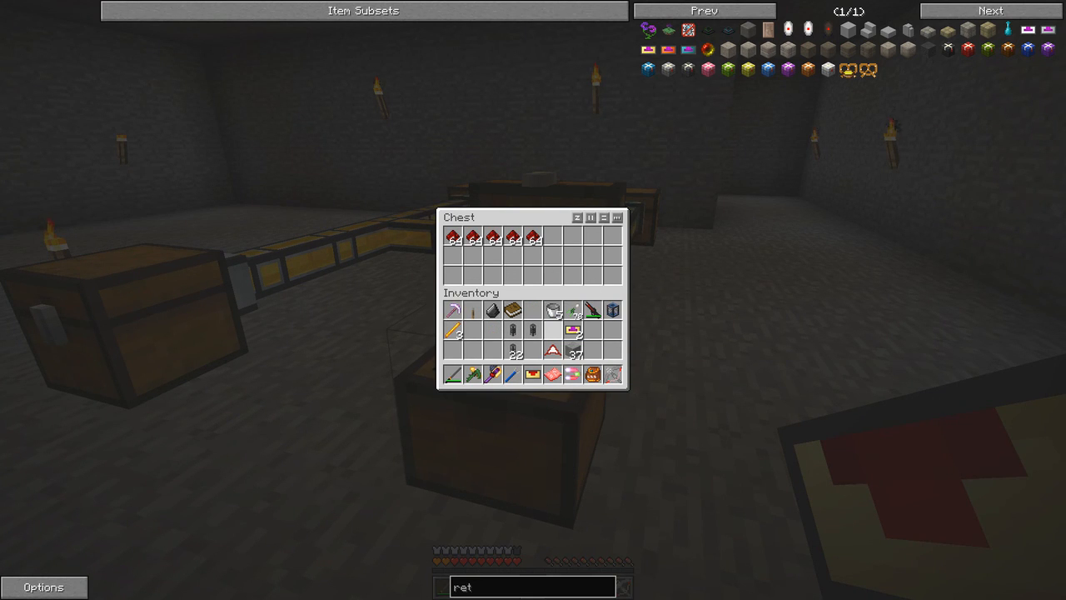
- Leave the network chest holding five stacks of the red item
key("Escape")
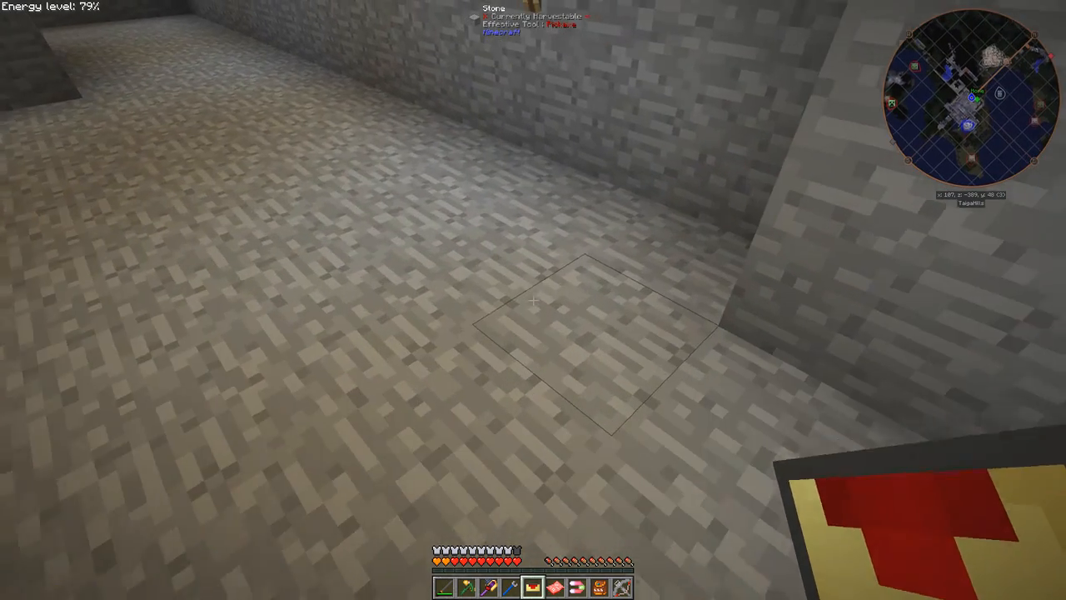
- Take a lever from the Knapsack tab of the inventory to hold in hand
key("e")
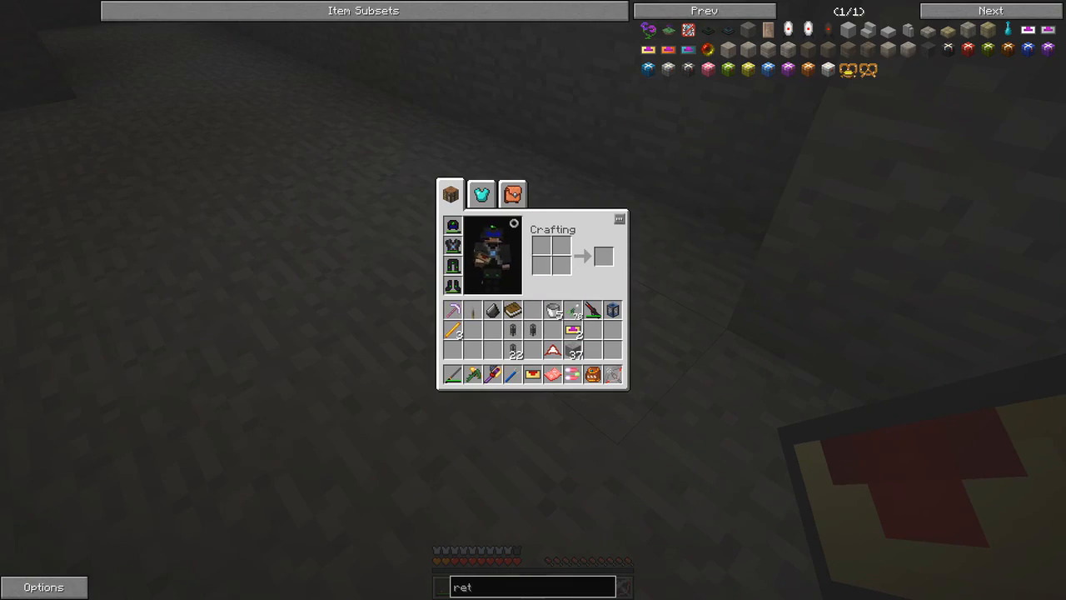
left_click(513, 193)
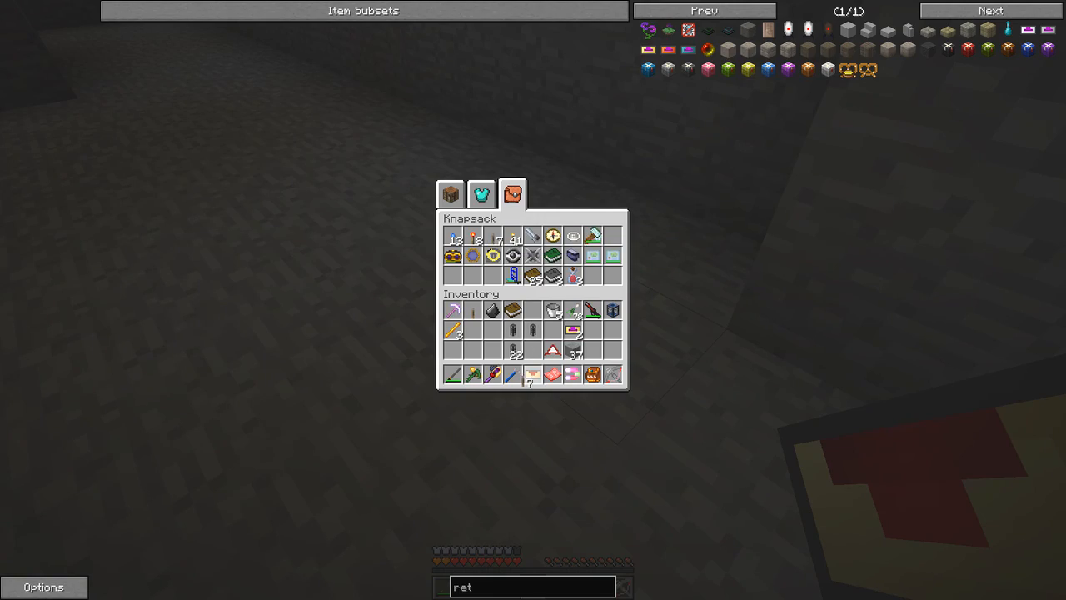
key("Escape")
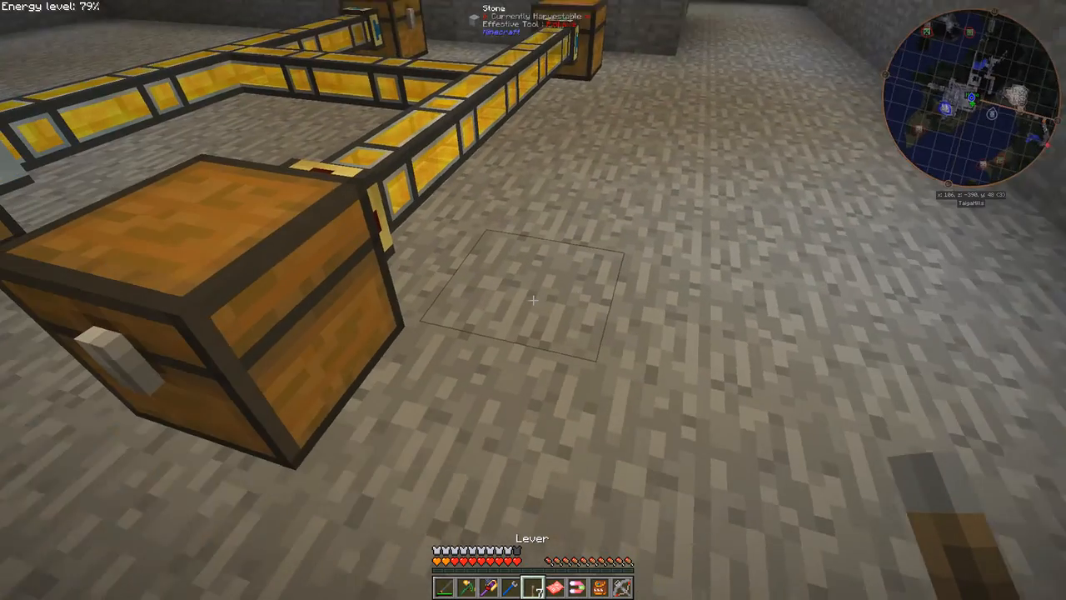
mouse_move(533, 300)
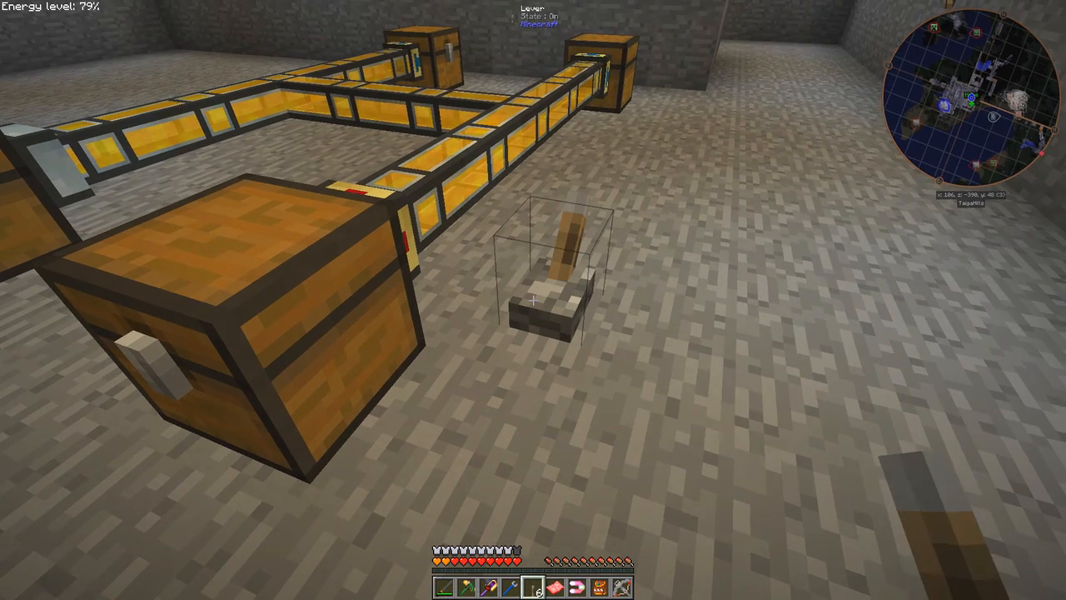
mouse_move(534, 300)
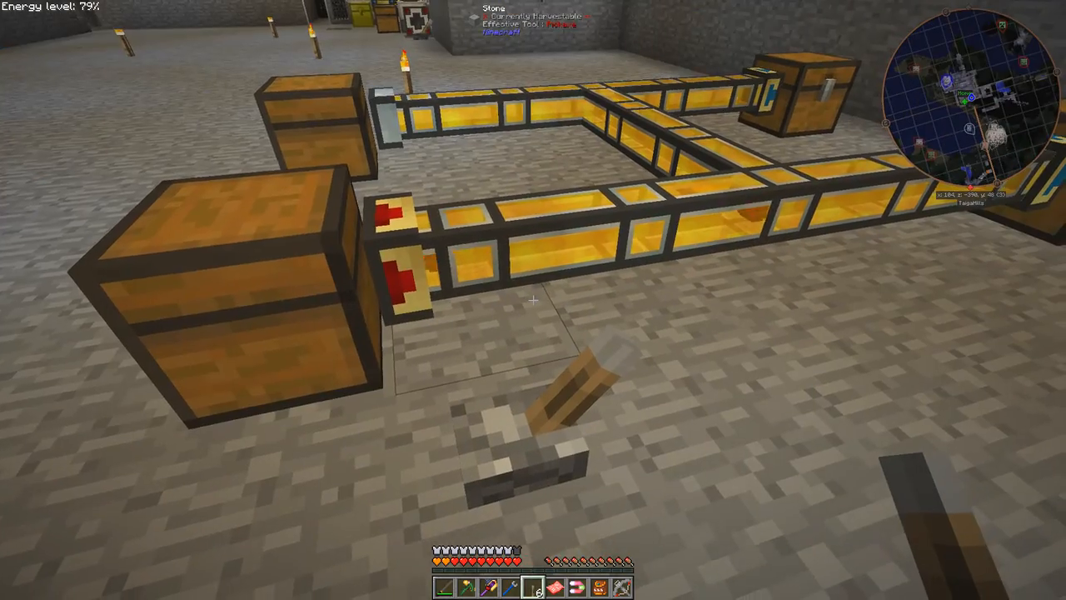
mouse_move(533, 300)
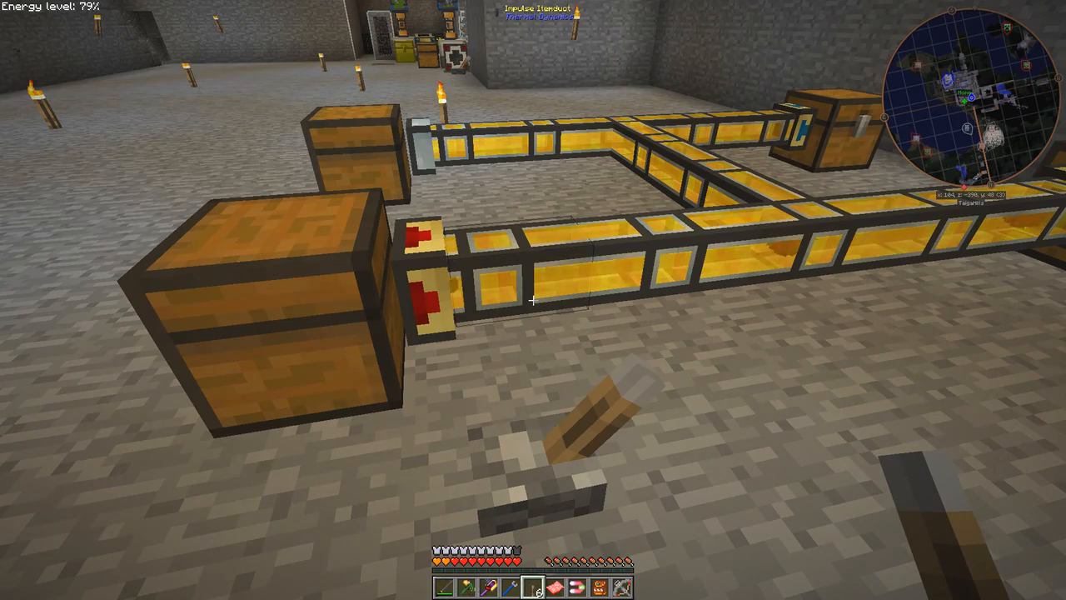
mouse_move(534, 300)
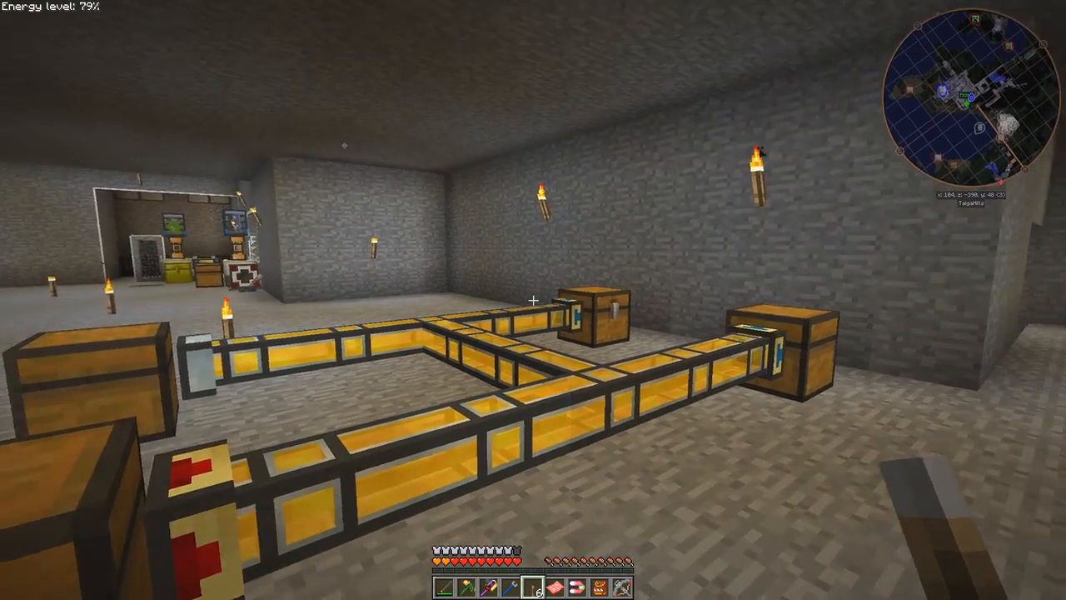
mouse_move(533, 300)
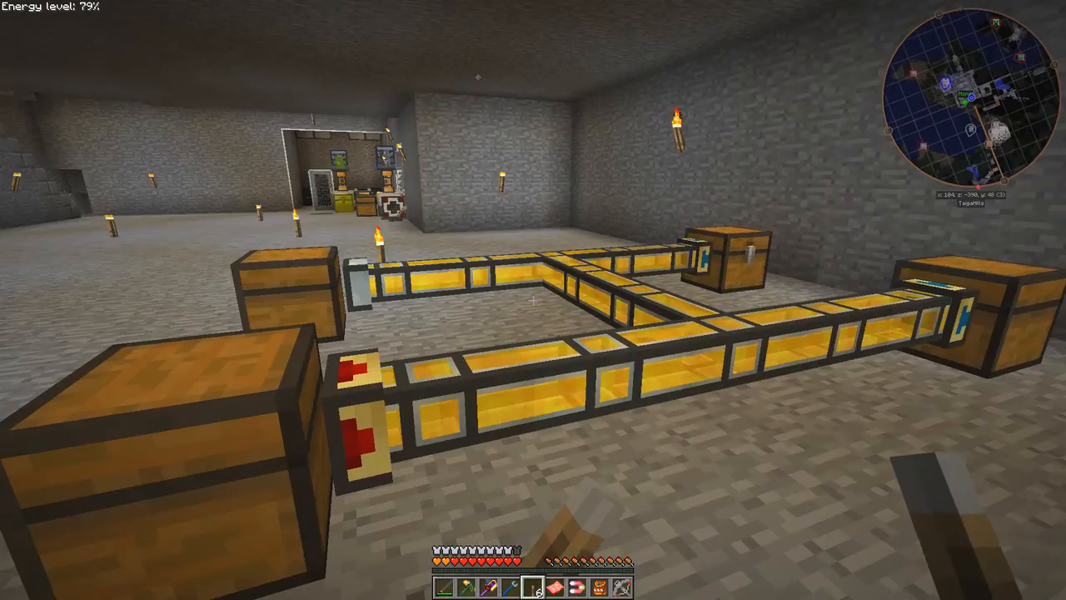
mouse_move(534, 300)
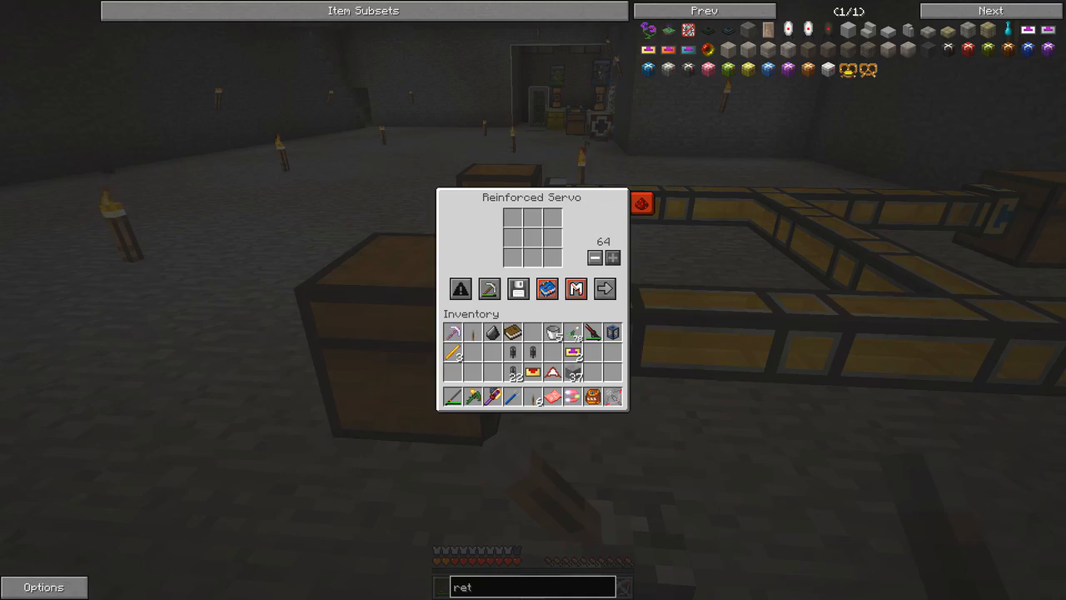
mouse_move(642, 203)
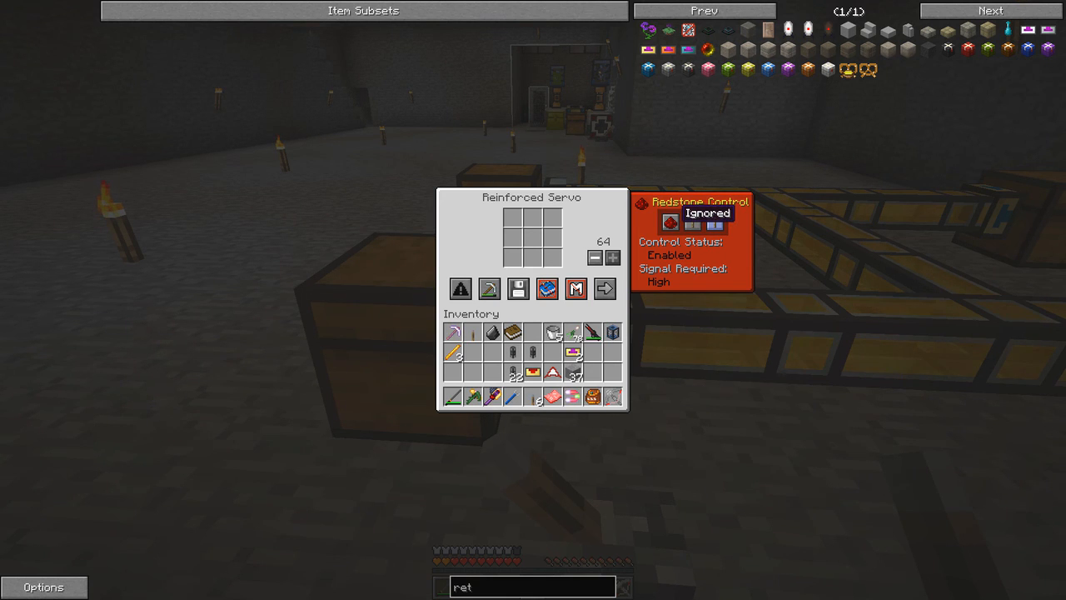
- Set the Reinforced Servo's Redstone Control to Enabled with a Low signal required
key("Escape")
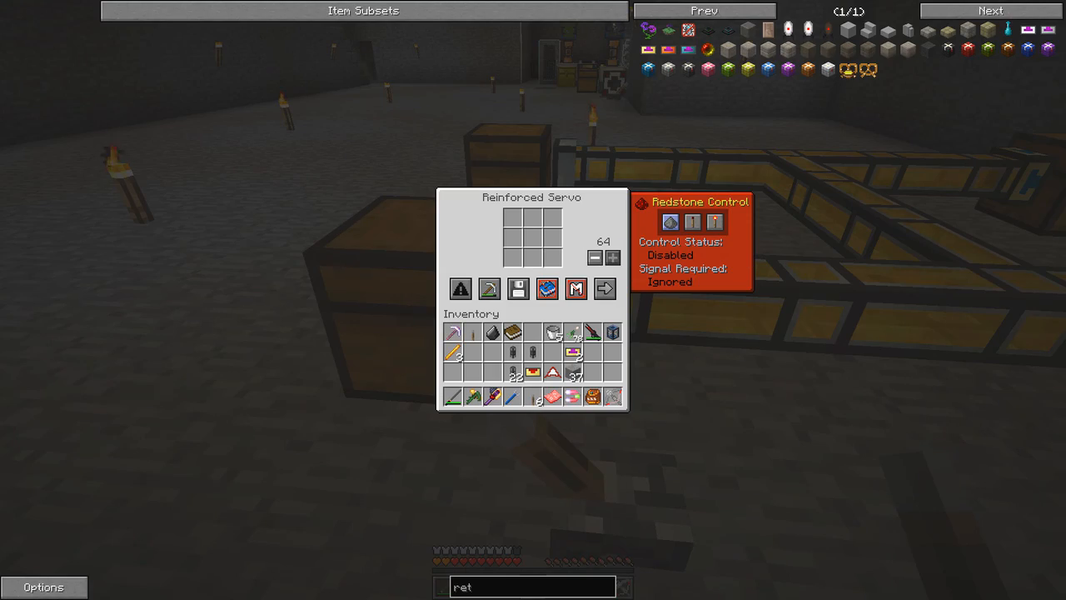
key("Escape")
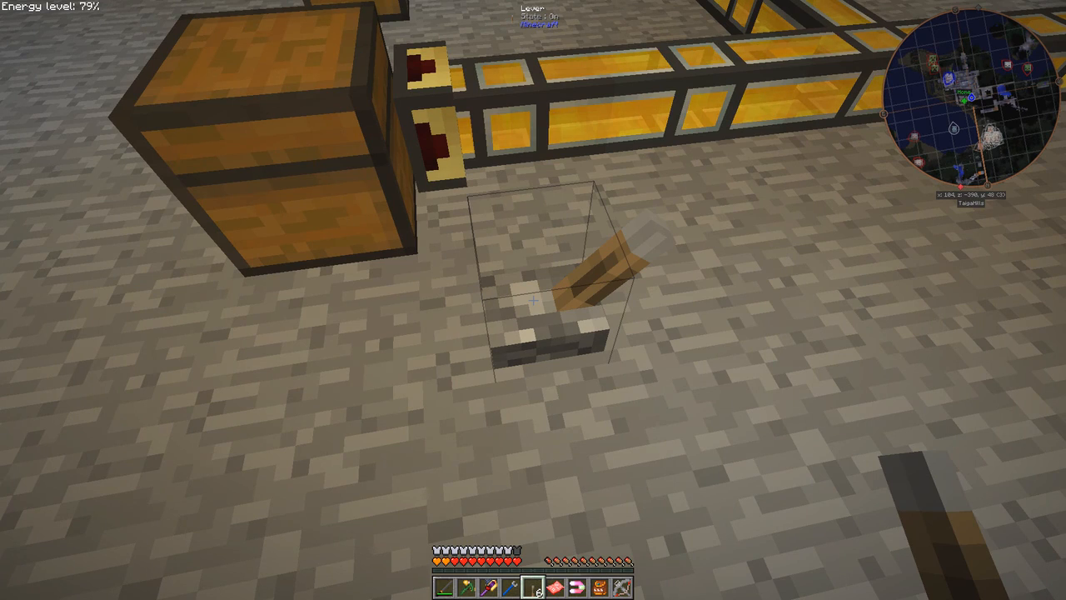
mouse_move(533, 300)
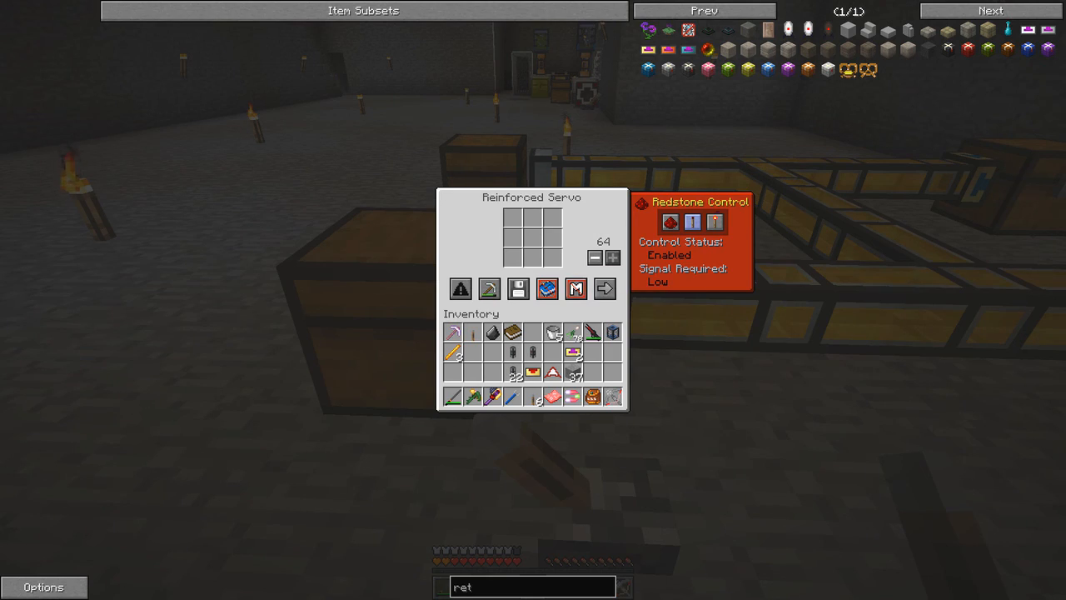
key("Escape")
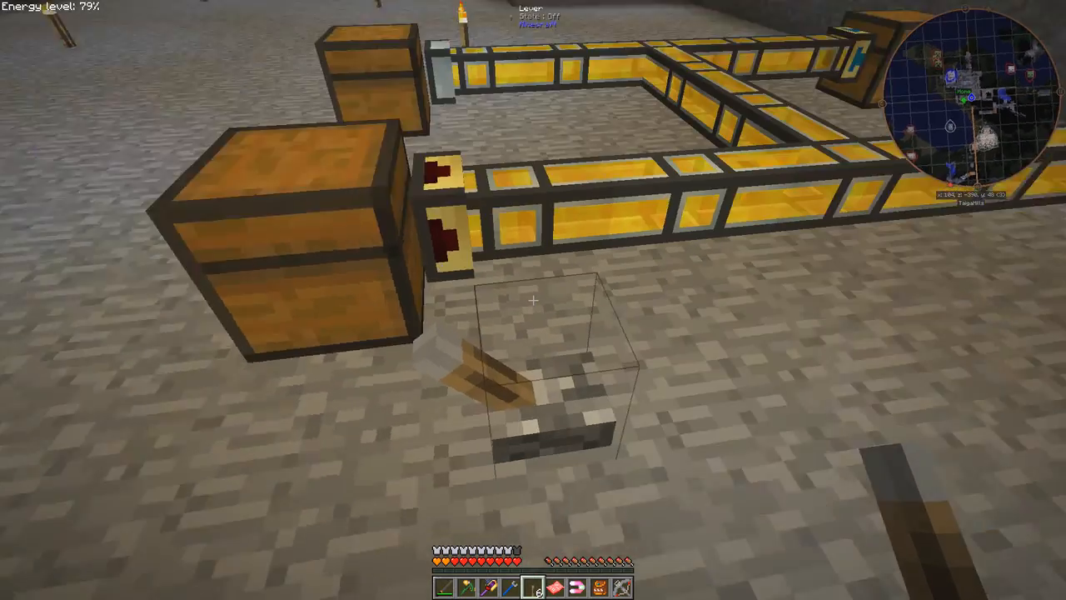
mouse_move(534, 300)
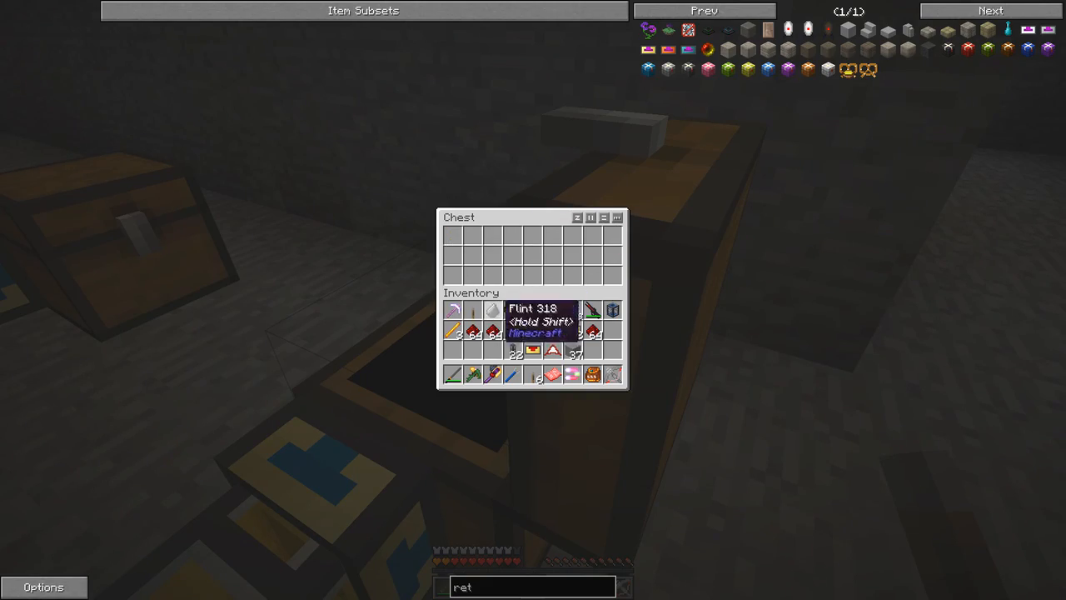
- Fill the chest's top row with five stacks of redstone and close it
key("Escape")
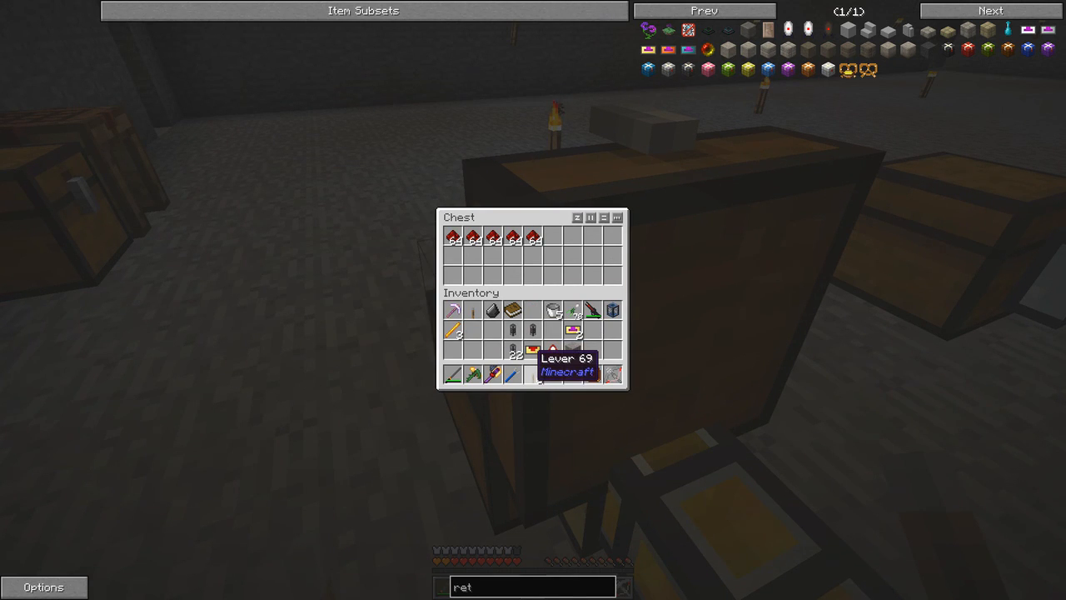
mouse_move(573, 329)
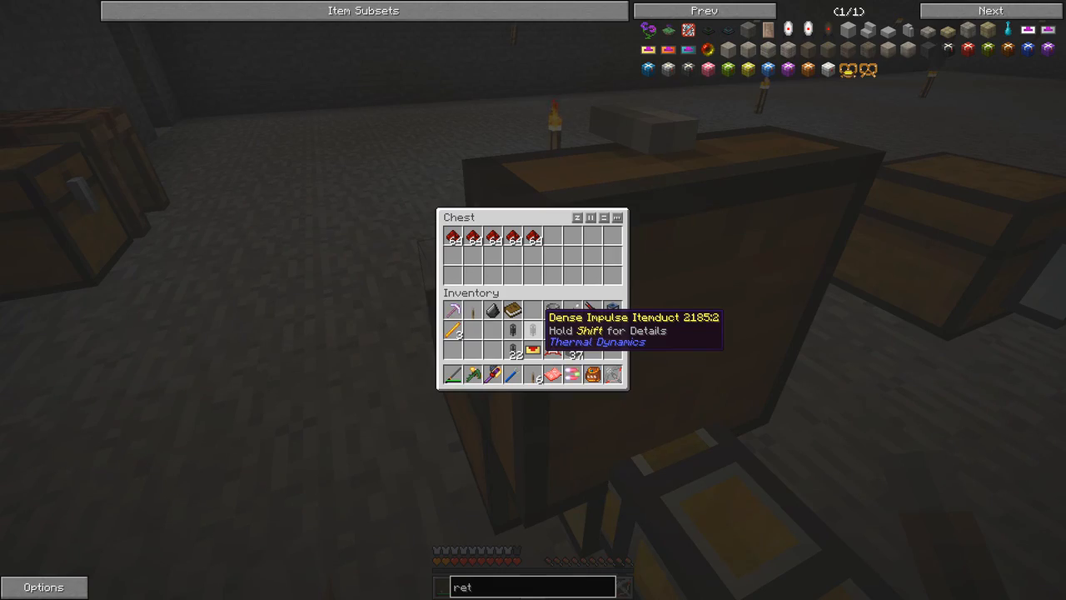
key("Escape")
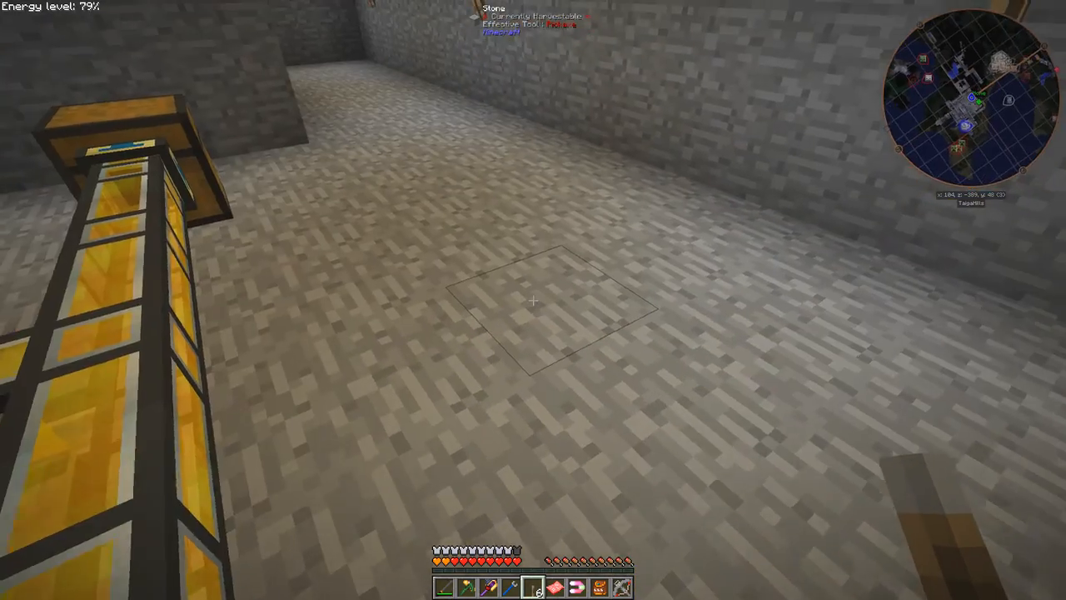
mouse_move(533, 300)
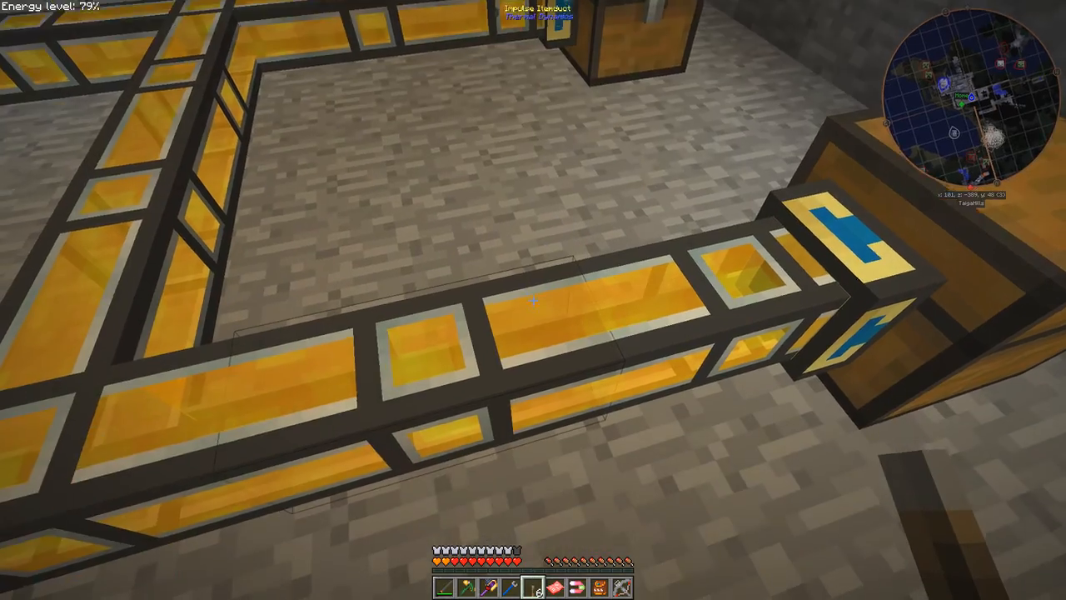
mouse_move(533, 300)
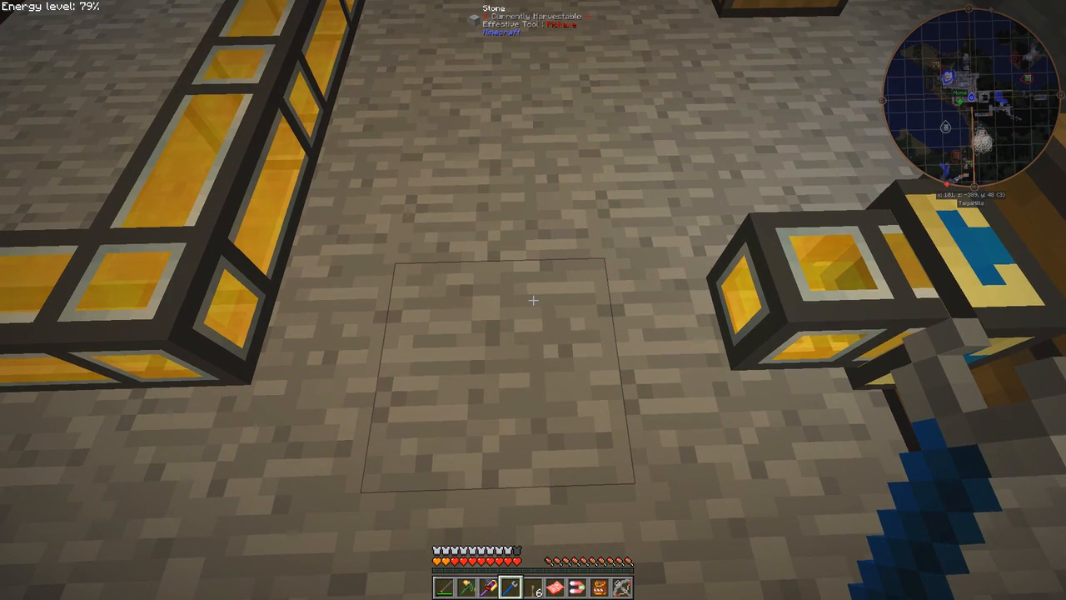
- Check the levers and dense impulse itemducts in the inventory after breaking the duct run
key("e")
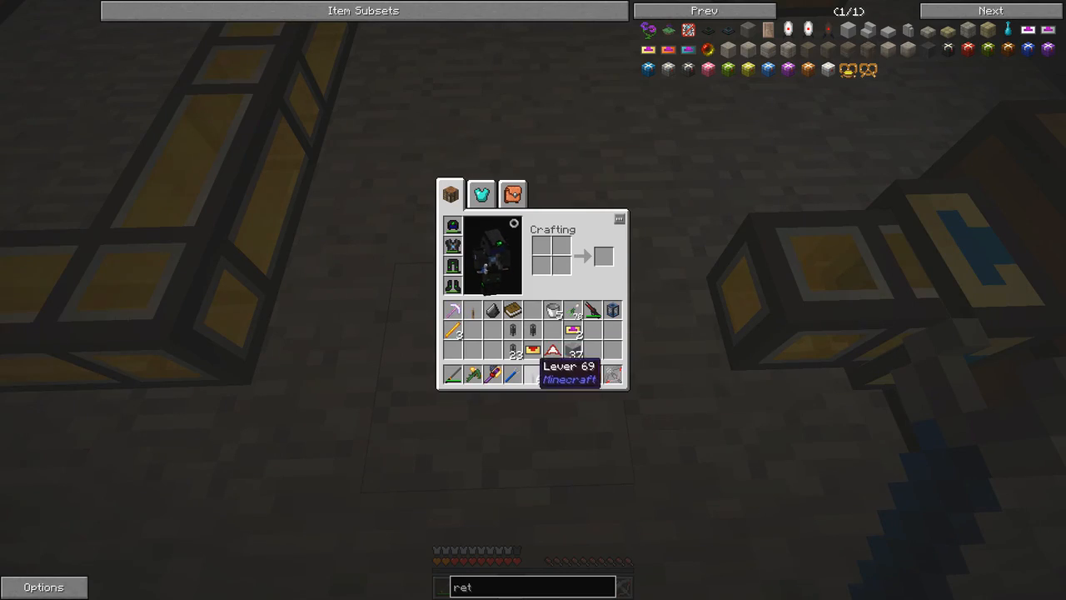
mouse_move(553, 312)
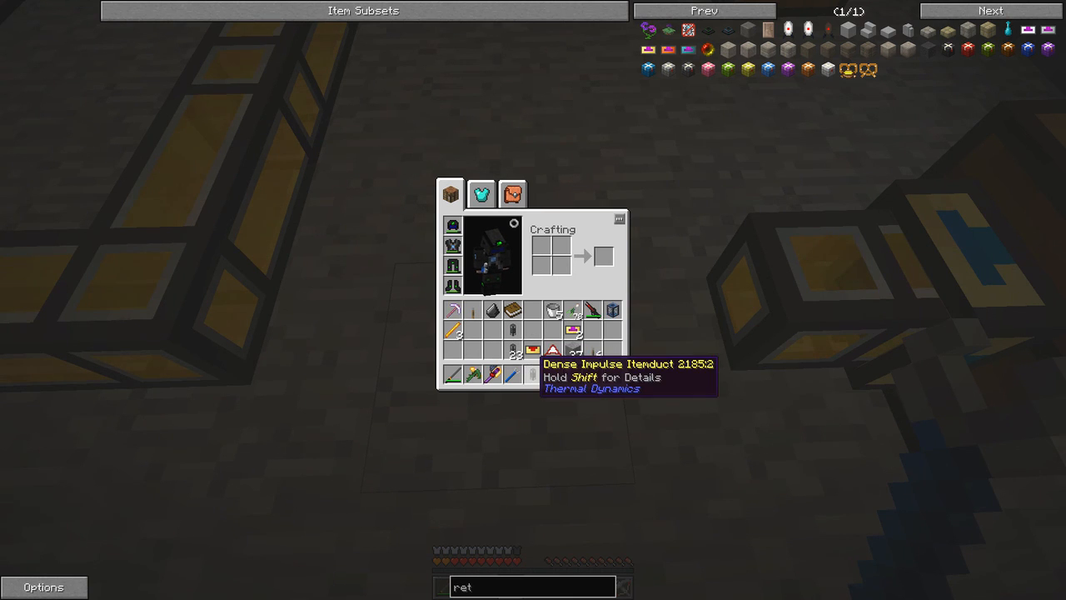
key("Escape")
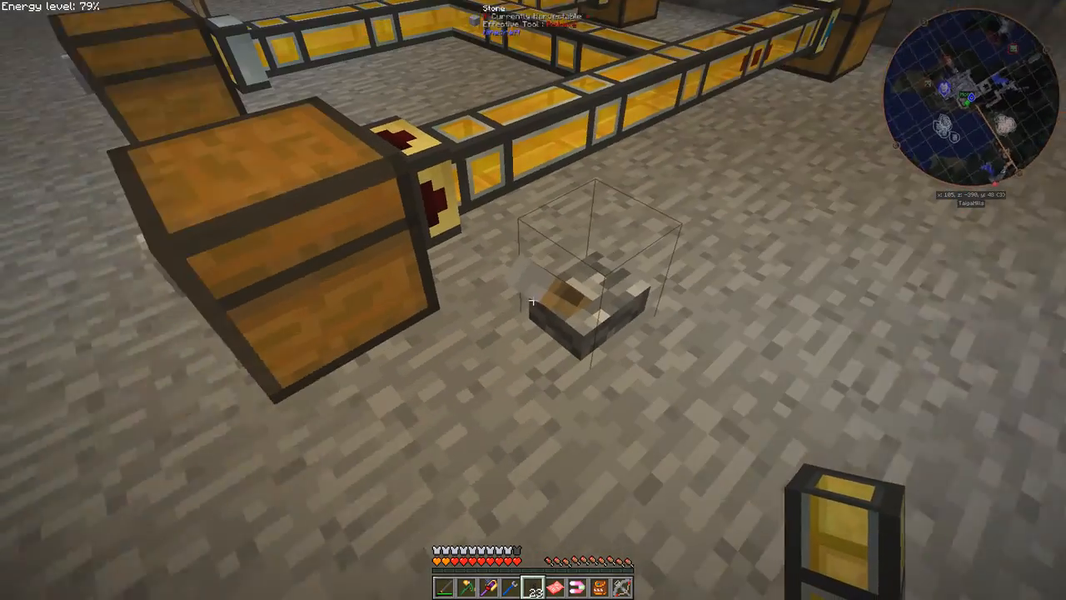
mouse_move(533, 299)
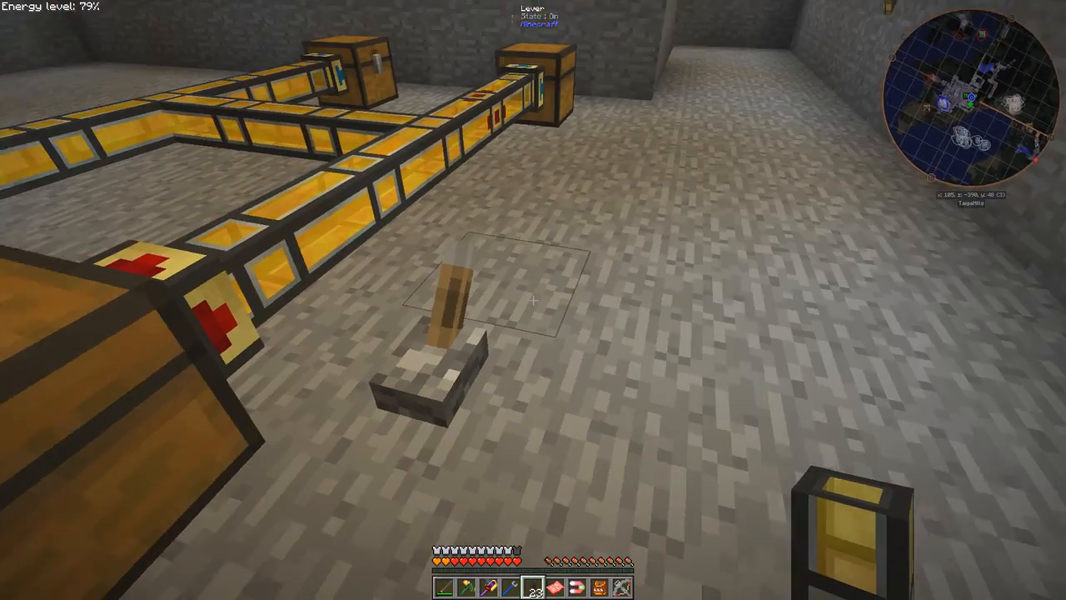
mouse_move(533, 300)
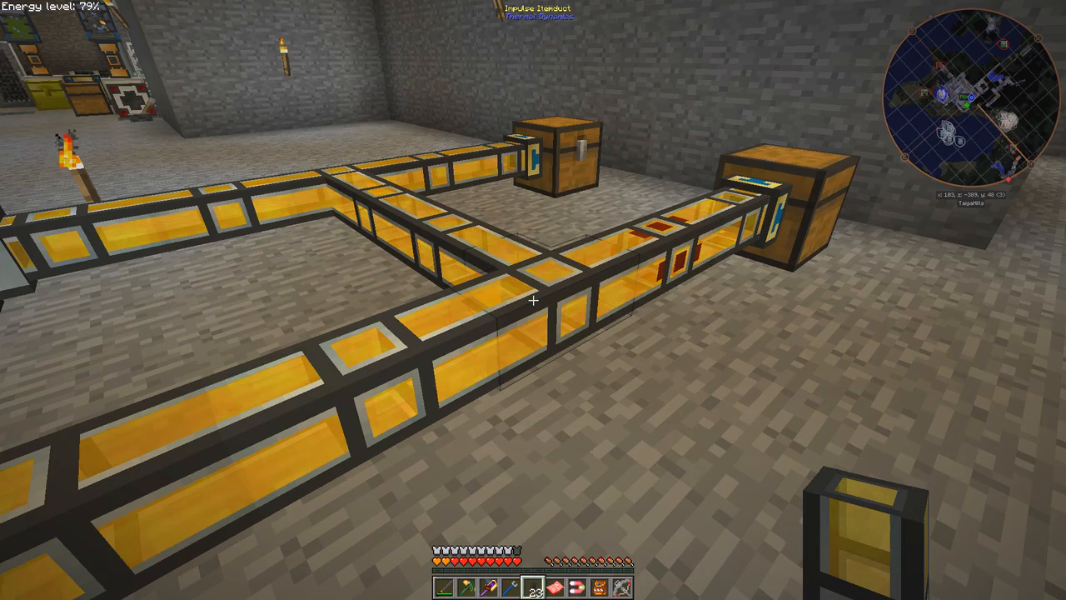
mouse_move(534, 300)
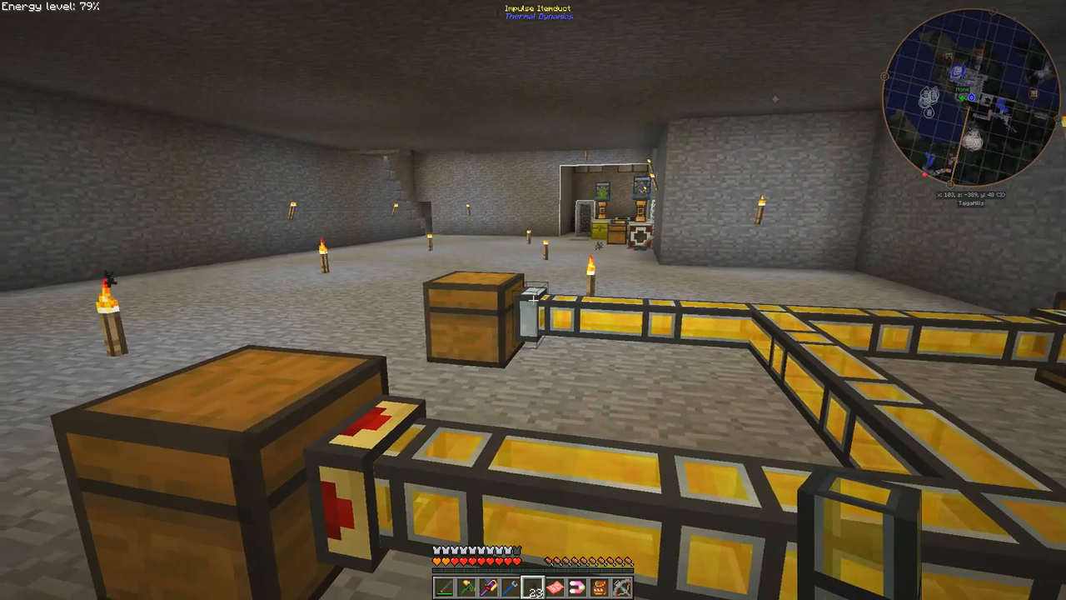
mouse_move(533, 300)
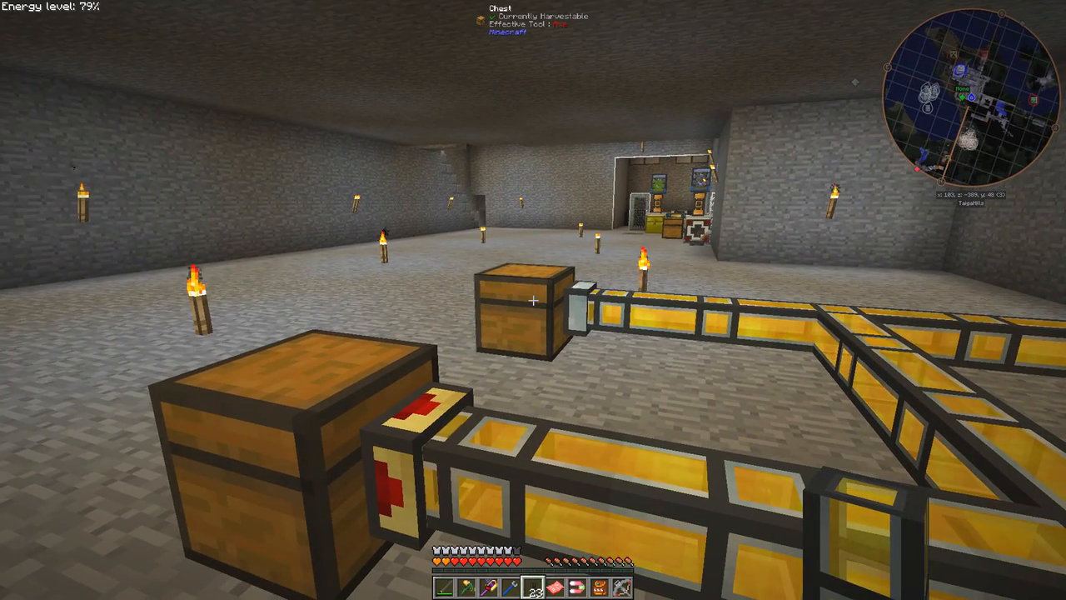
mouse_move(533, 300)
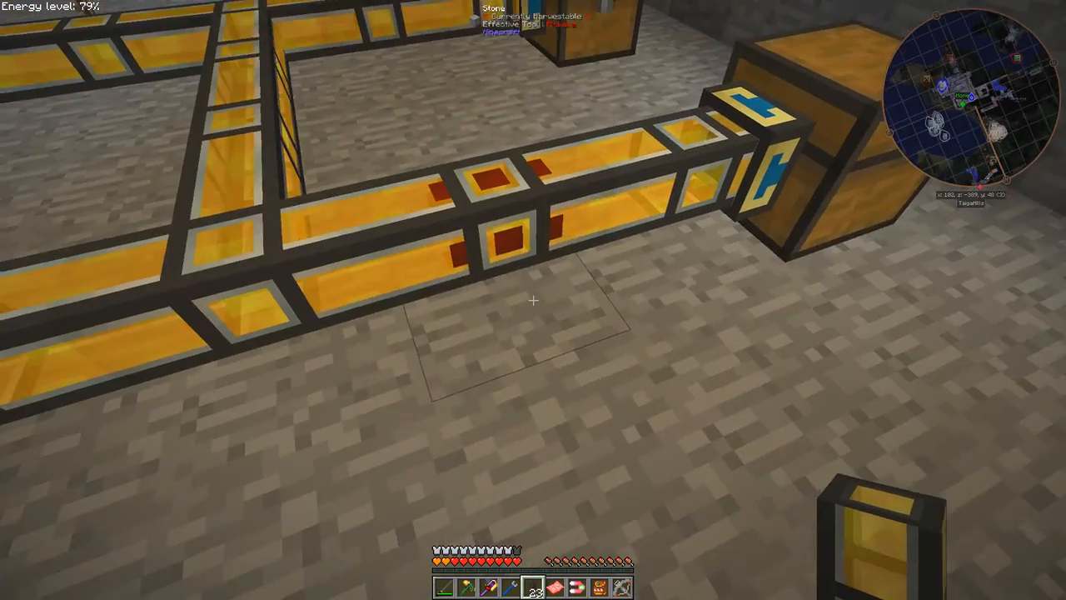
mouse_move(533, 300)
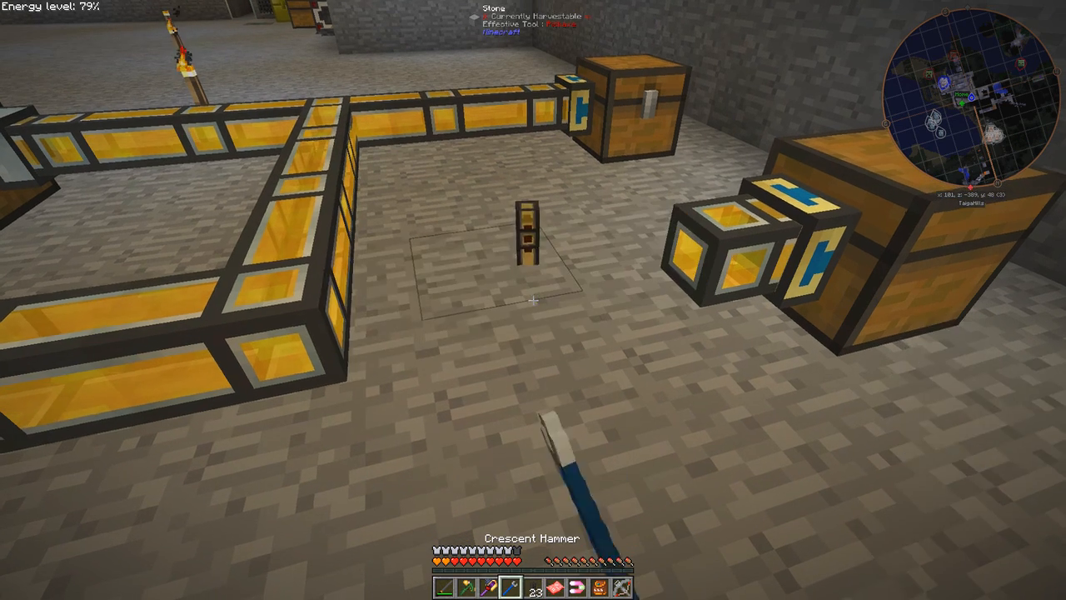
mouse_move(534, 300)
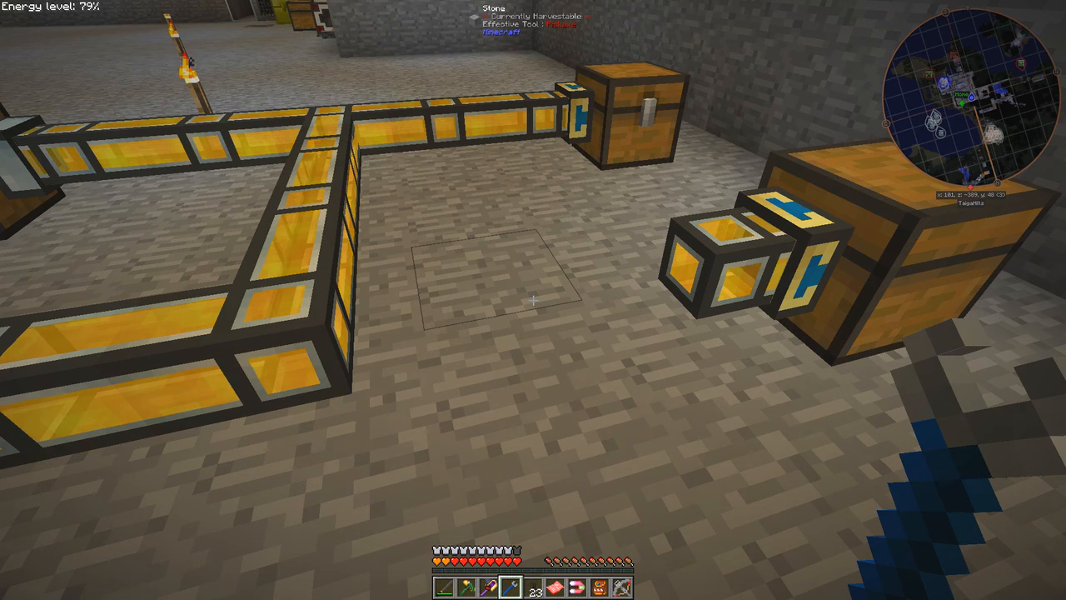
- Refill the gap with impulse itemducts into the chest and check the inventory afterwards
key("e")
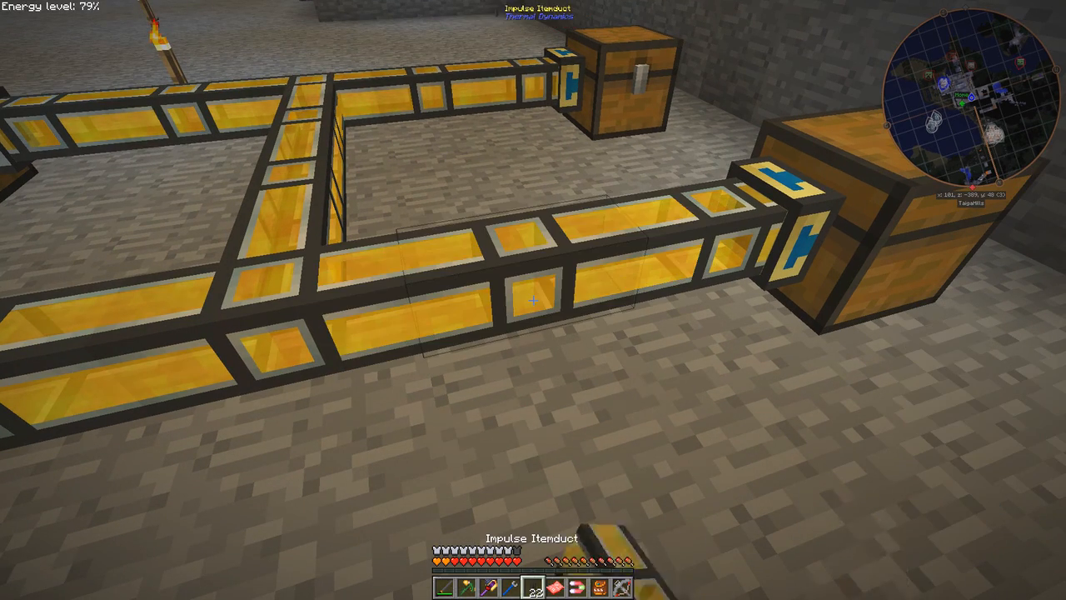
mouse_move(533, 300)
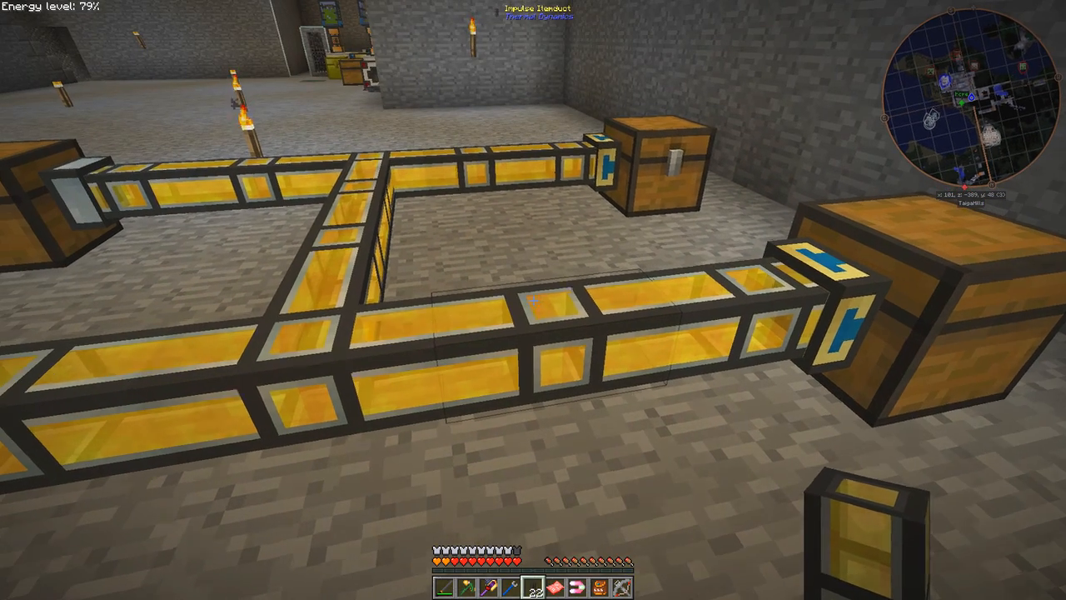
mouse_move(533, 300)
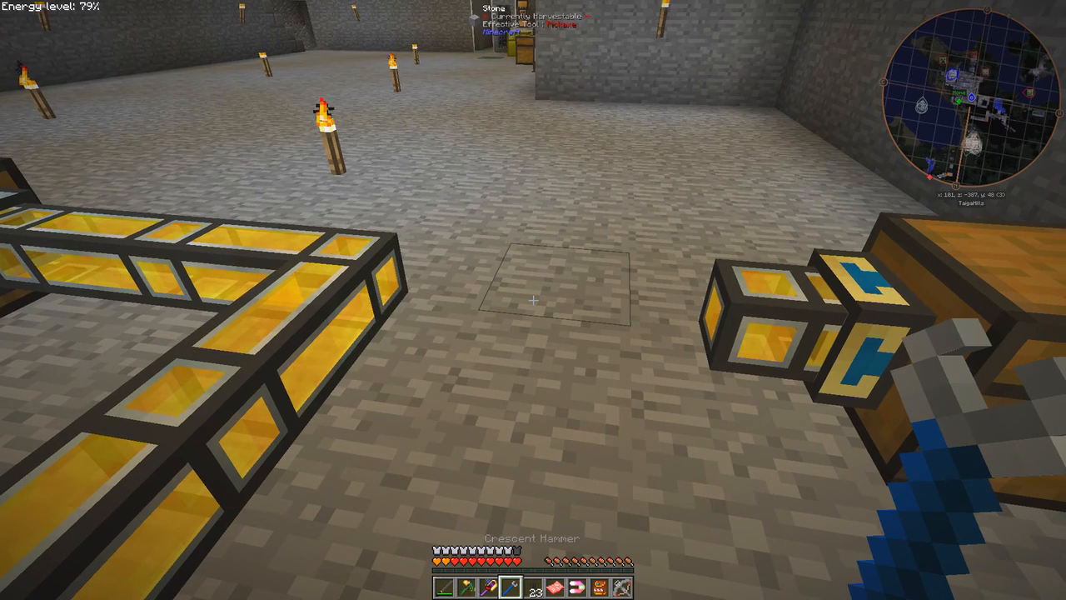
key("e")
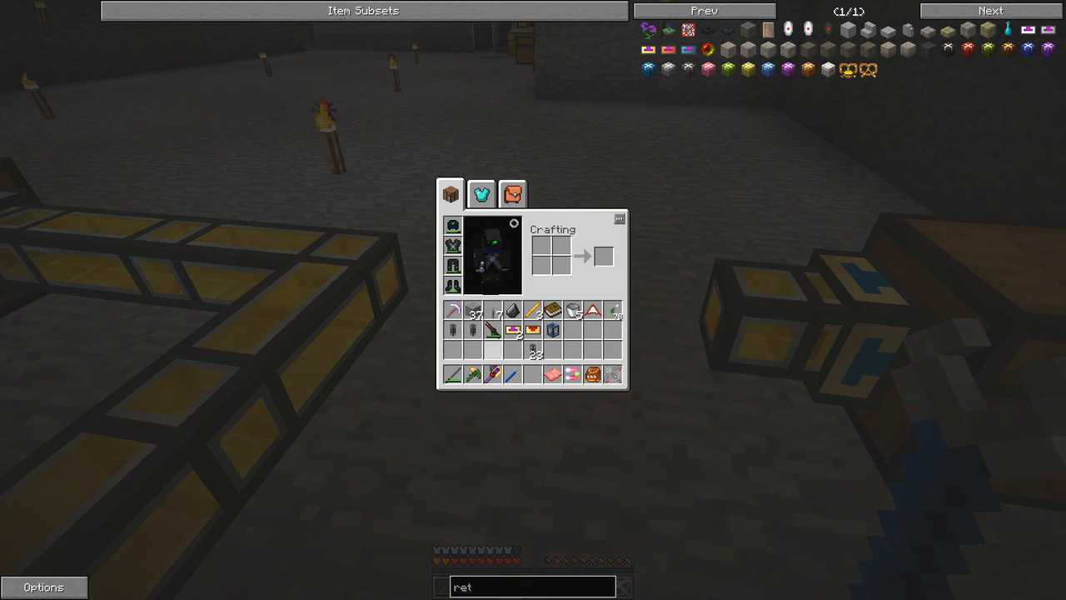
key("Escape")
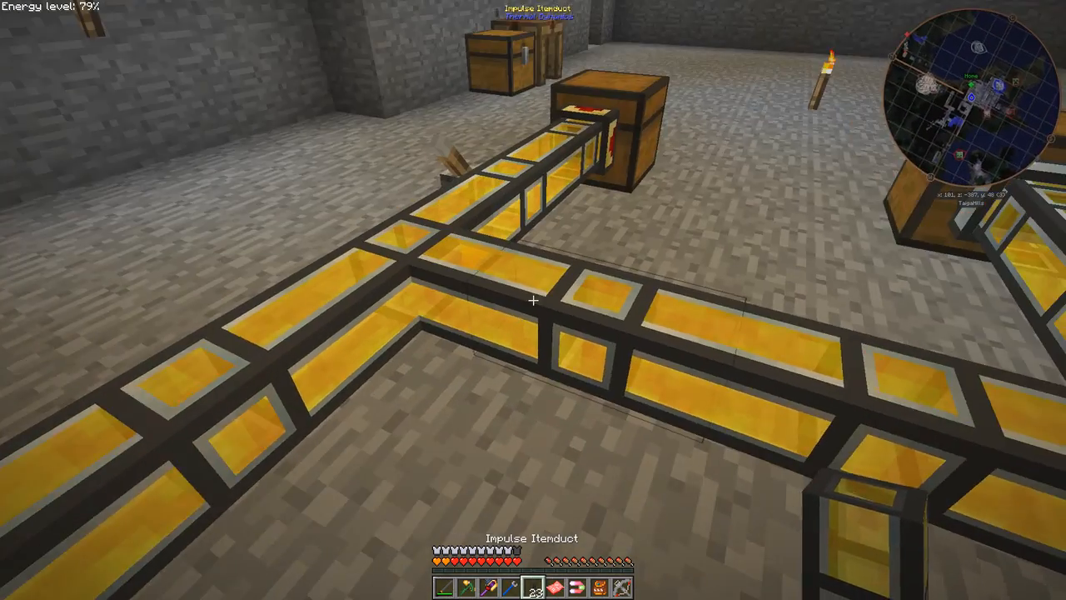
mouse_move(533, 300)
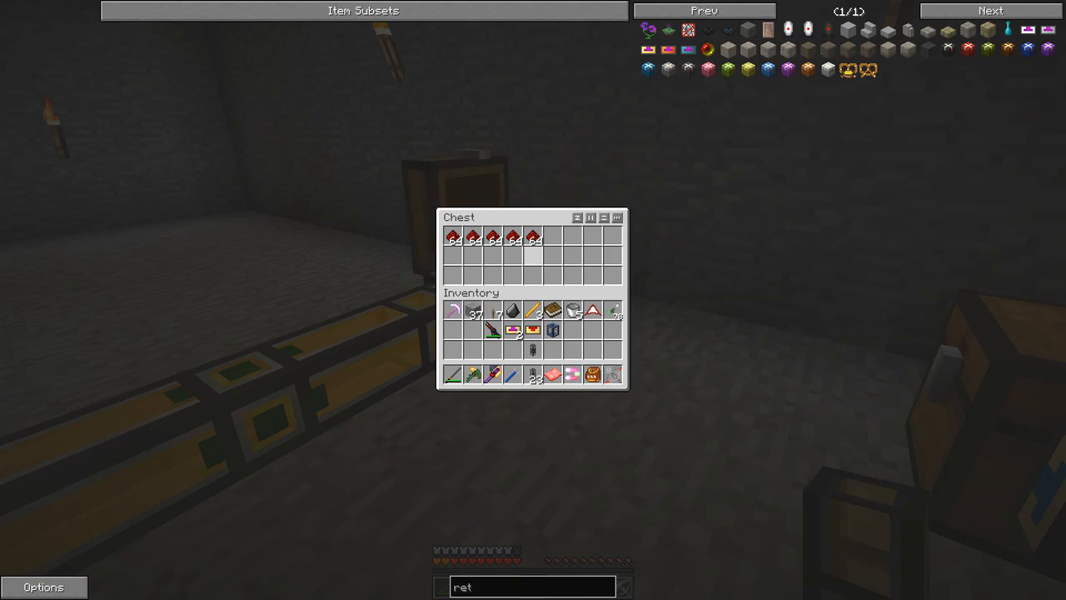
- Empty the five redstone stacks from the chest into the inventory and close it
key("Escape")
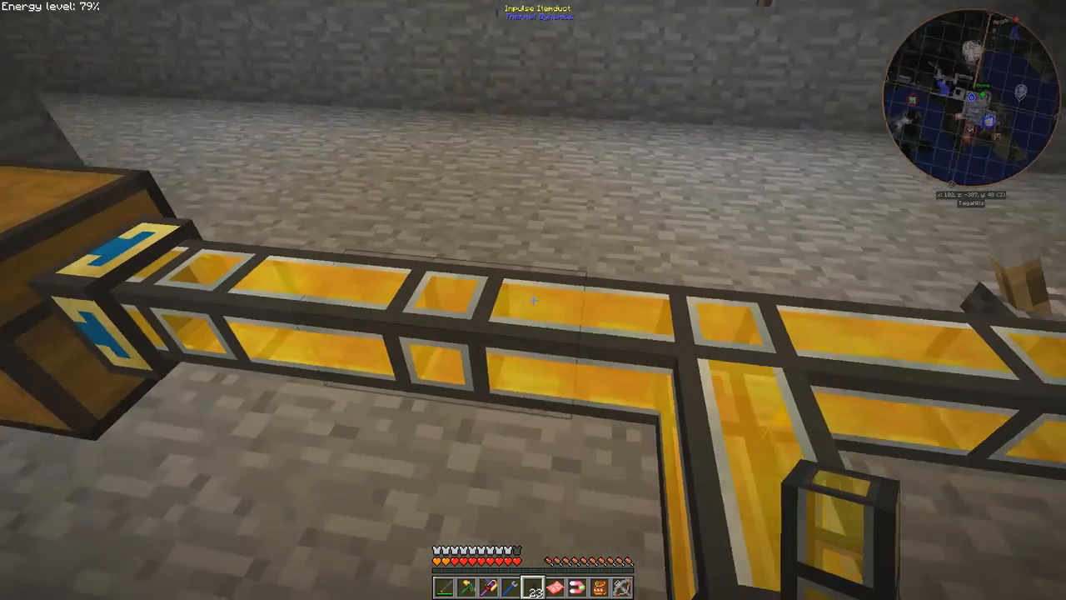
mouse_move(534, 300)
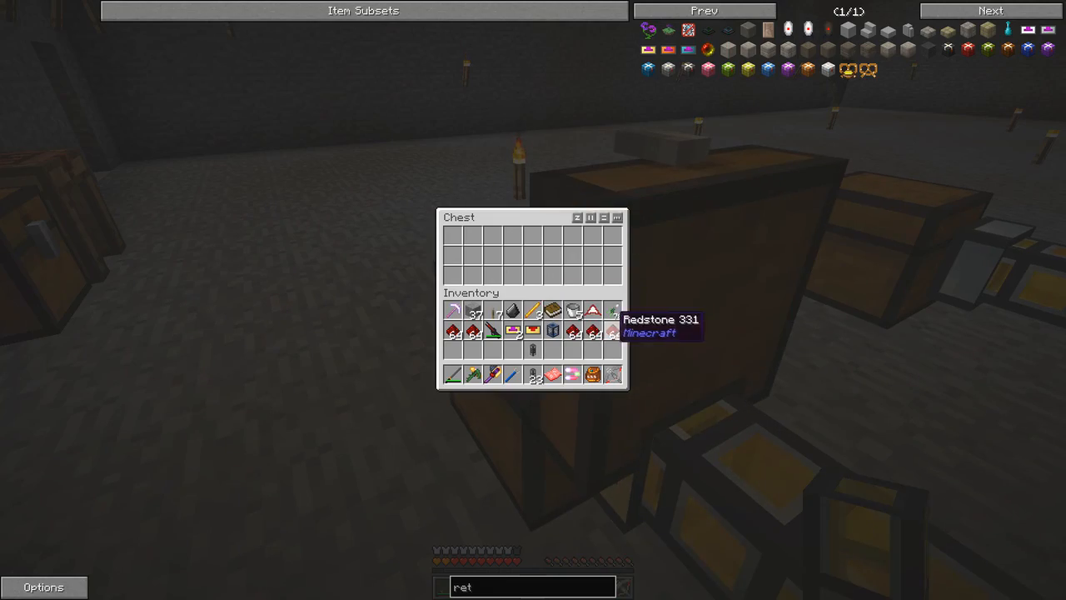
key("Escape")
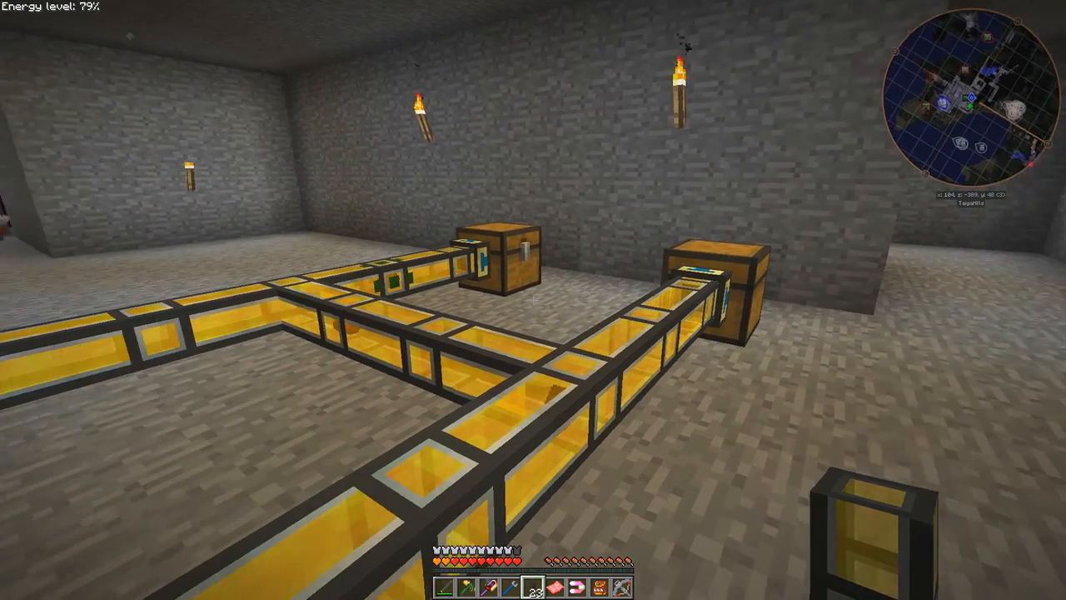
mouse_move(533, 300)
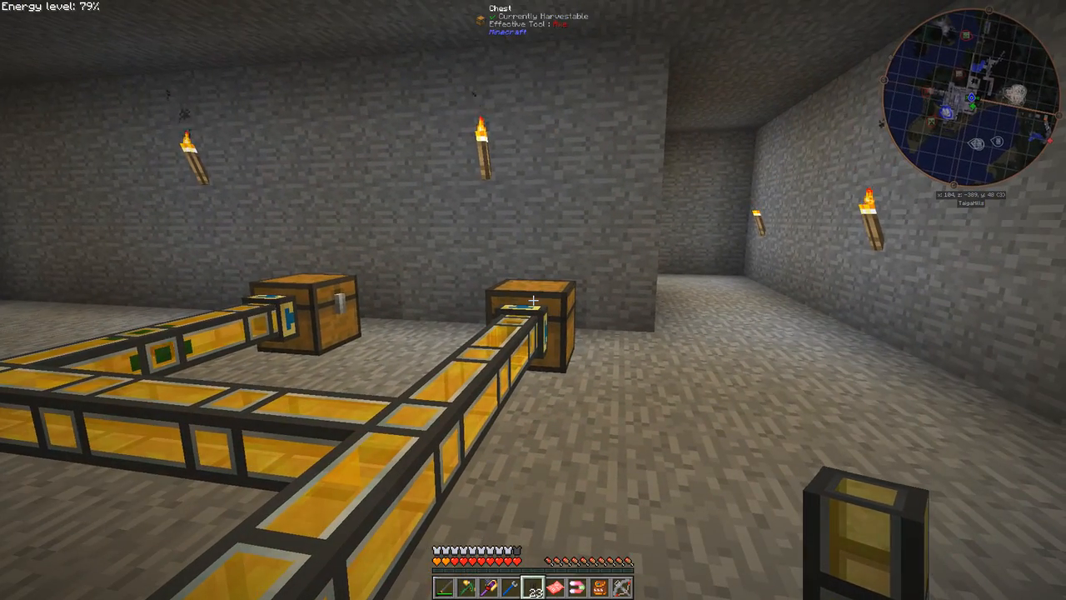
mouse_move(533, 300)
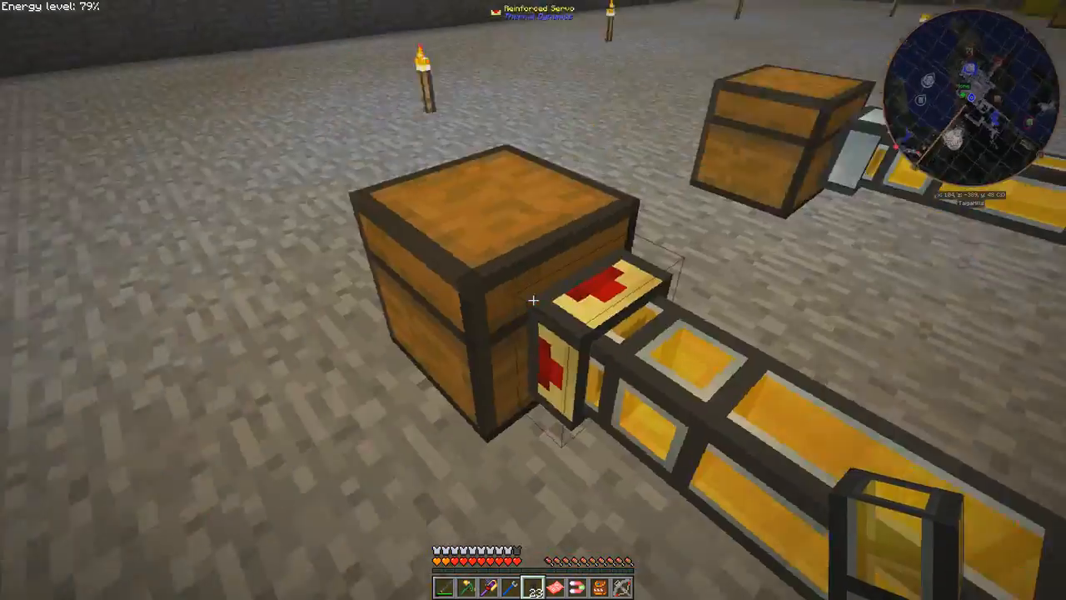
mouse_move(534, 300)
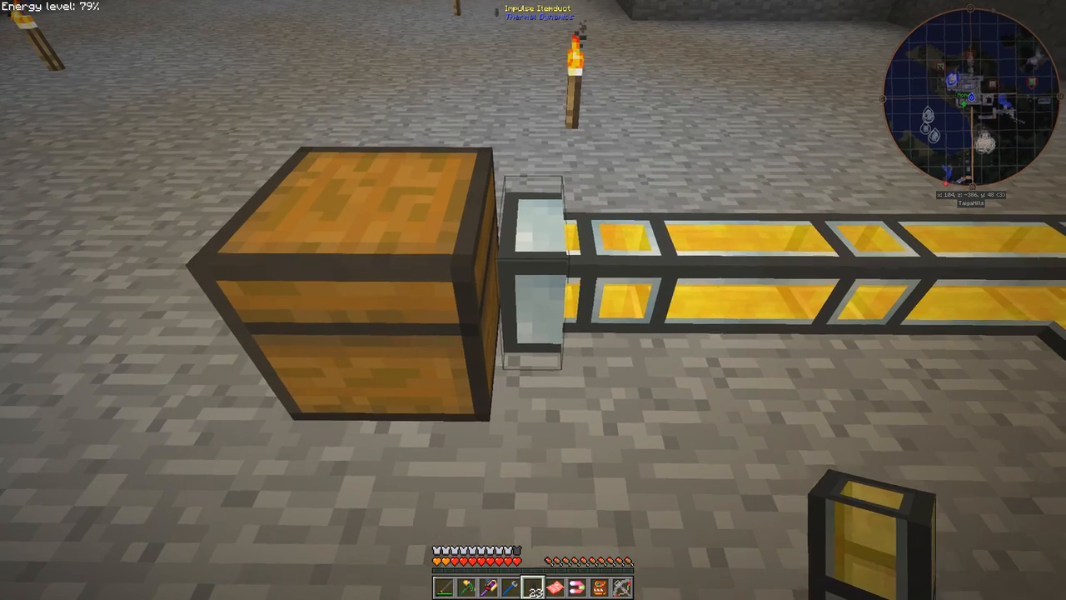
- Take the Reinforced Retriever into hand from the inventory
key("e")
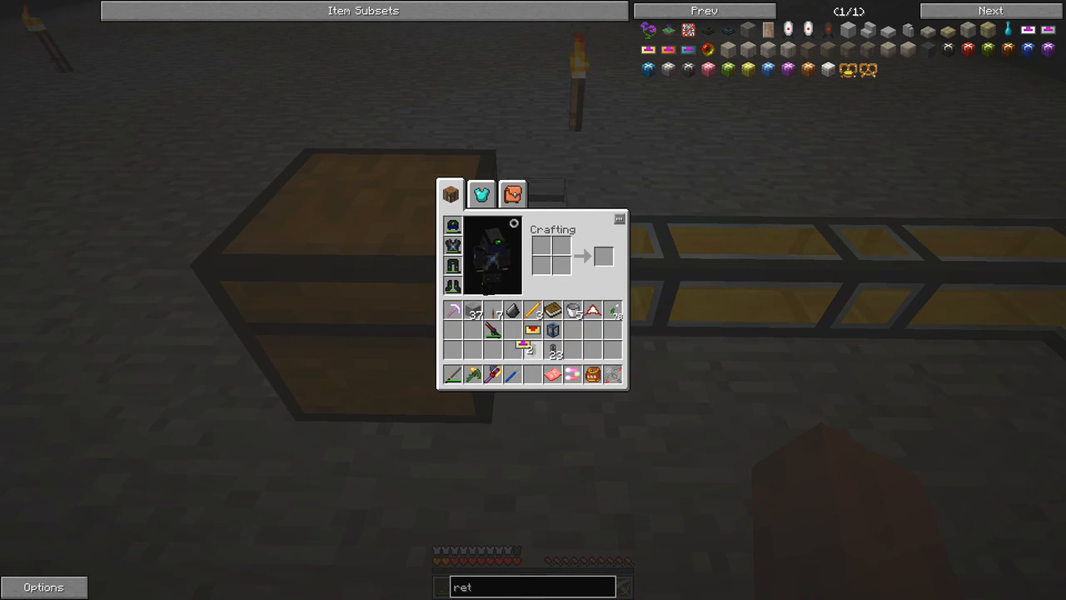
key("Escape")
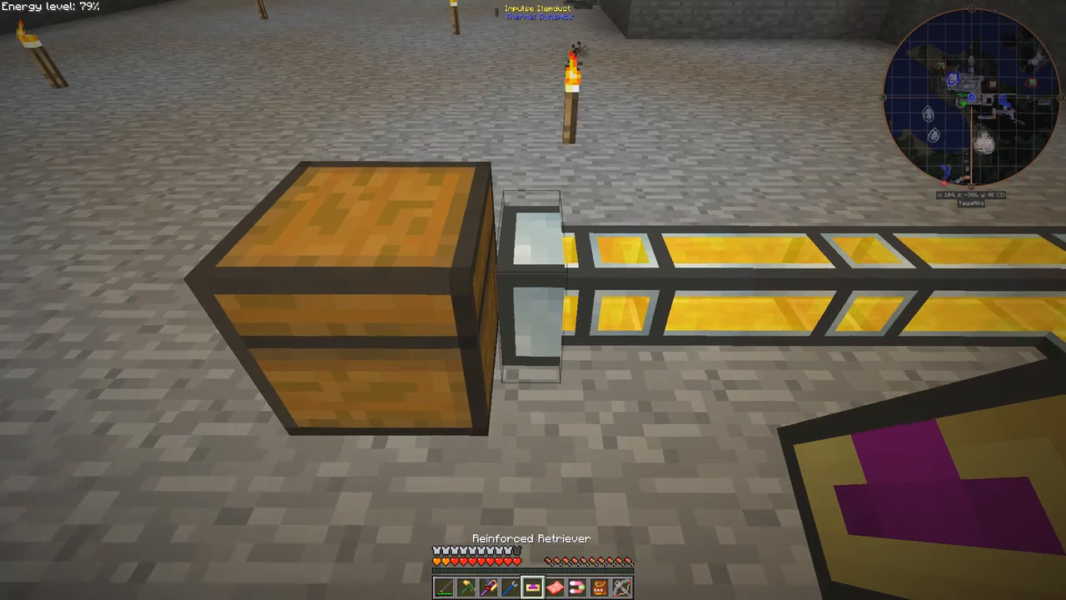
mouse_move(533, 300)
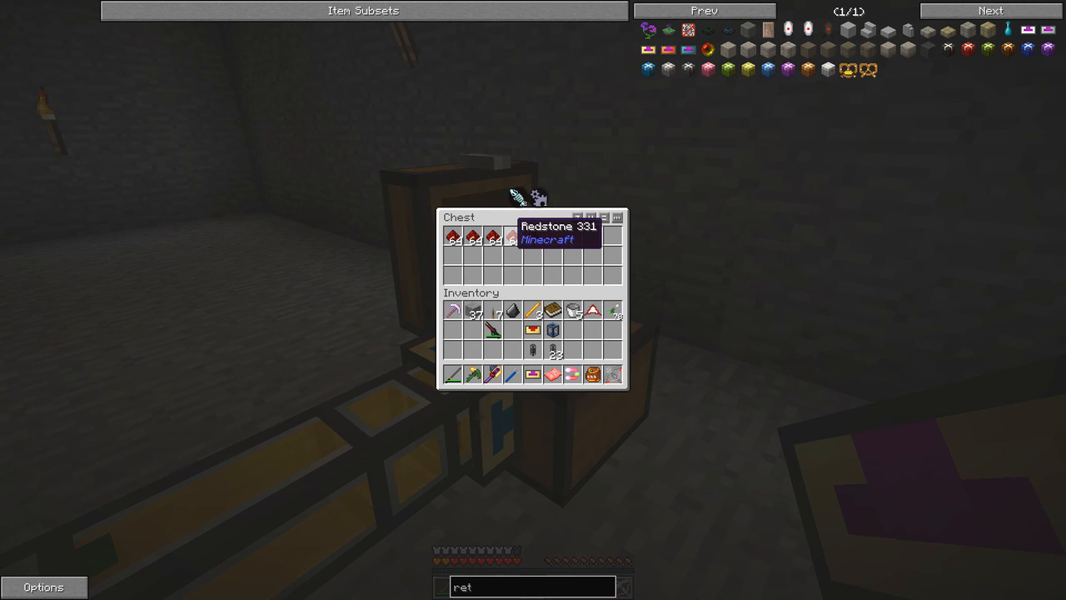
- Move the remaining redstone stacks out of the first chest into the inventory
left_click(513, 240)
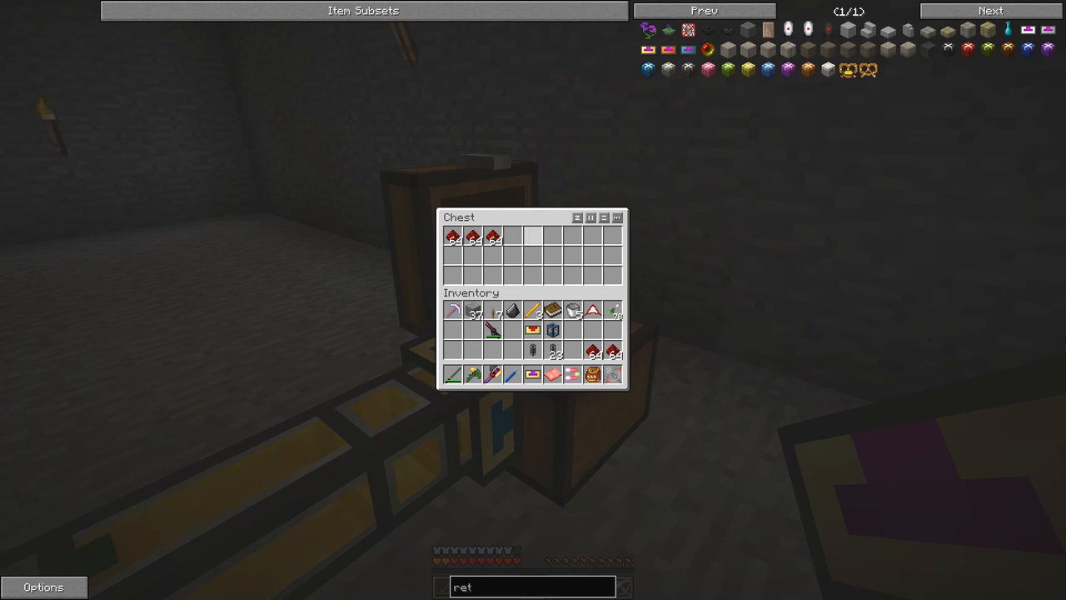
key("Escape")
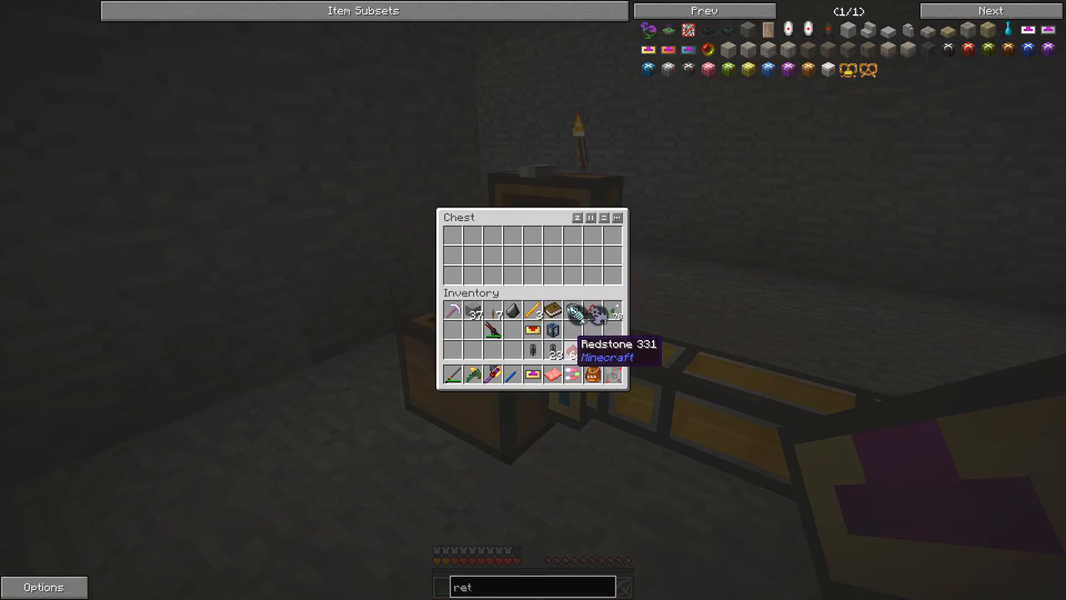
key("Escape")
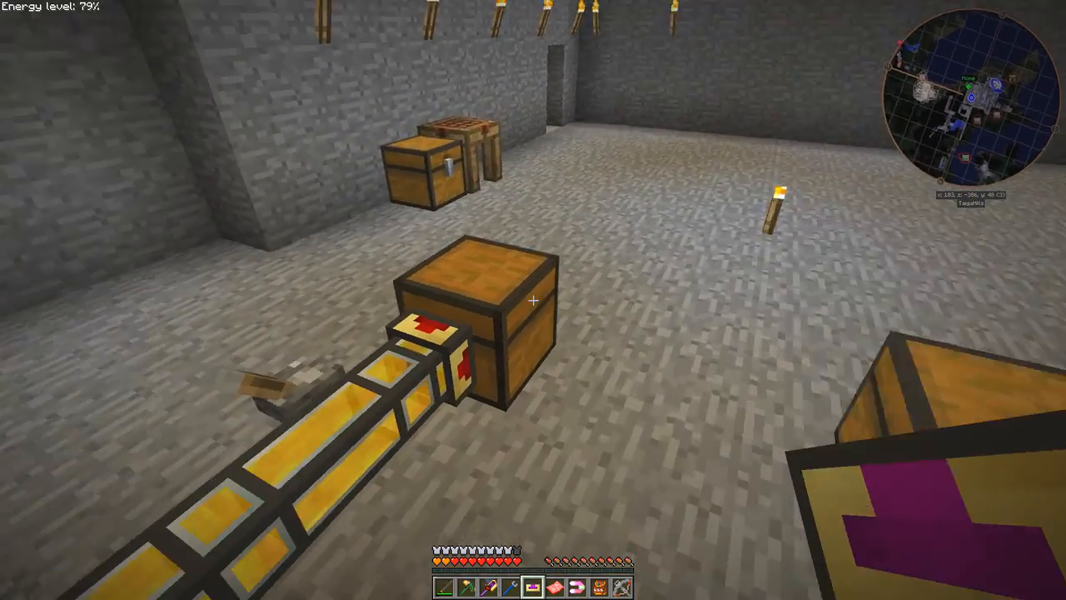
mouse_move(534, 300)
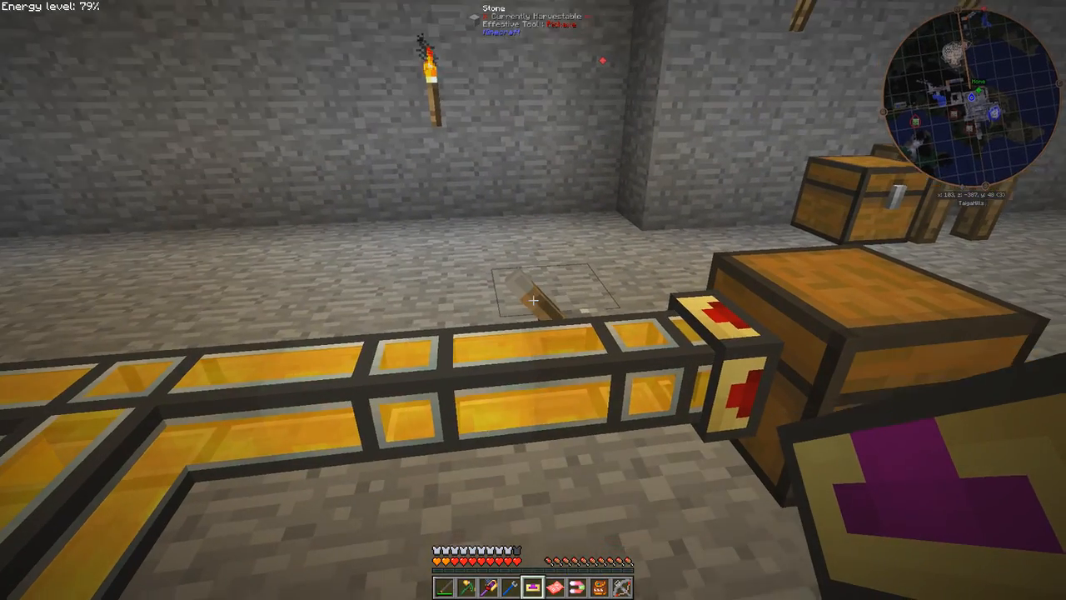
mouse_move(534, 300)
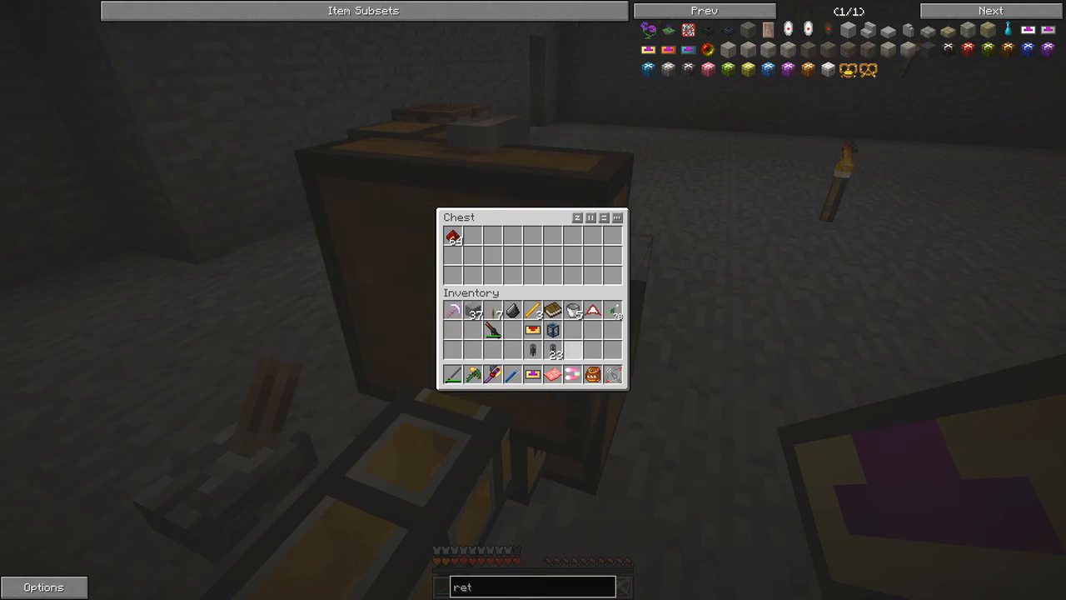
- Attach the retriever at the chest's duct end and place a lever inside the loop
key("Escape")
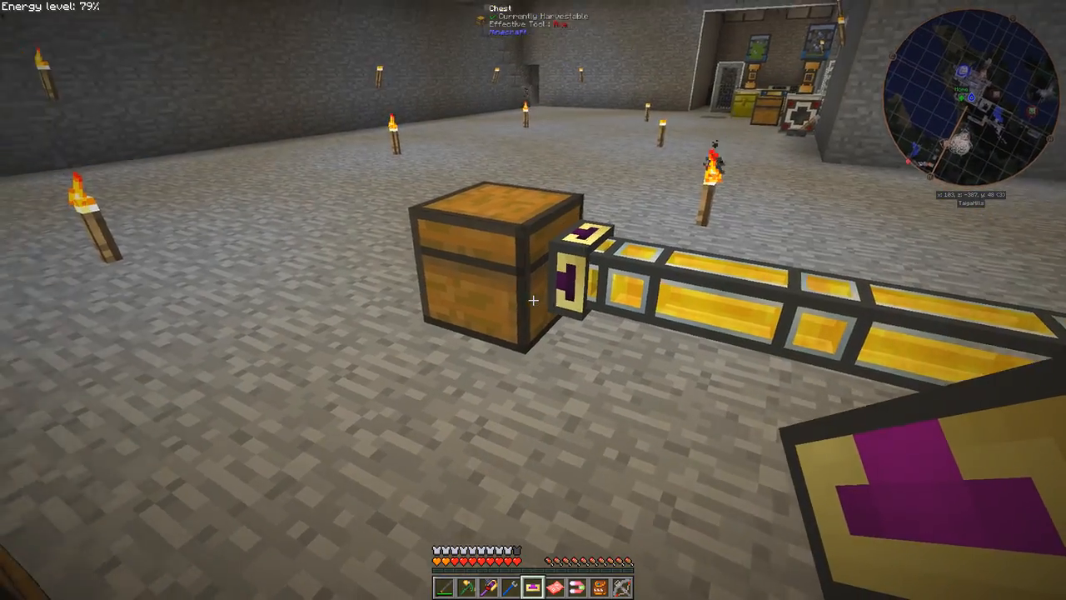
mouse_move(533, 299)
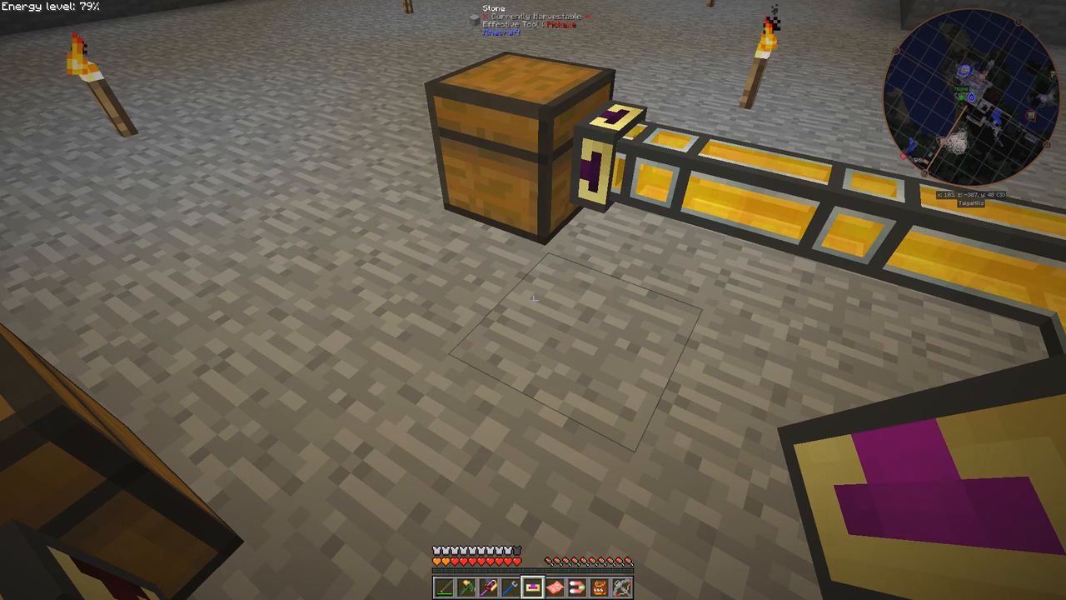
key("e")
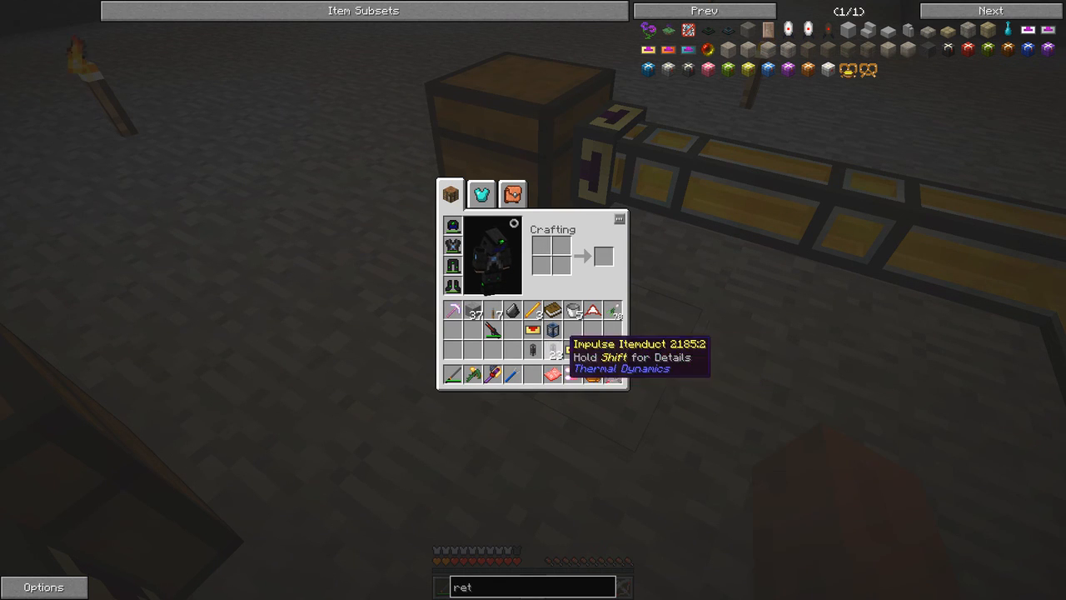
key("Escape")
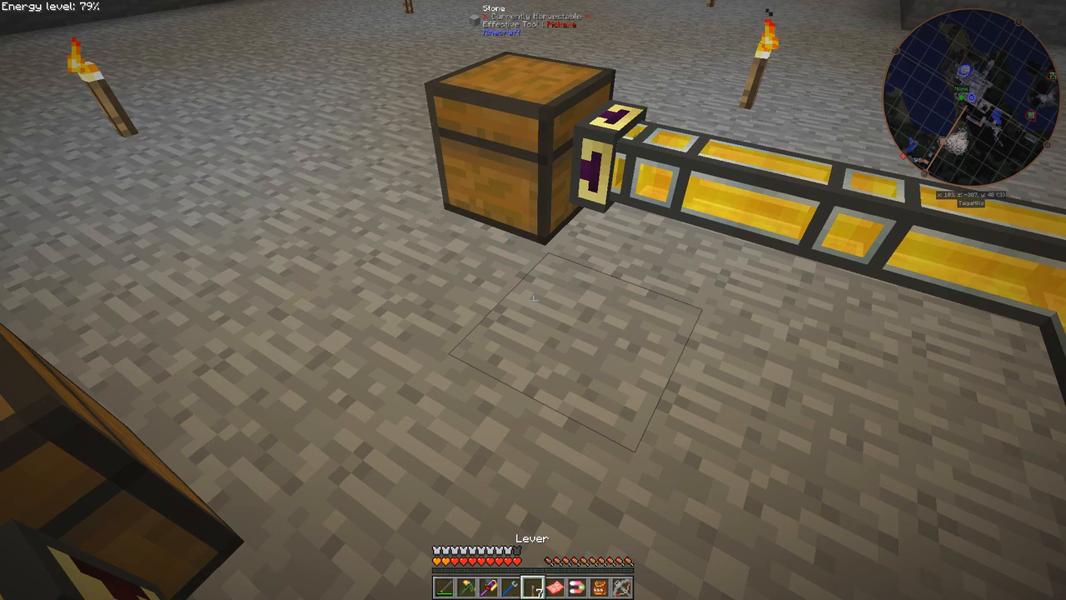
mouse_move(533, 300)
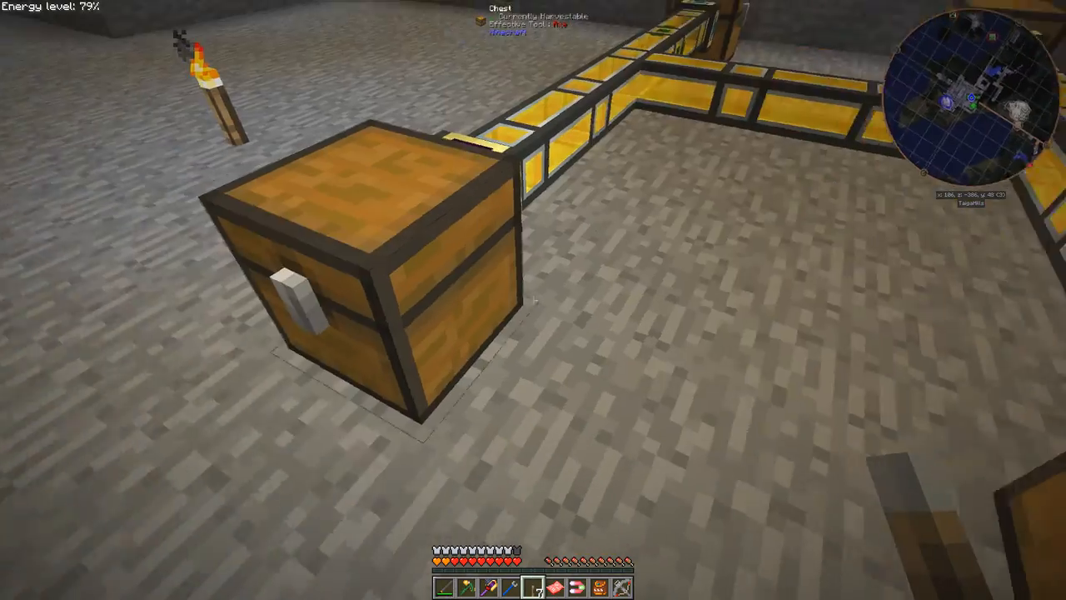
key("e")
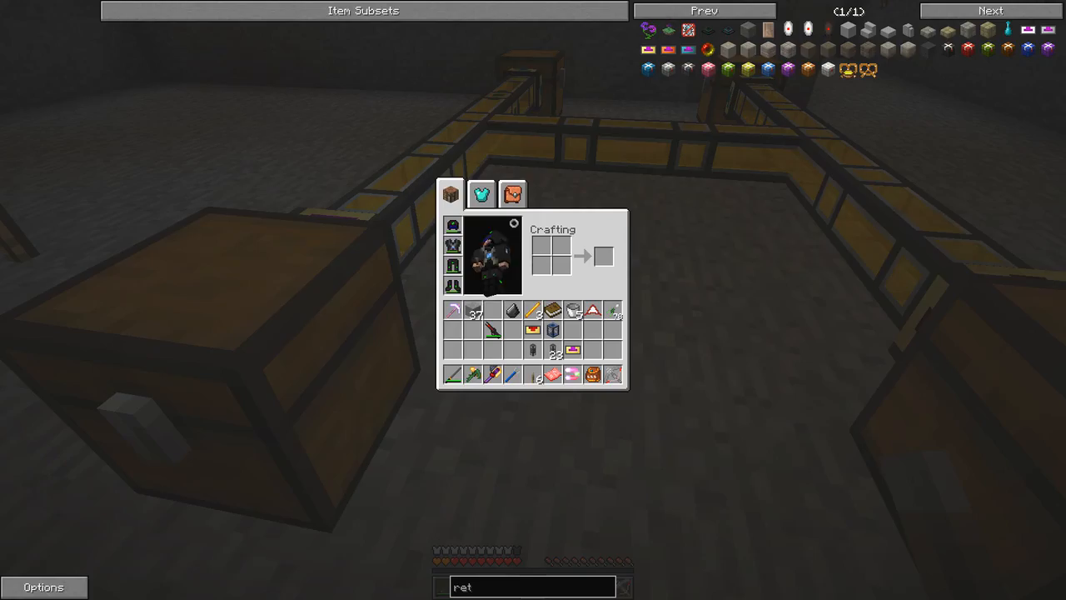
key("Escape")
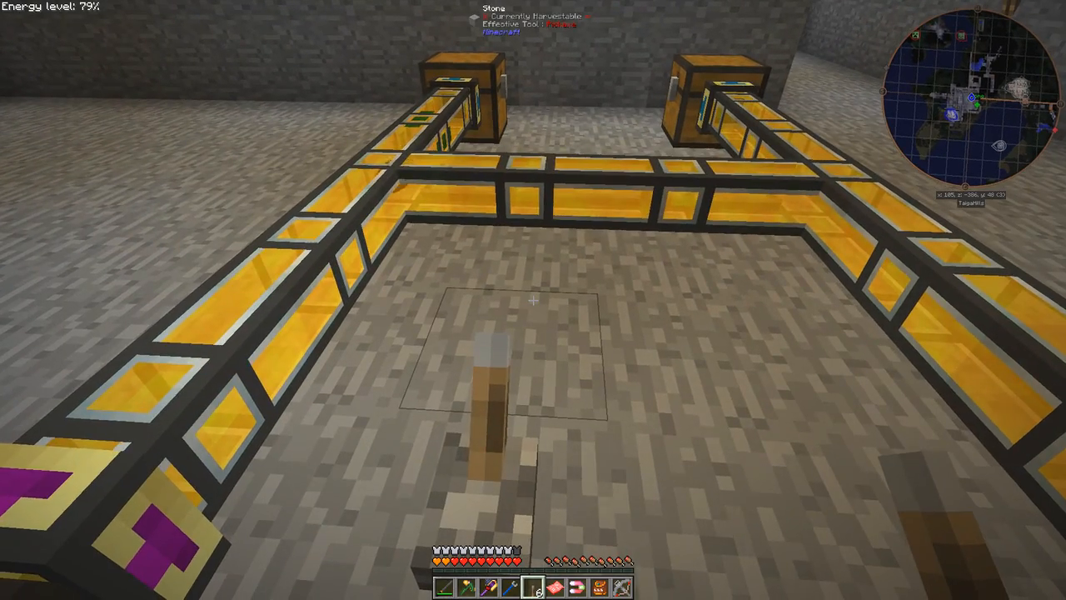
mouse_move(533, 300)
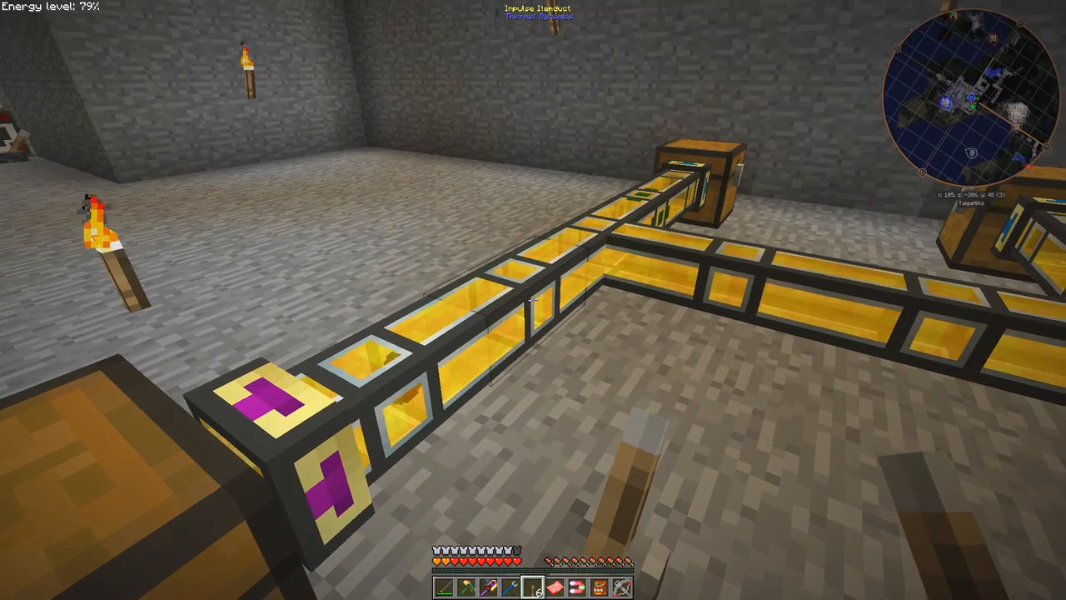
mouse_move(533, 300)
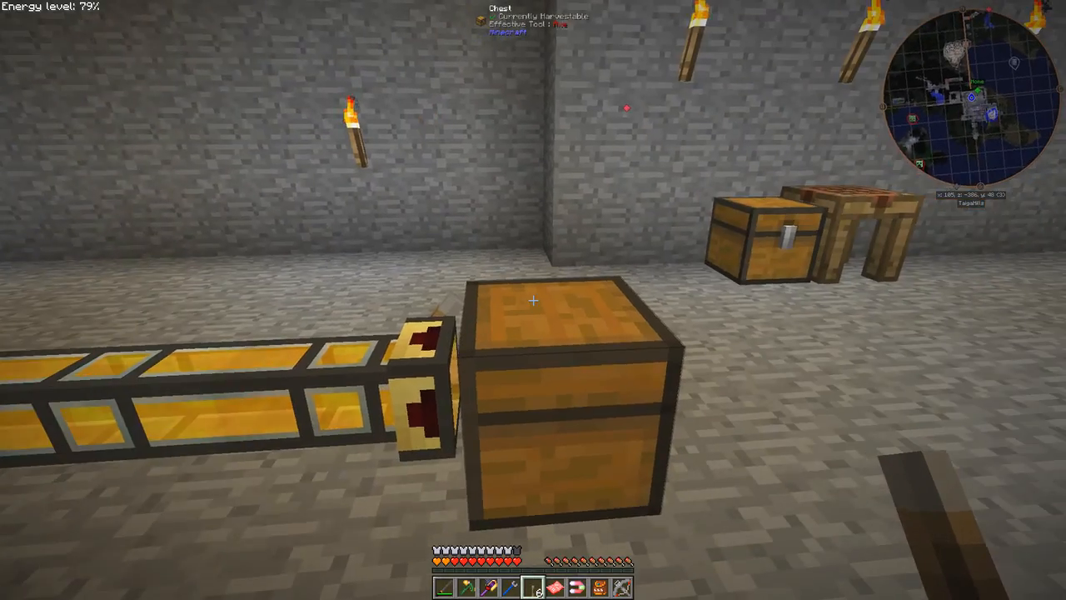
- Flip the lever and confirm the retriever chest holds the 331-redstone stack
right_click(533, 300)
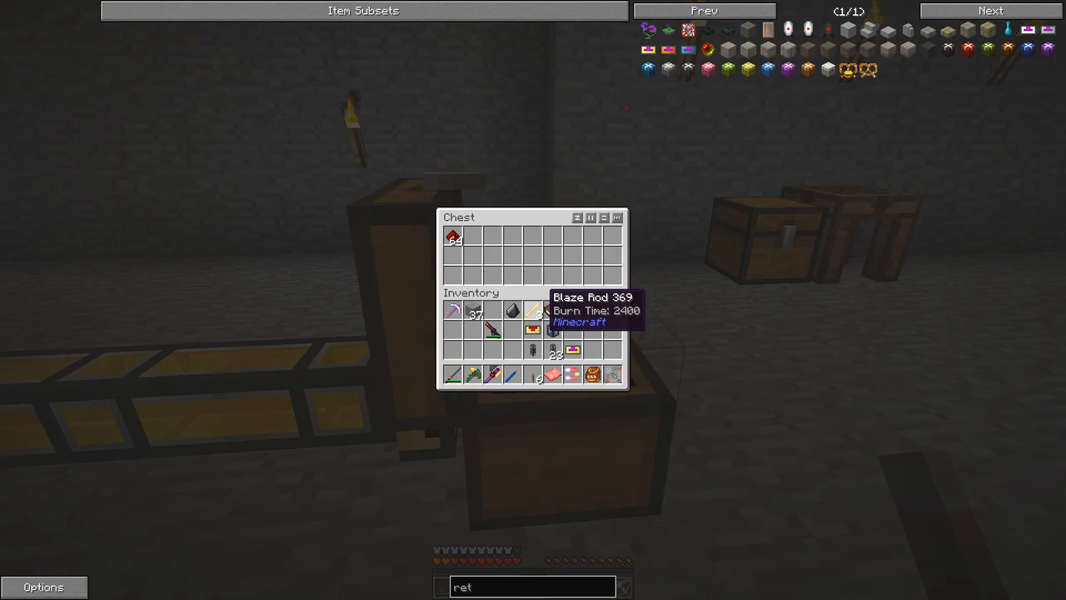
key("Escape")
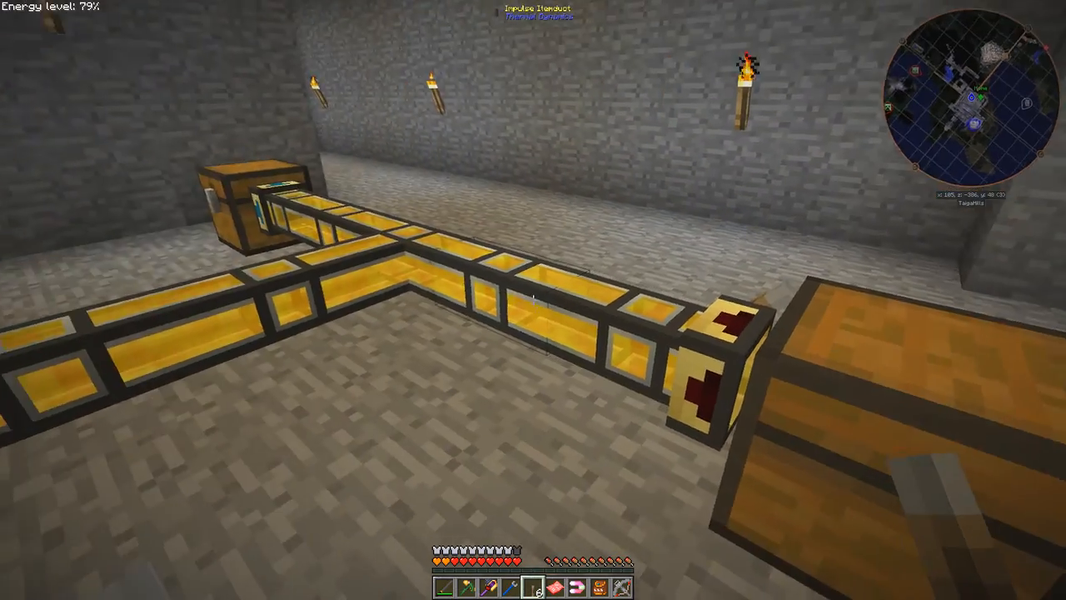
mouse_move(533, 300)
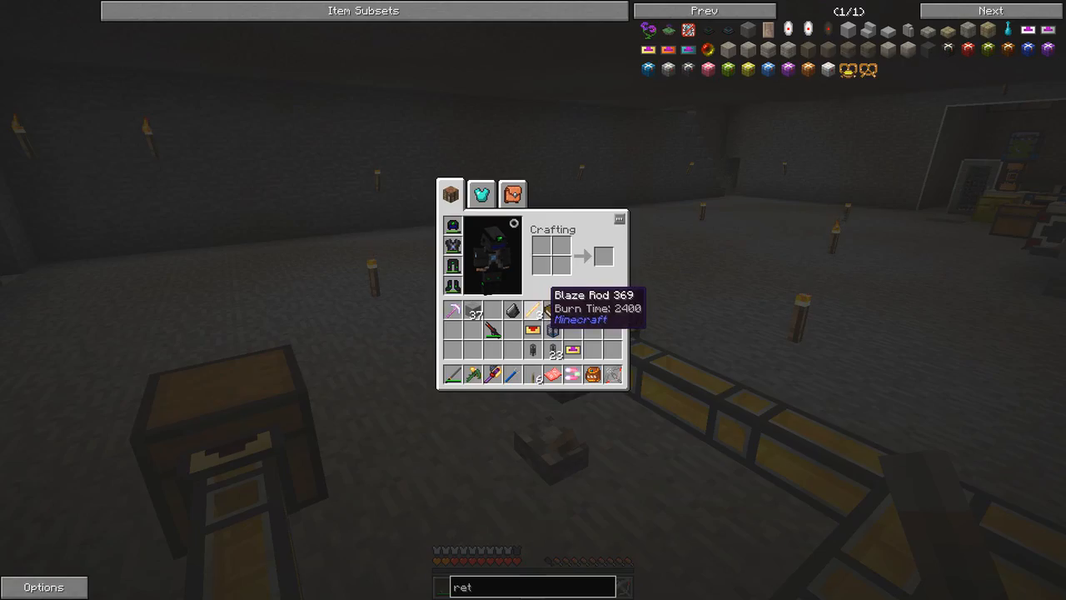
key("Escape")
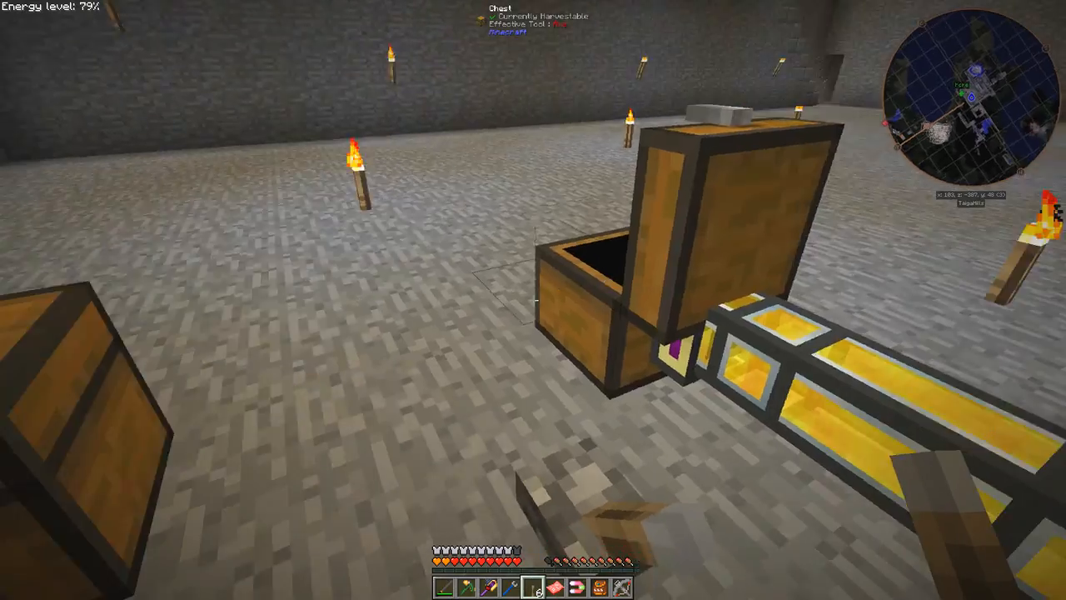
mouse_move(533, 300)
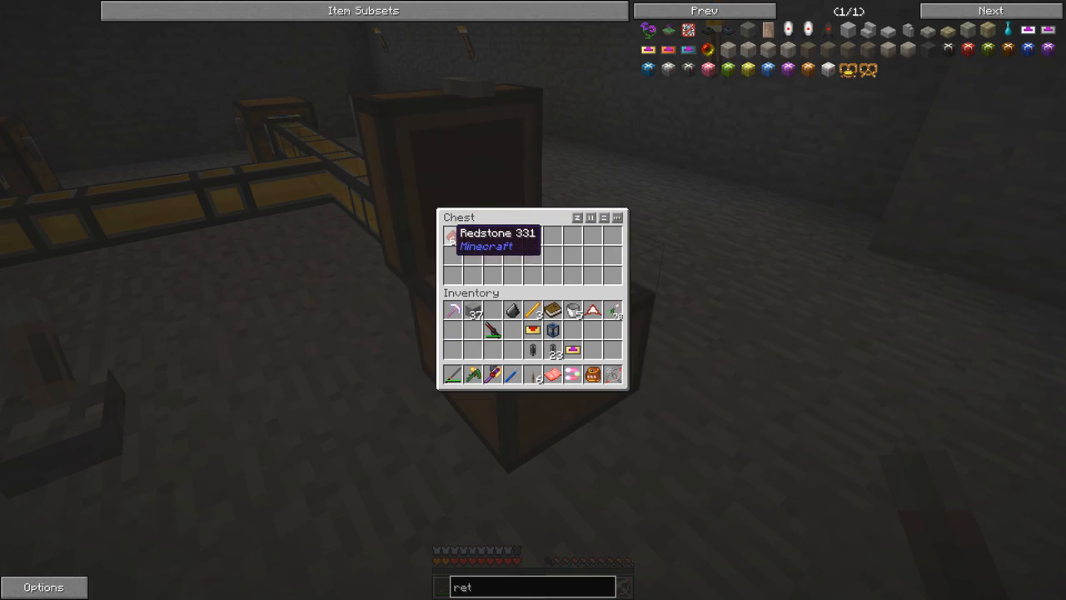
key("Escape")
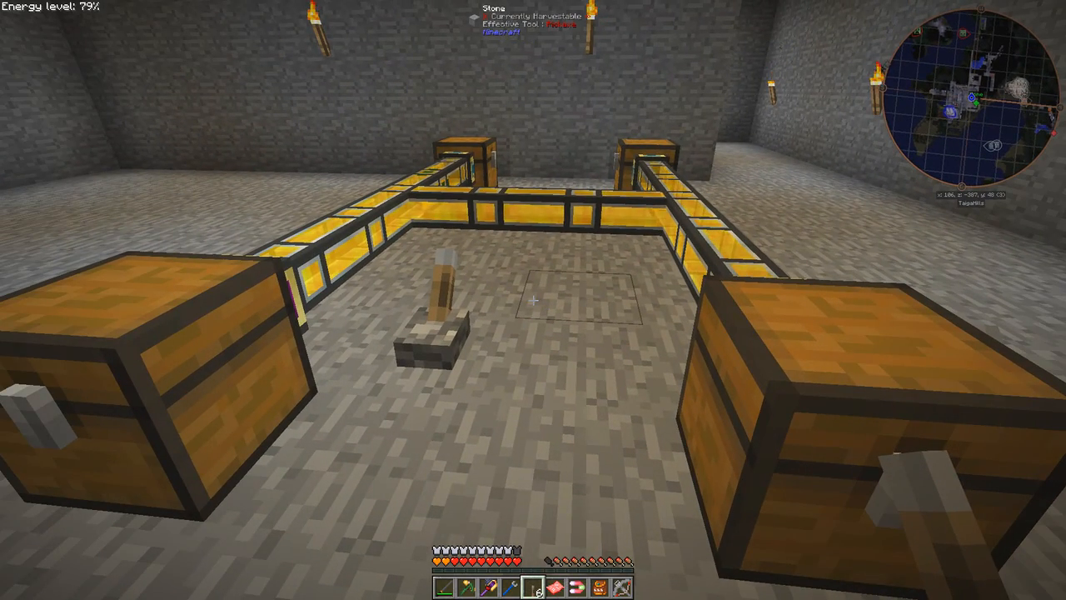
mouse_move(533, 300)
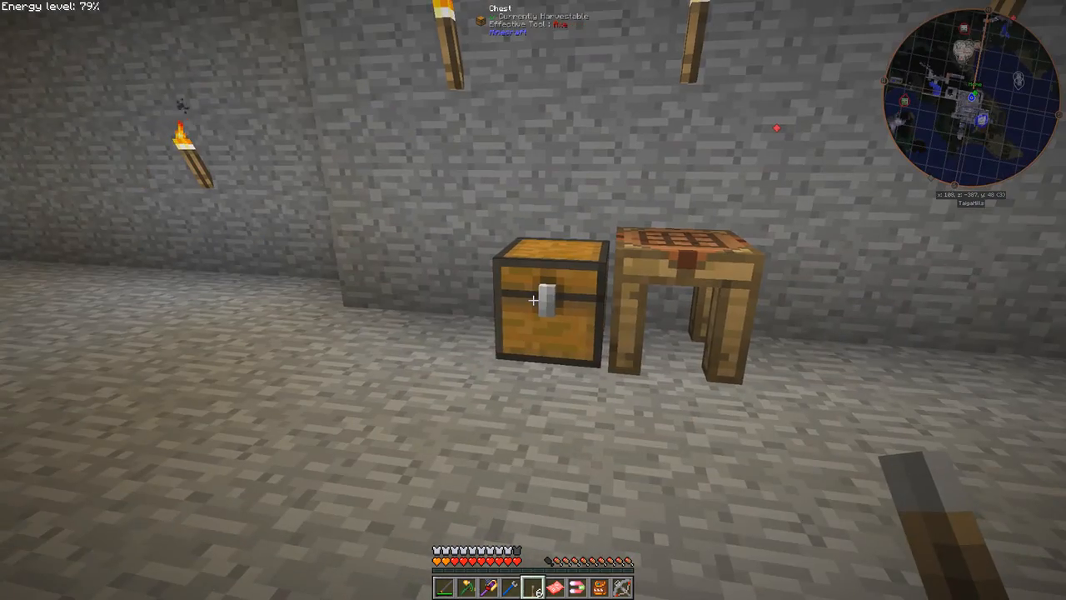
right_click(547, 303)
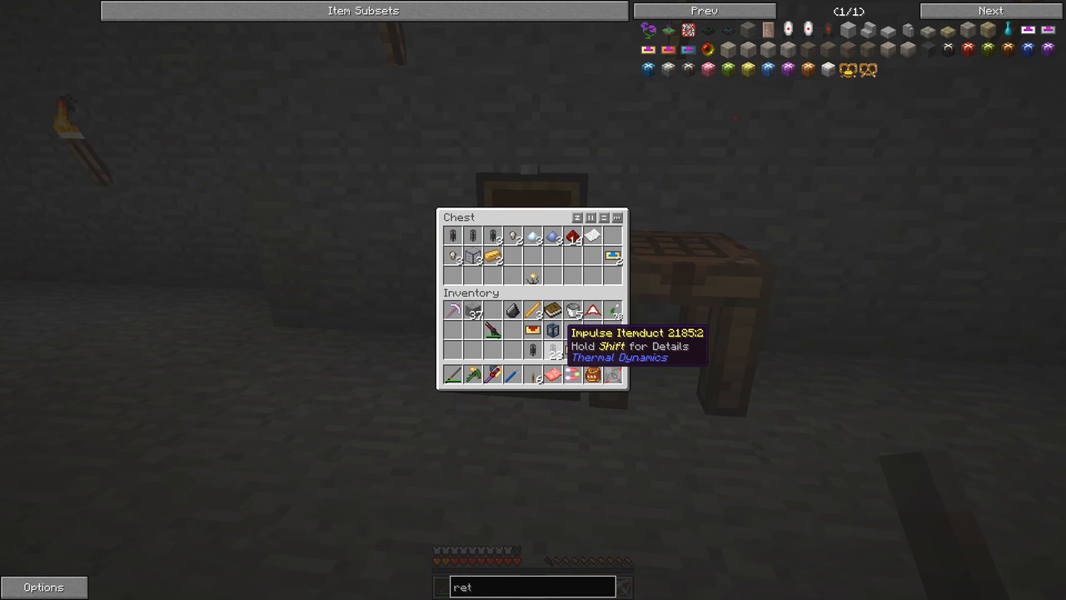
key("Escape")
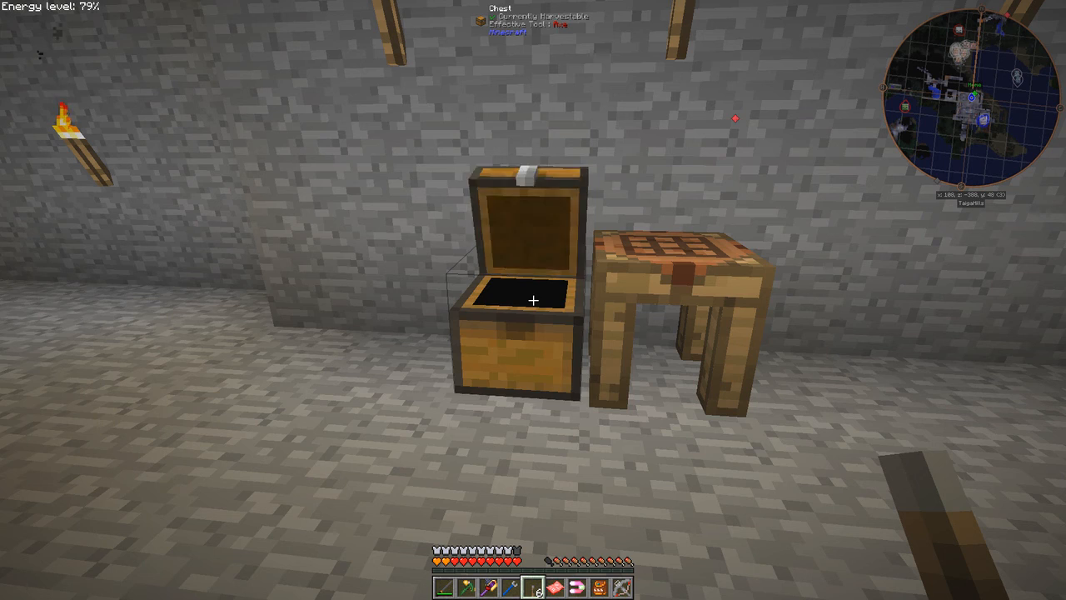